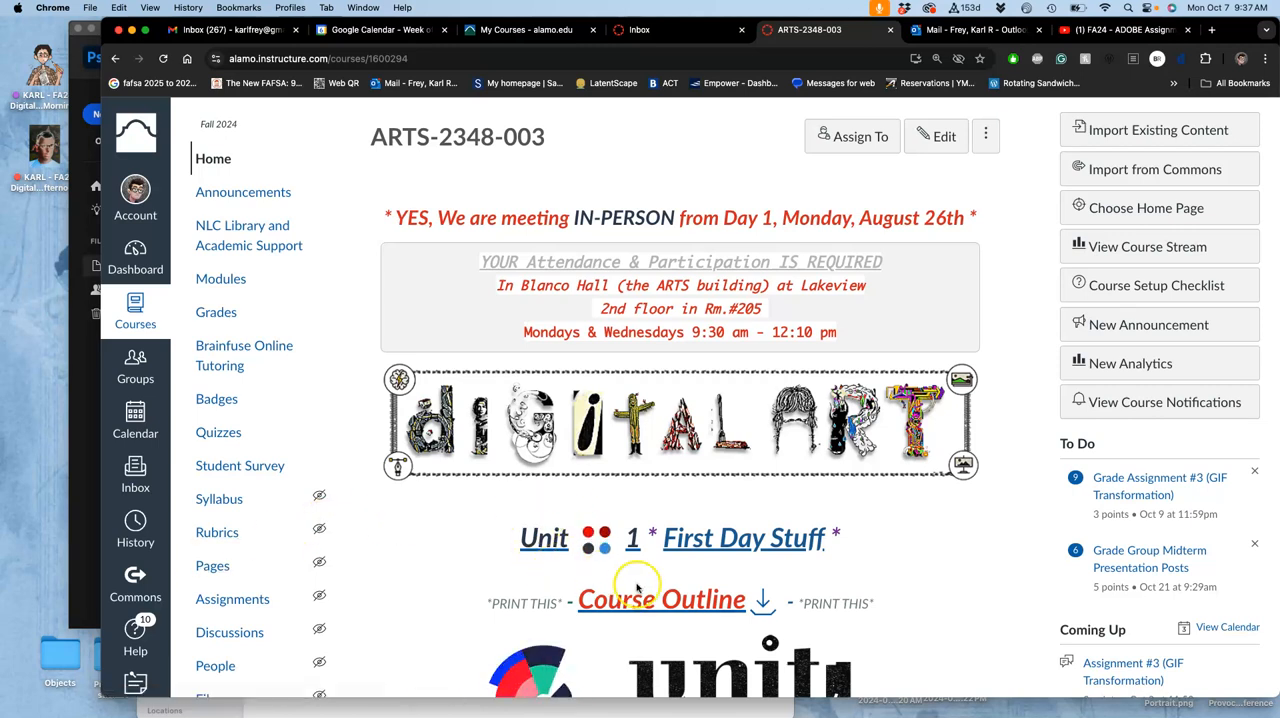
# - Open the Course Outline PDF in a new tab and page ahead to the October 7 schedule
pyautogui.rightClick(660, 599)
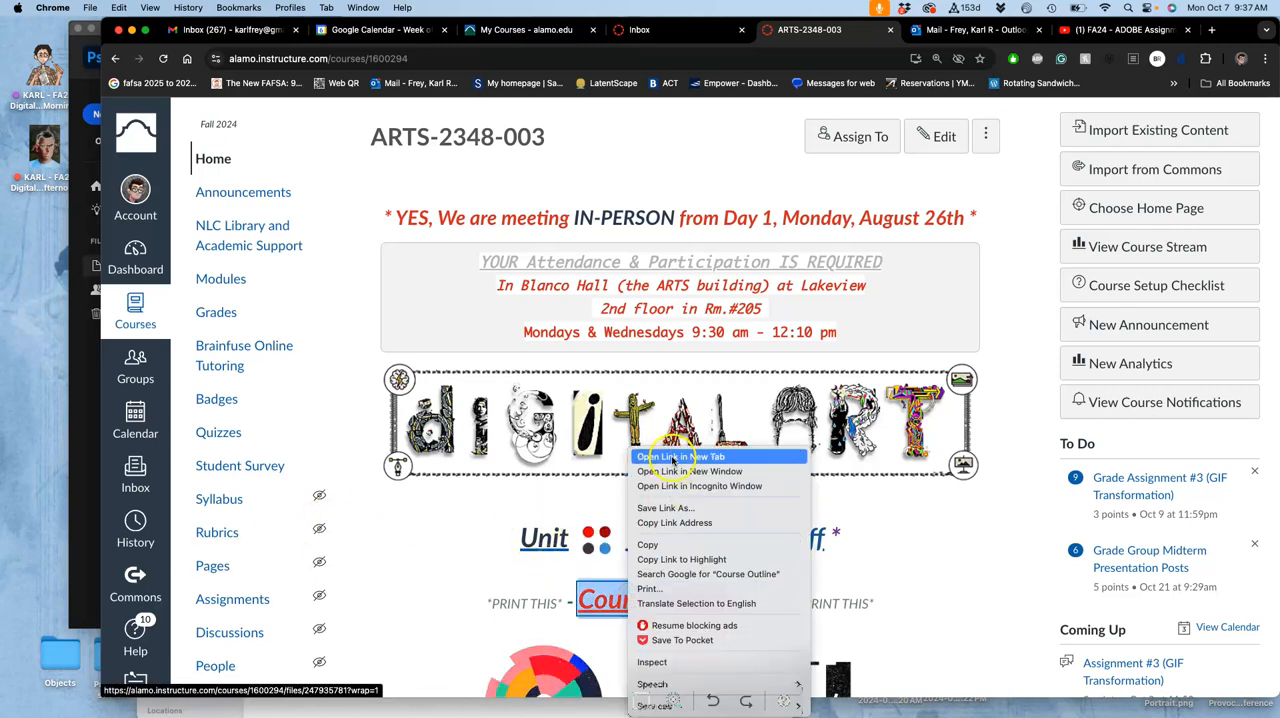
pyautogui.click(685, 456)
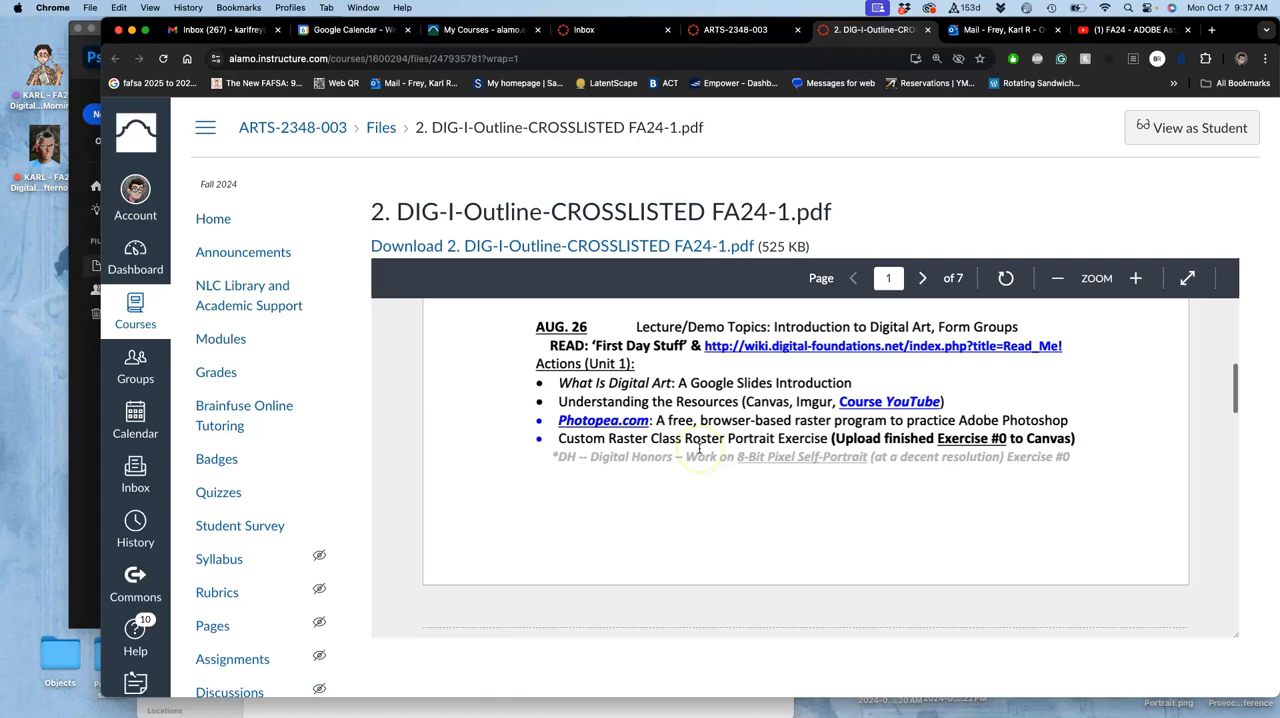
pyautogui.click(922, 278)
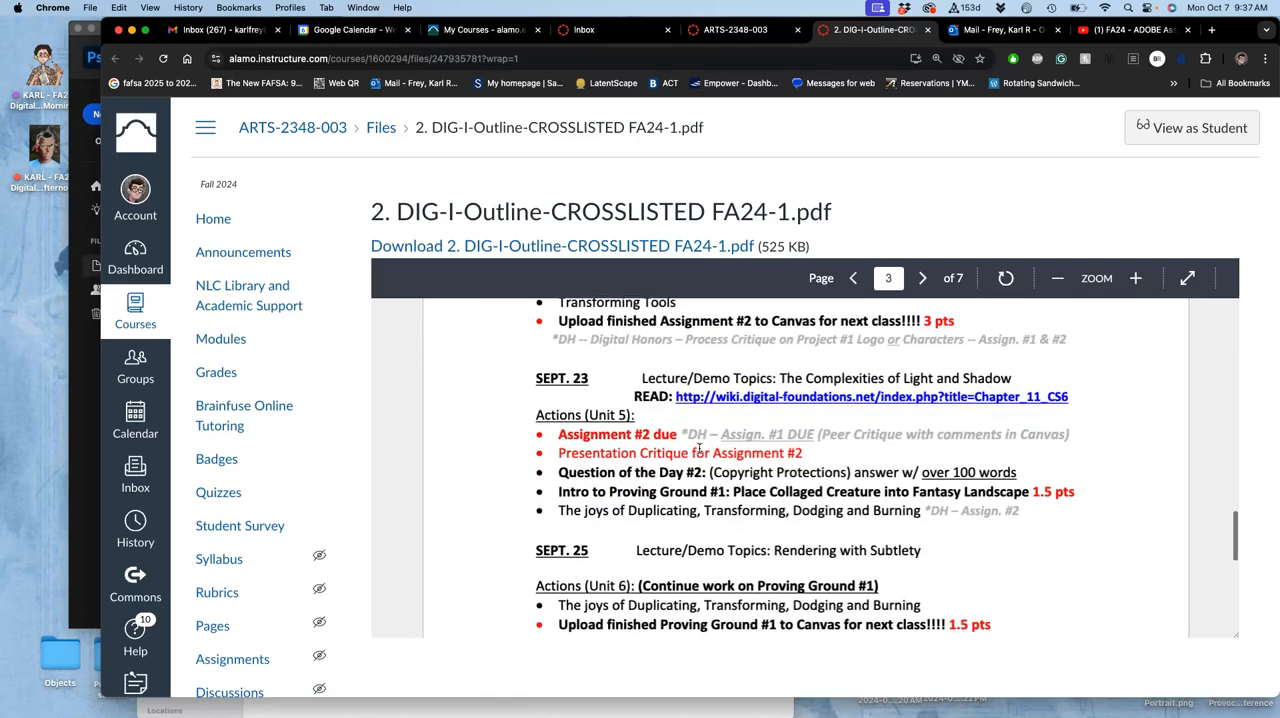
pyautogui.click(922, 278)
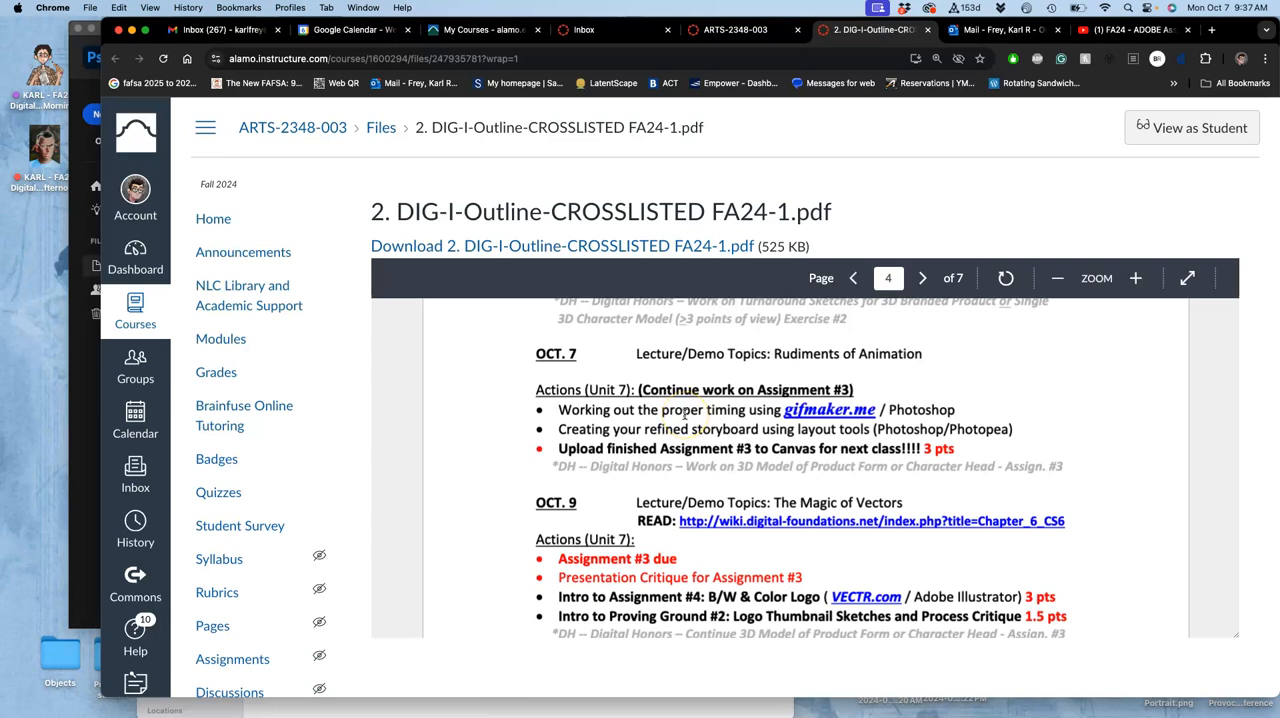
pyautogui.moveTo(892, 390)
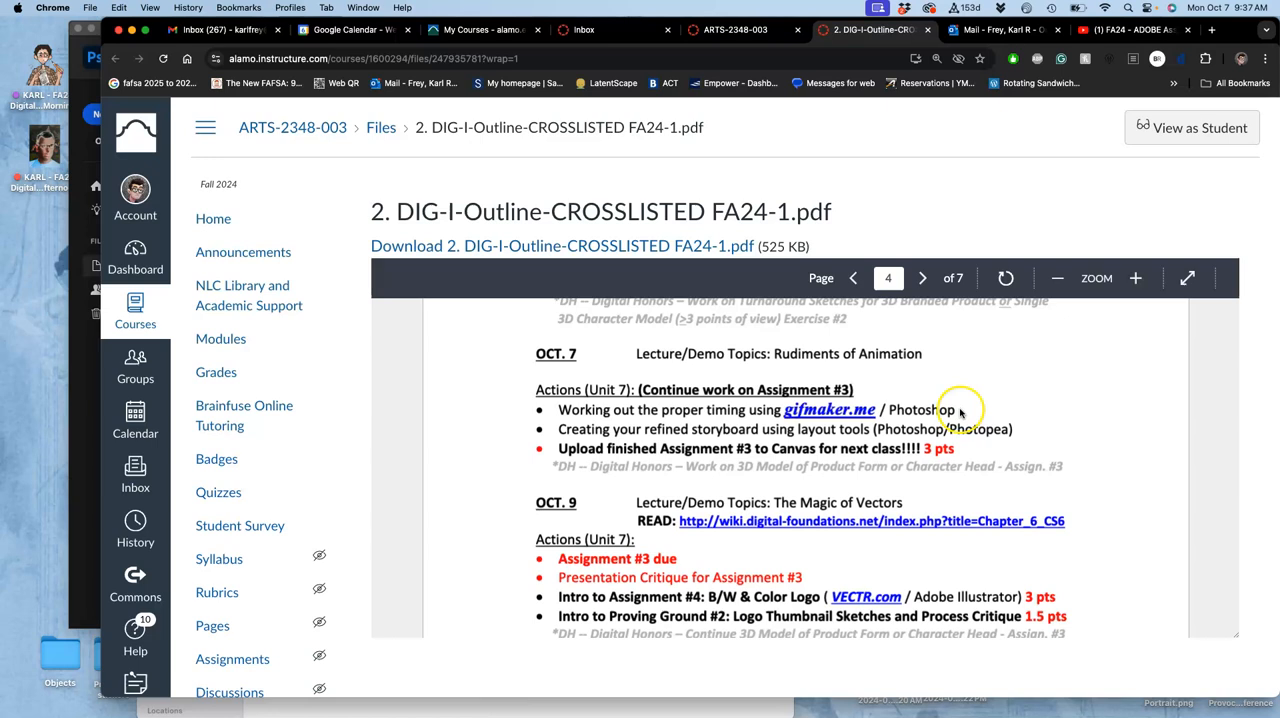
pyautogui.moveTo(775, 410)
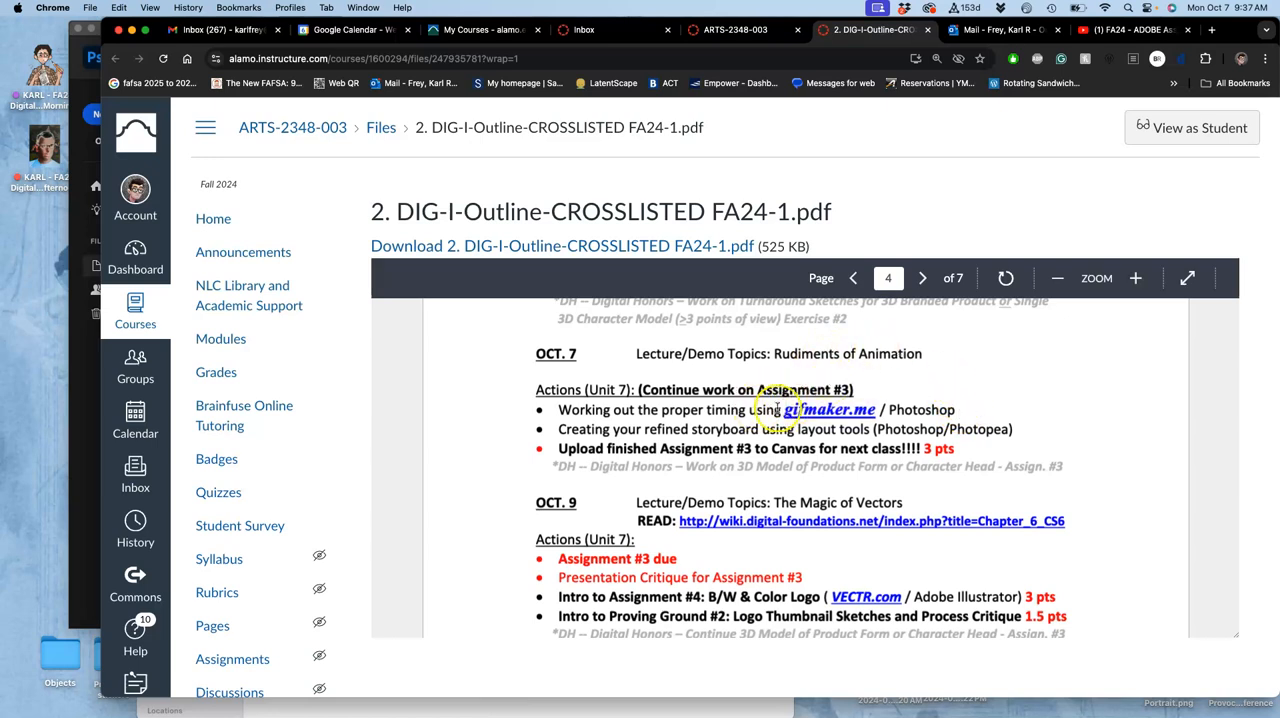
pyautogui.moveTo(690, 445)
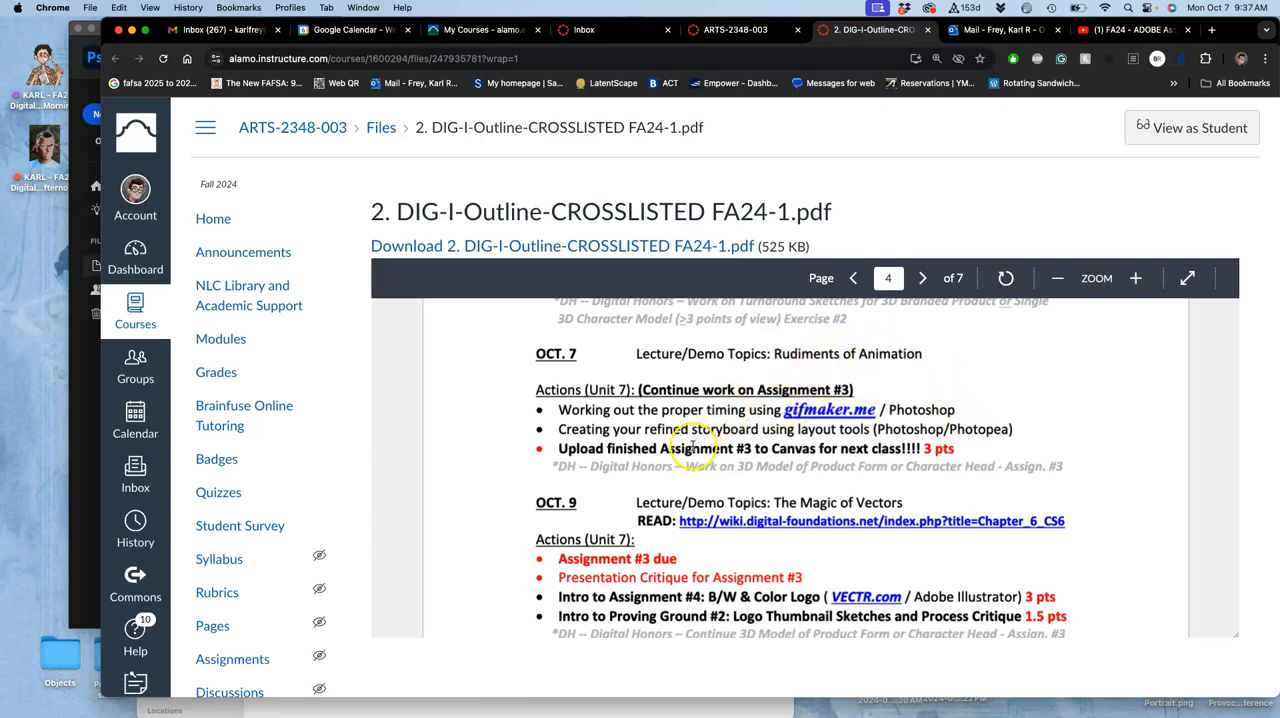
pyautogui.moveTo(605, 425)
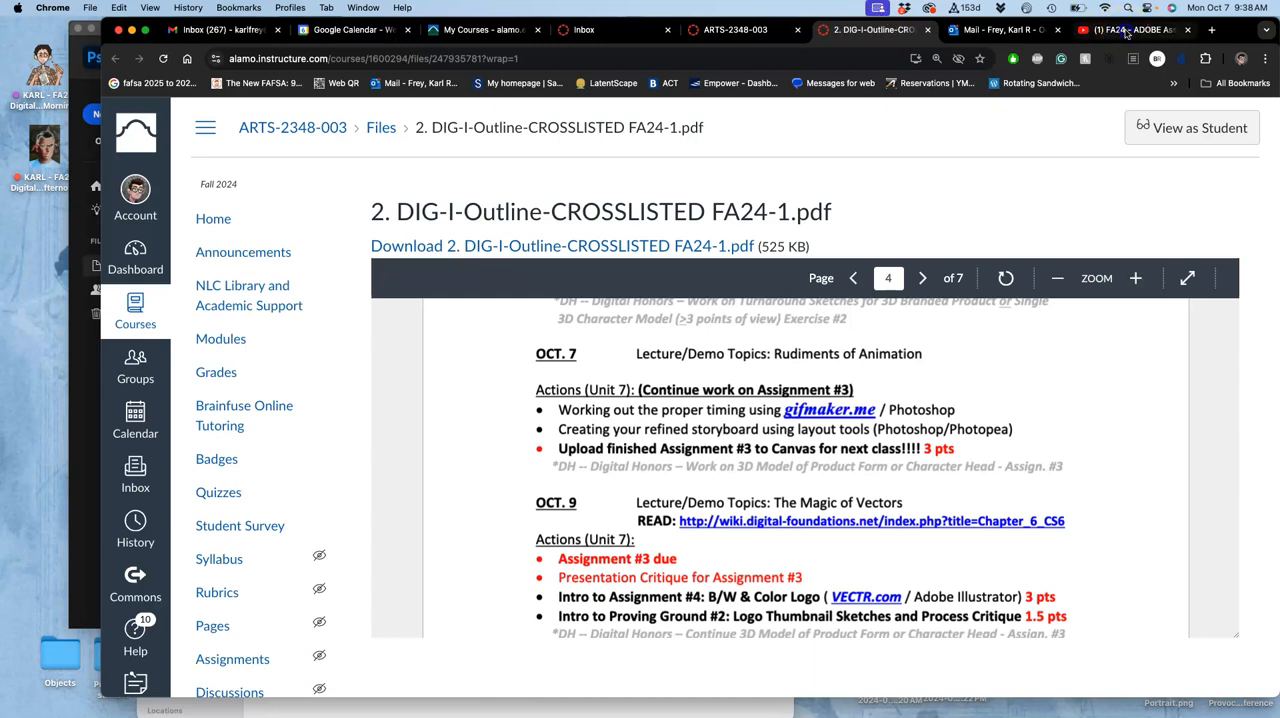
# - Switch to the FA24 ADOBE Assignment #3 YouTube playlist tab
pyautogui.click(1130, 29)
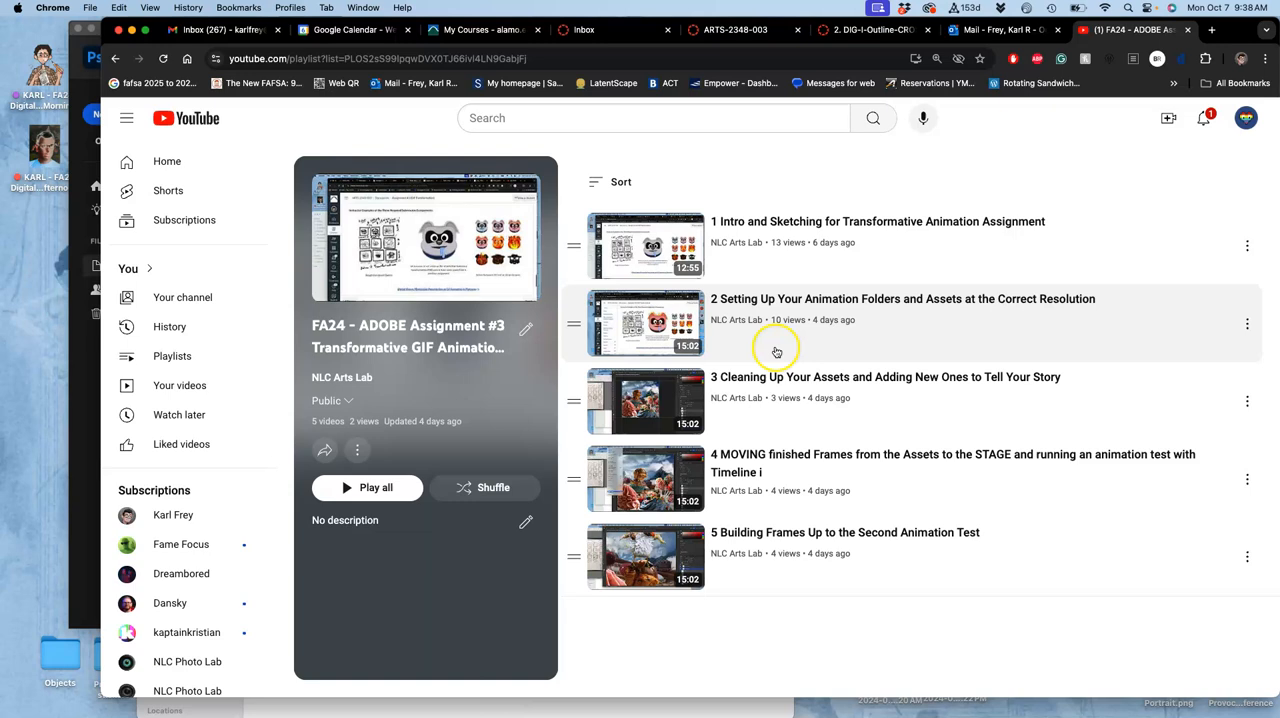
pyautogui.moveTo(870, 390)
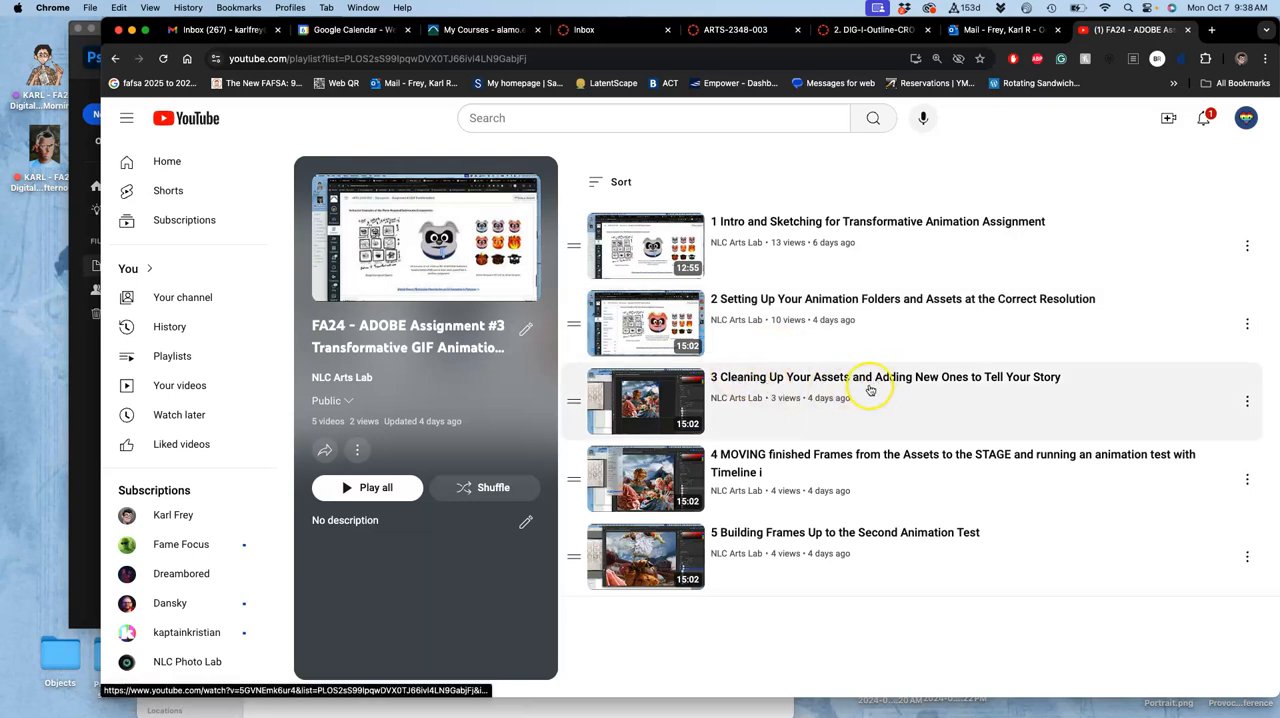
pyautogui.moveTo(813, 479)
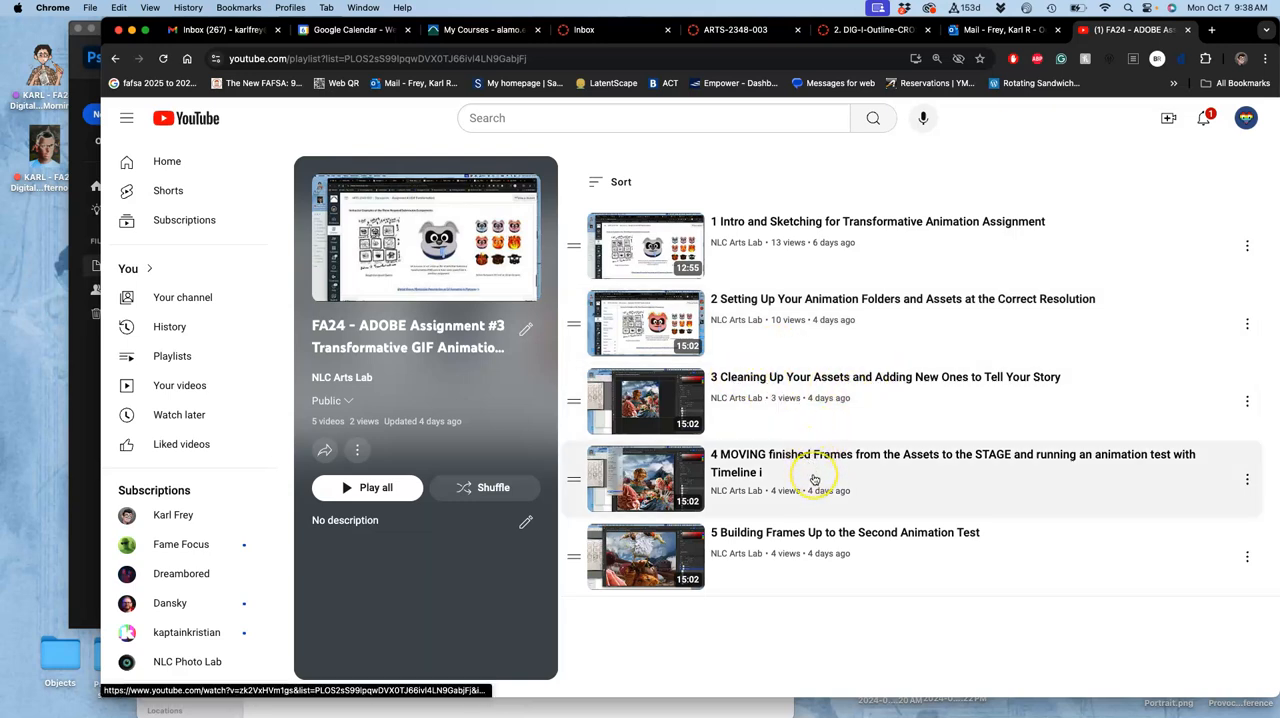
pyautogui.moveTo(814, 479)
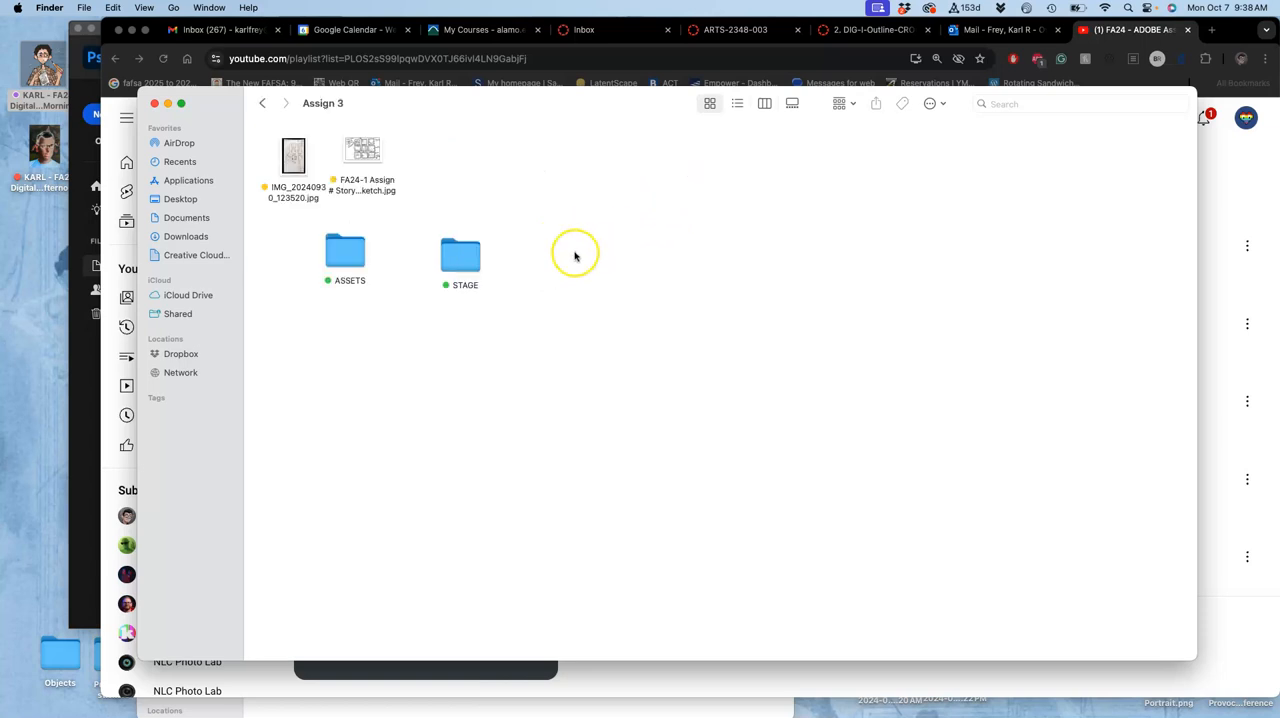
# - Open the ASSETS folder and its ASSETS Photoshop file
pyautogui.doubleClick(345, 250)
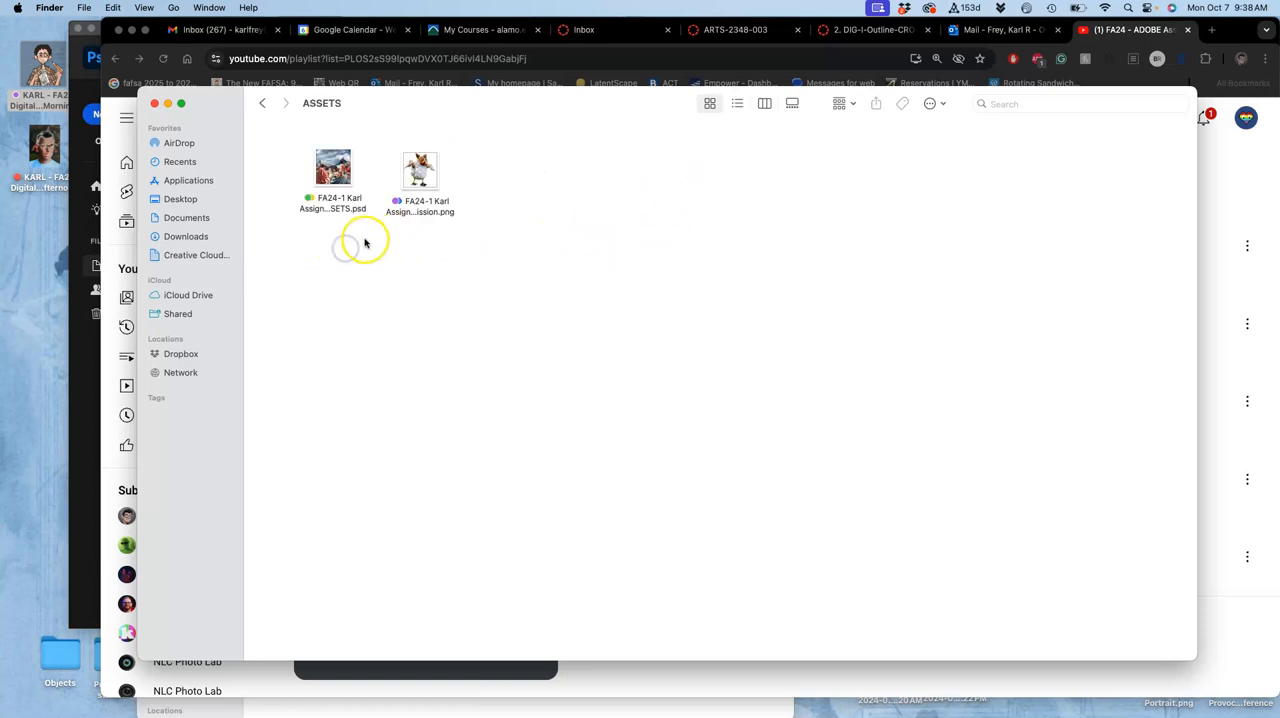
pyautogui.click(333, 167)
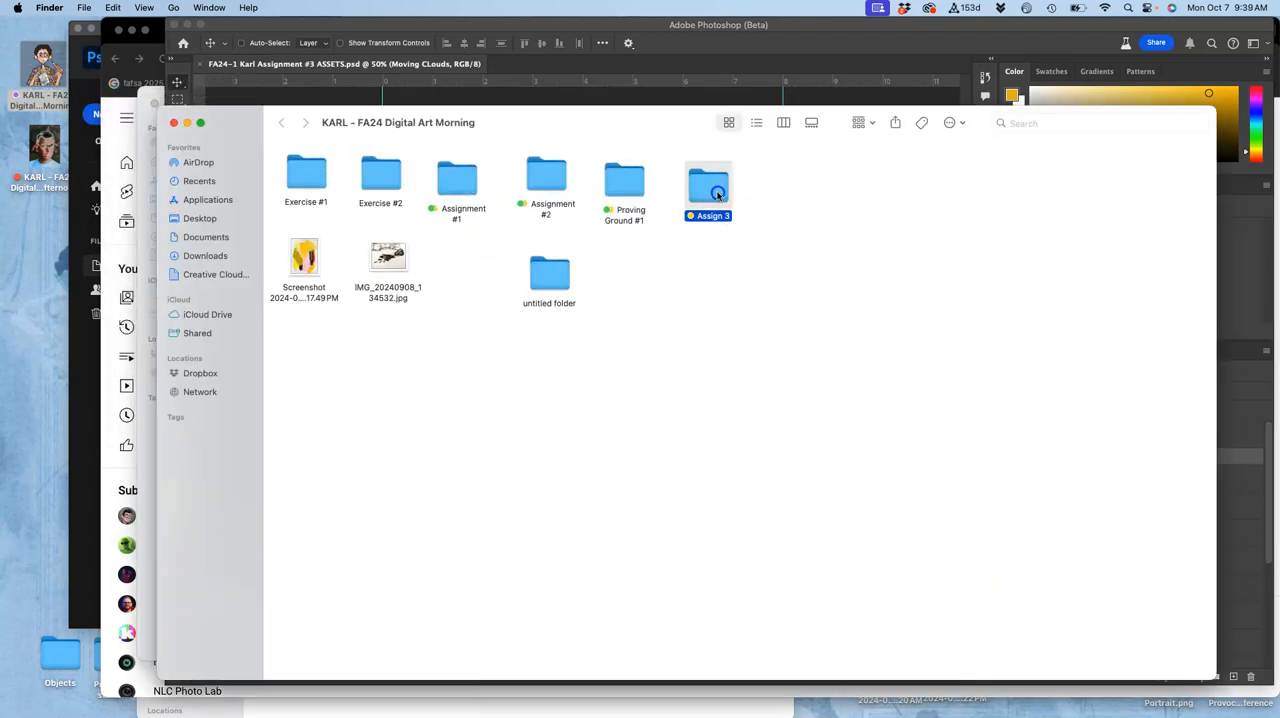
# - Open STAGE.psd and compare it with ASSETS by switching between the two documents
pyautogui.doubleClick(708, 188)
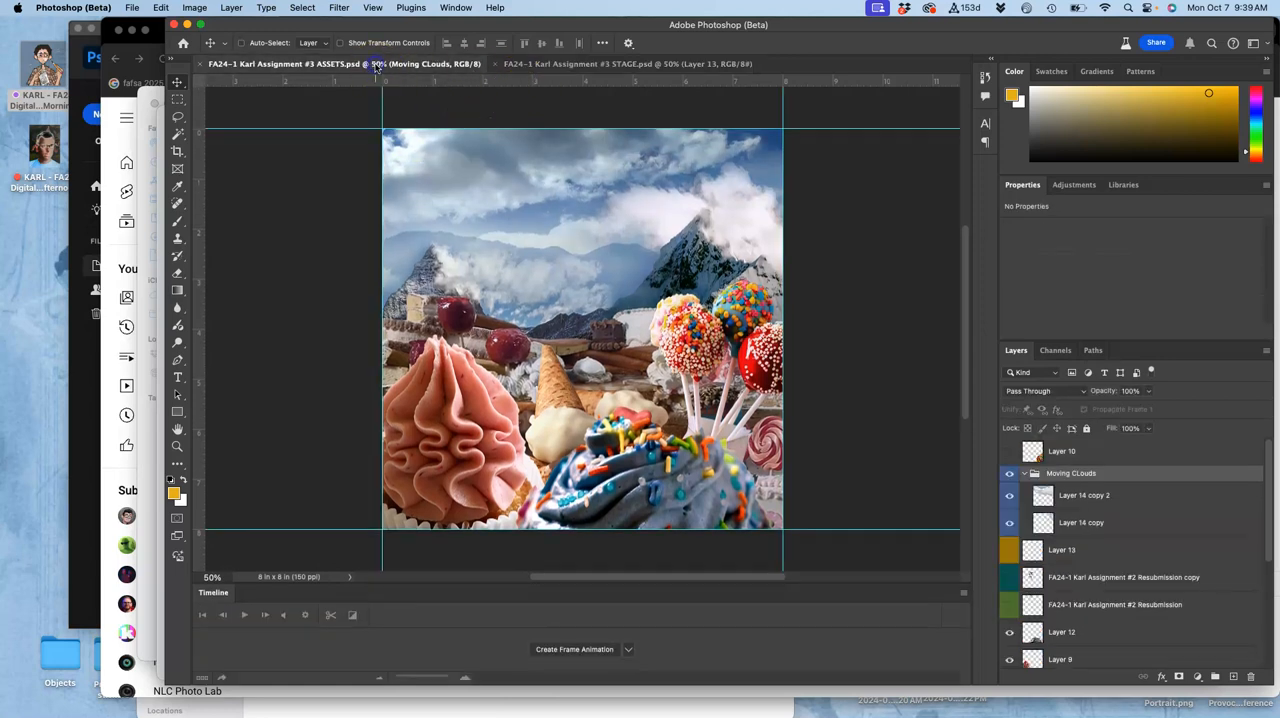
pyautogui.click(1084, 477)
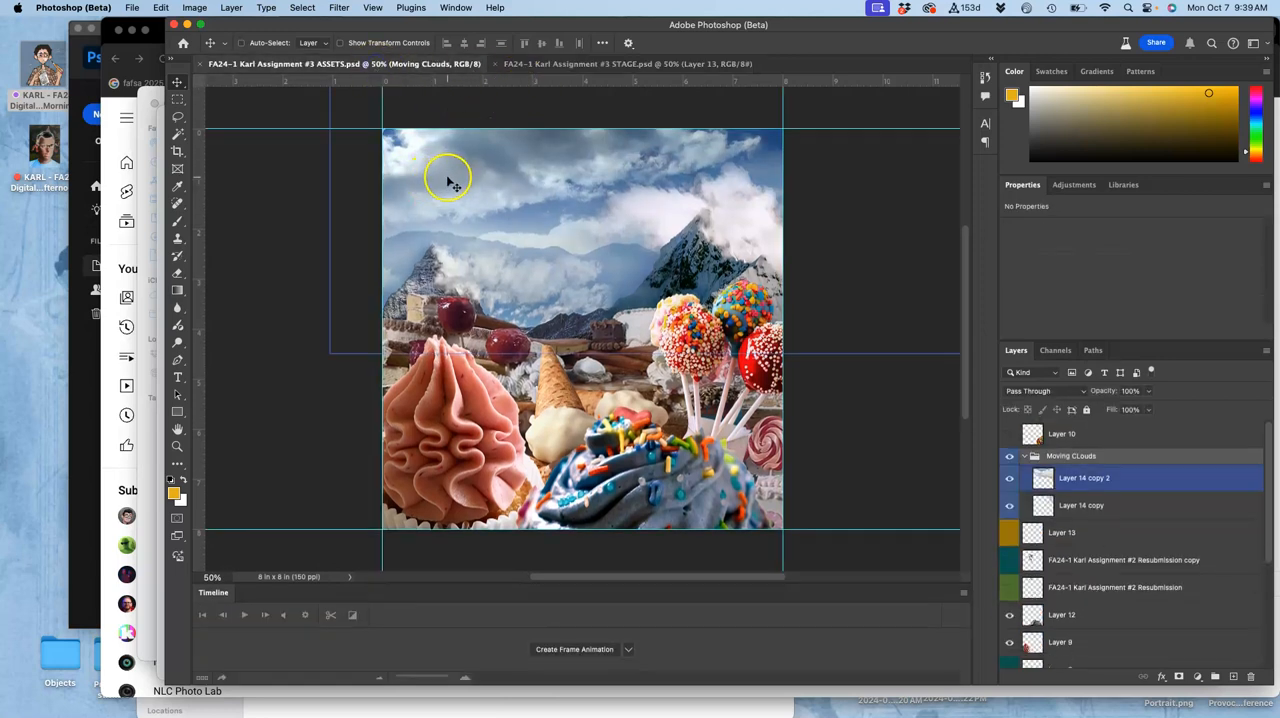
pyautogui.click(627, 63)
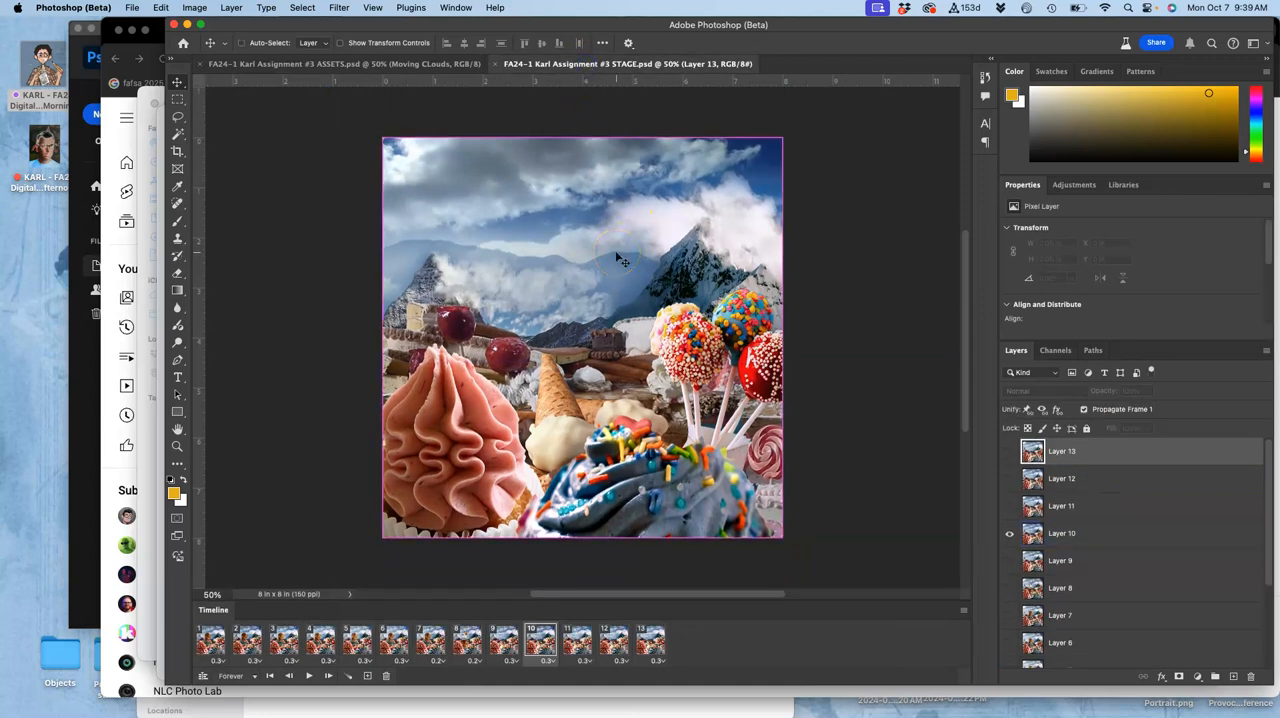
pyautogui.click(343, 63)
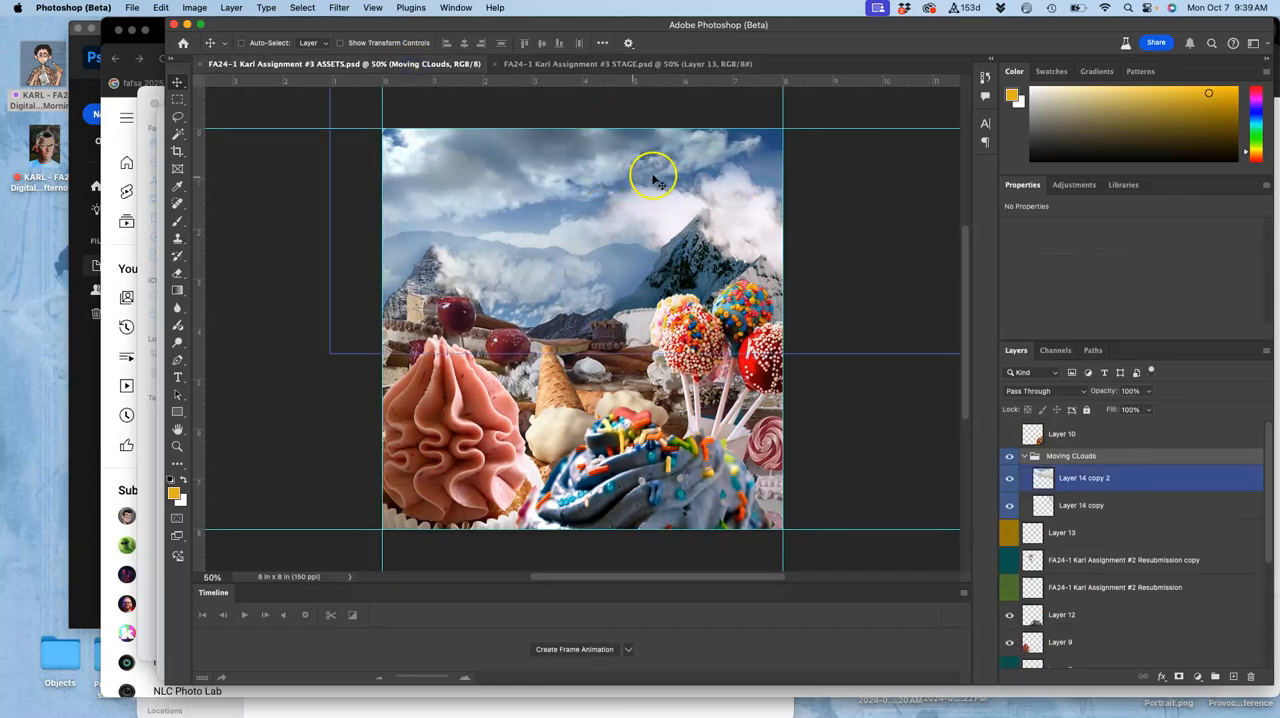
pyautogui.moveTo(700, 278)
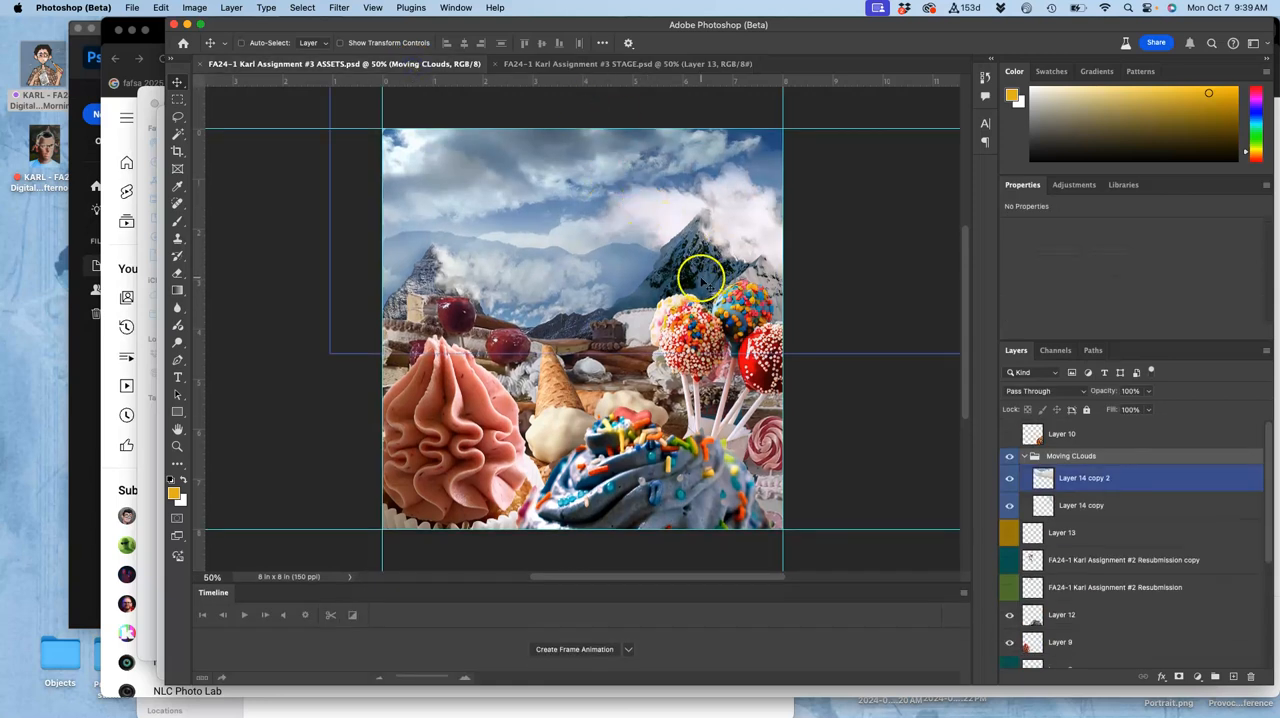
pyautogui.moveTo(775, 127)
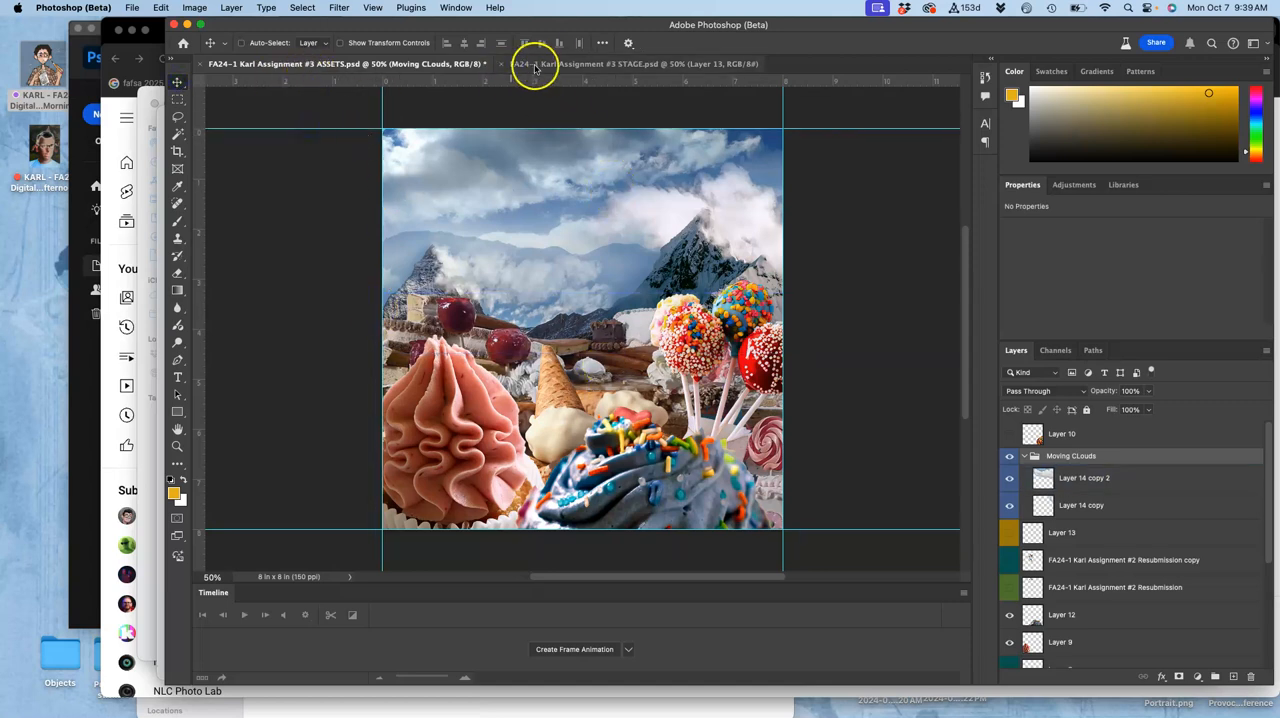
pyautogui.click(633, 63)
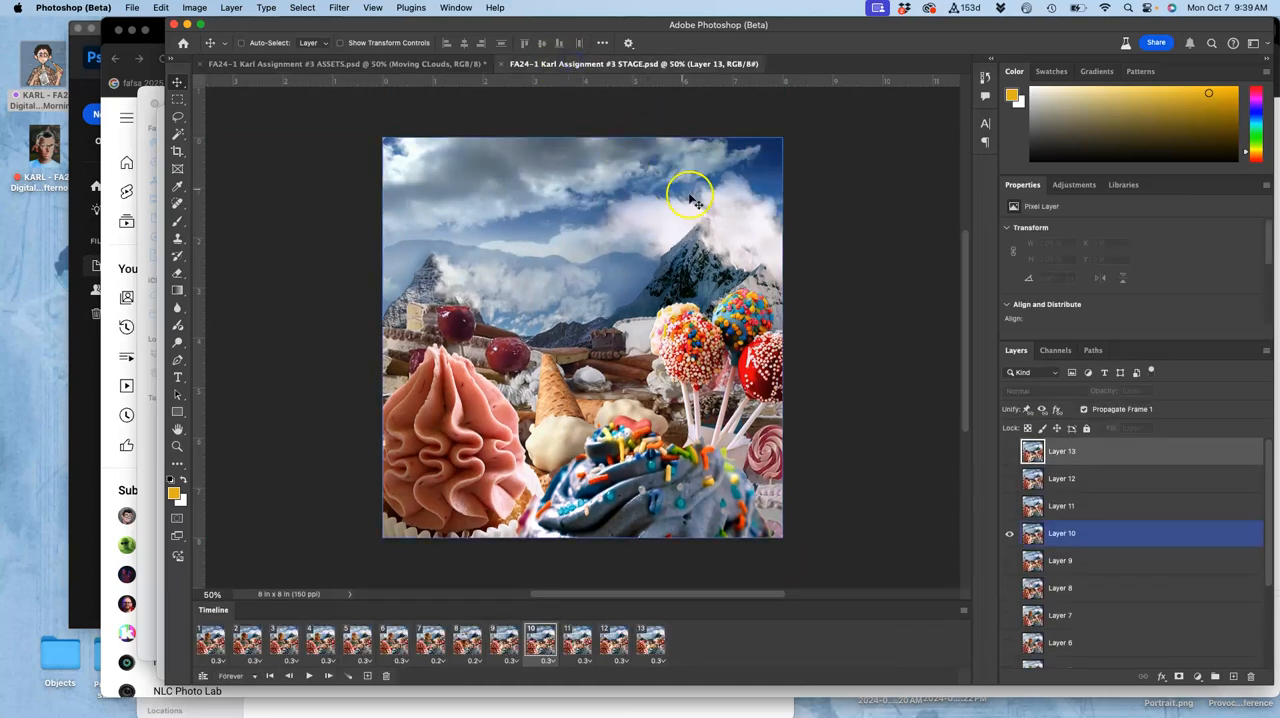
pyautogui.moveTo(665, 262)
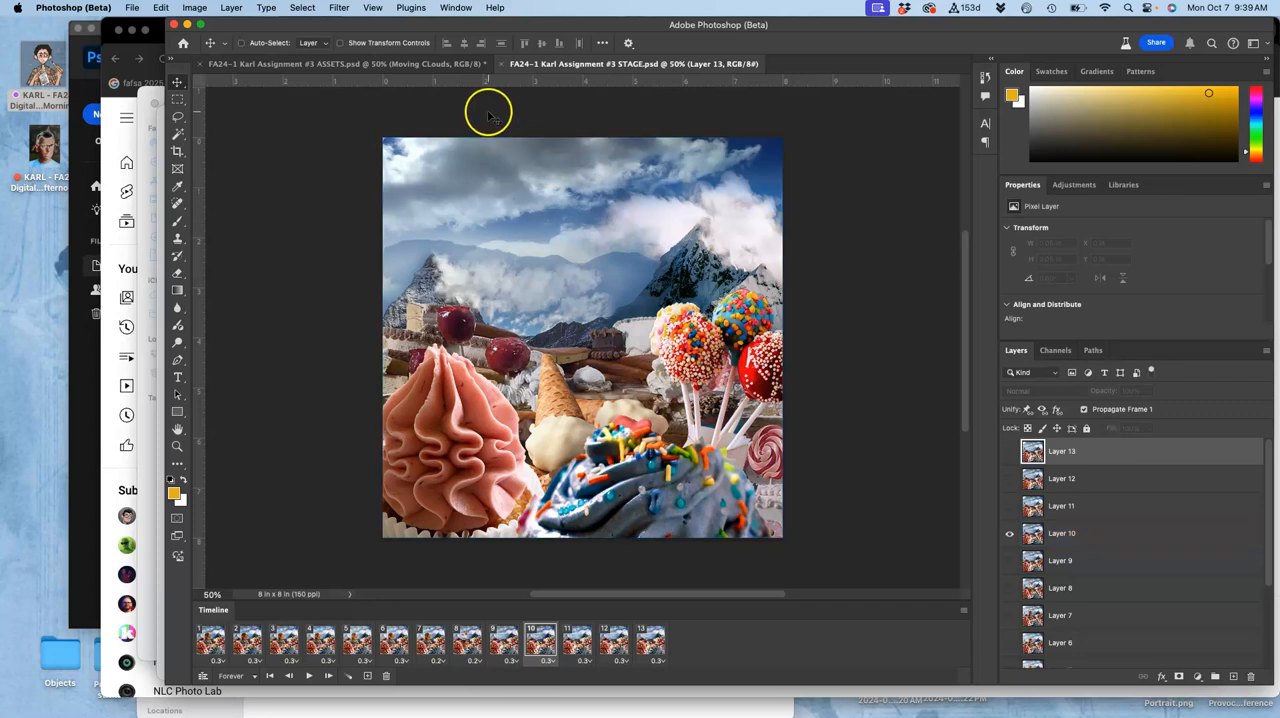
pyautogui.moveTo(383, 52)
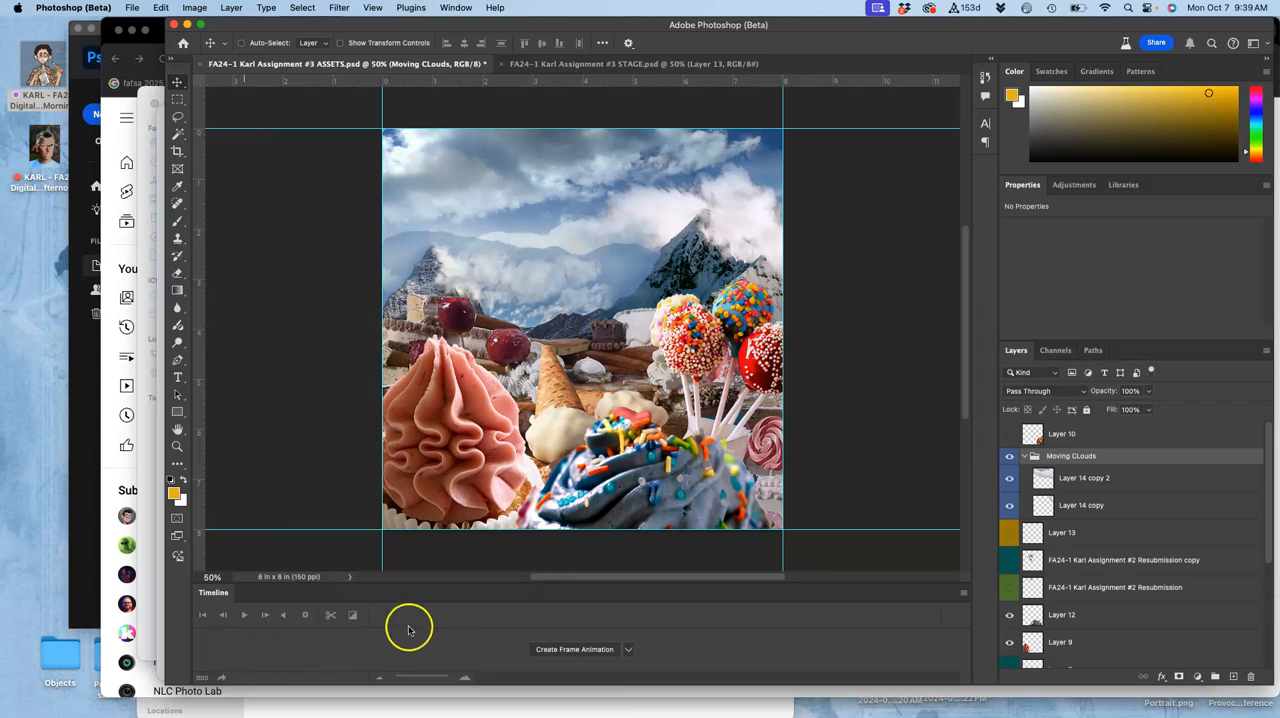
pyautogui.click(633, 63)
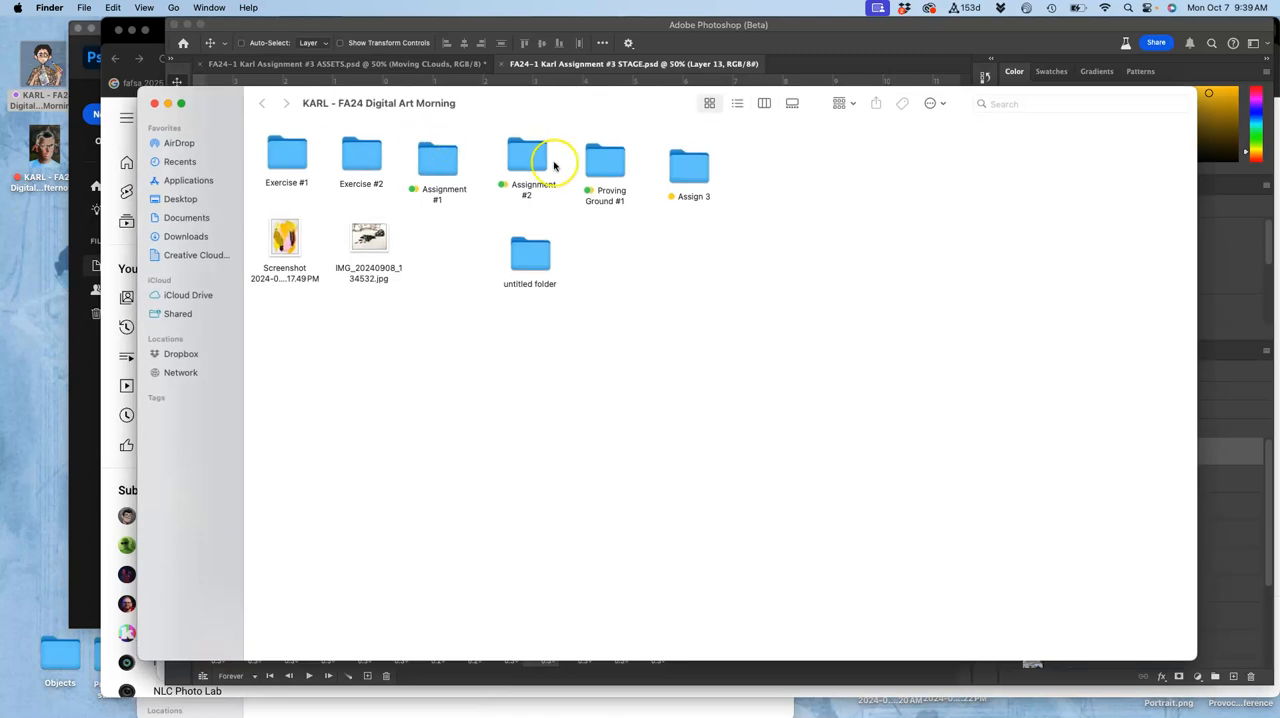
pyautogui.moveTo(790, 178)
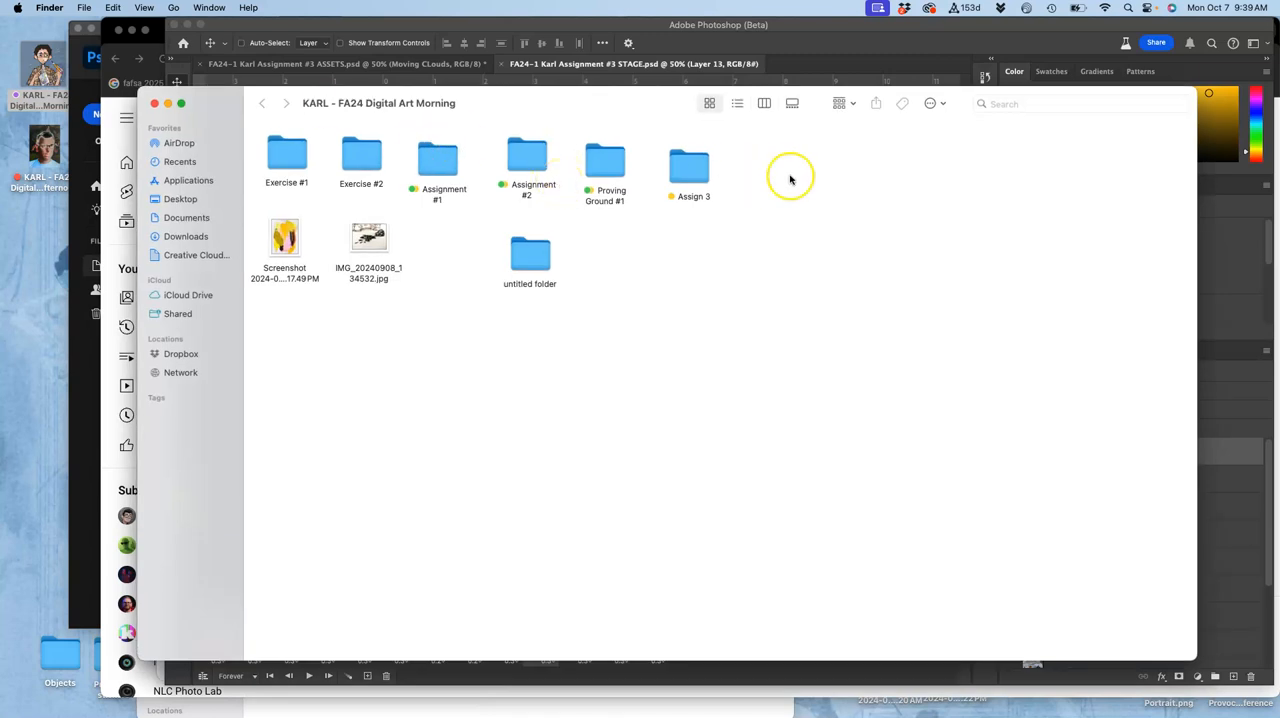
# - Open the Assign 3 folder and its storyboard sketch photo
pyautogui.doubleClick(688, 160)
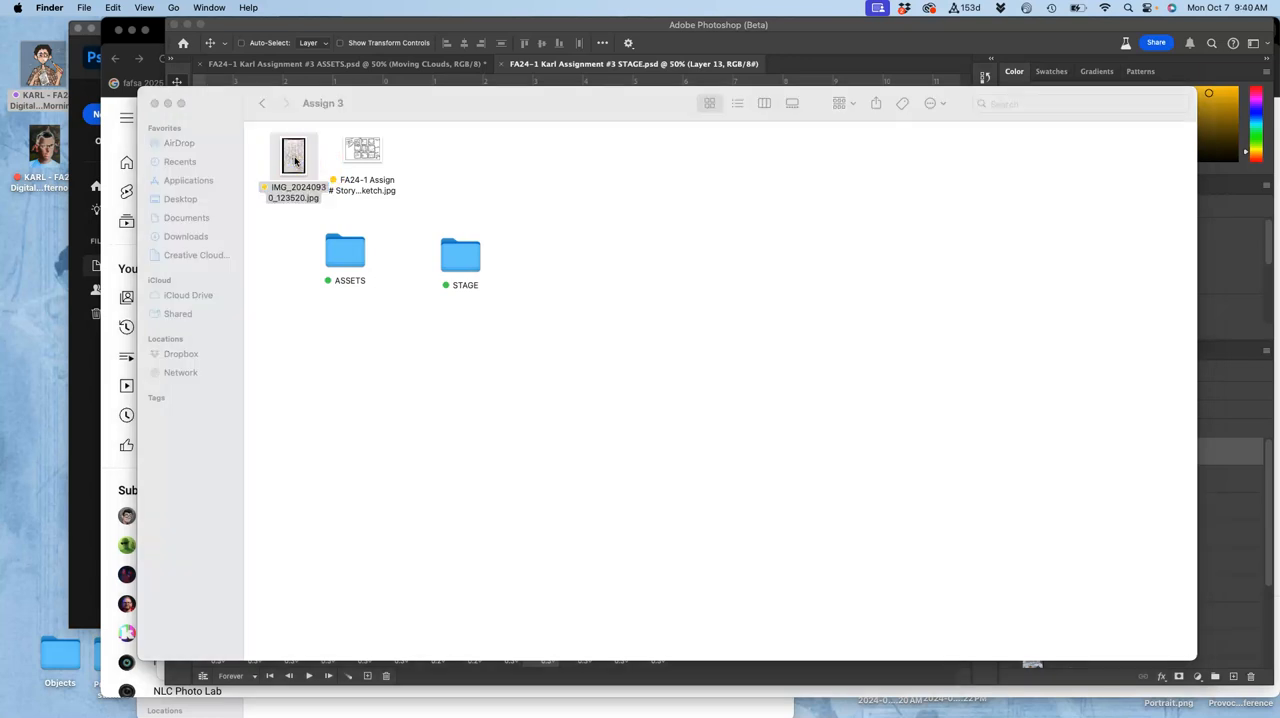
pyautogui.doubleClick(293, 157)
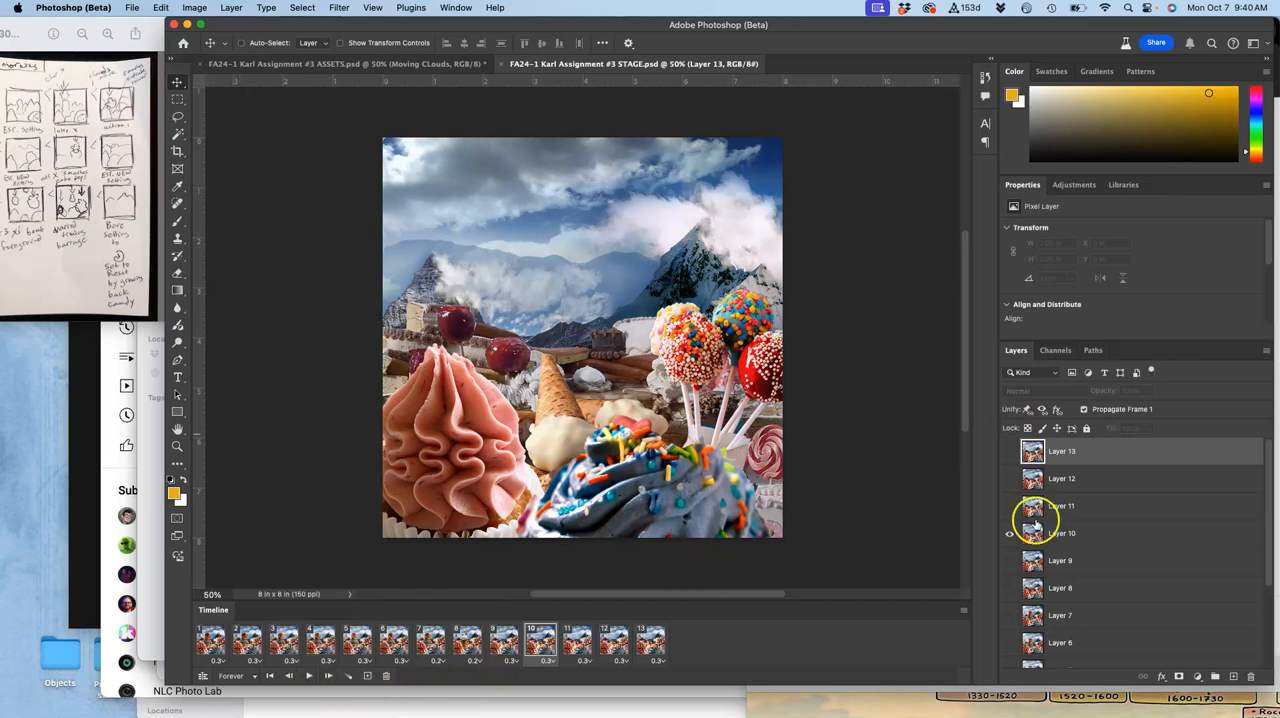
pyautogui.scroll(-3)
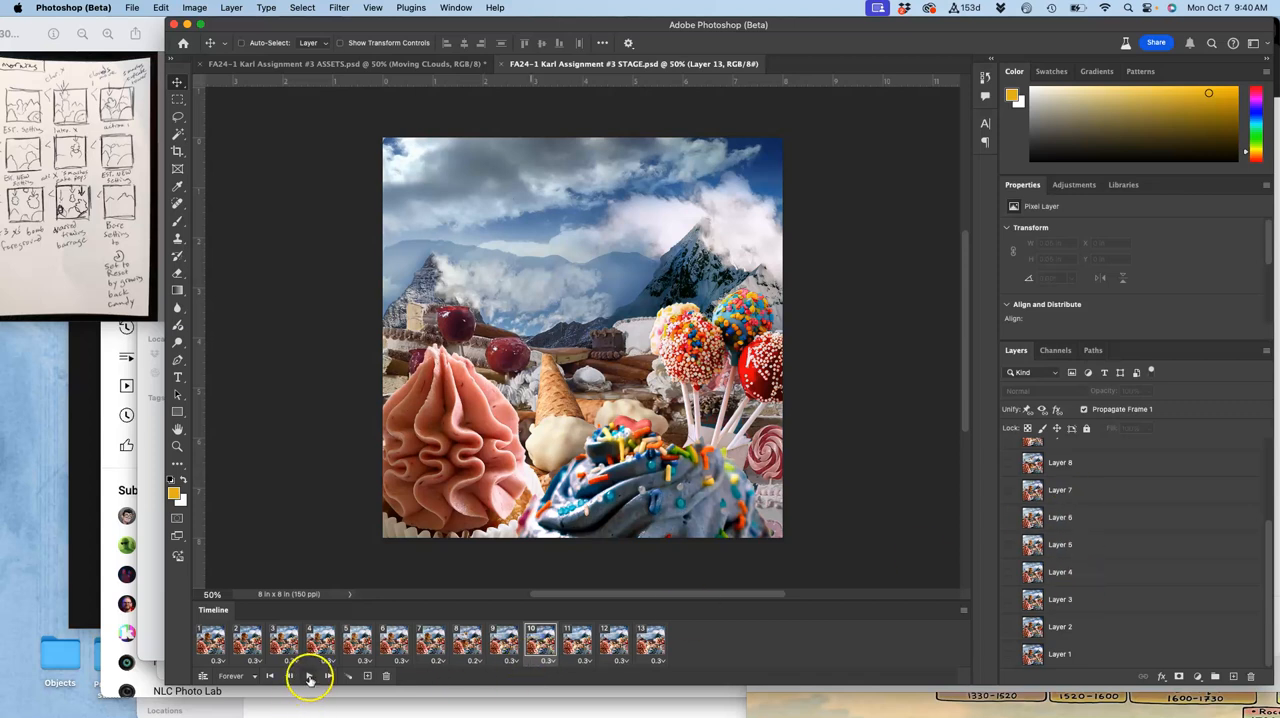
pyautogui.click(308, 676)
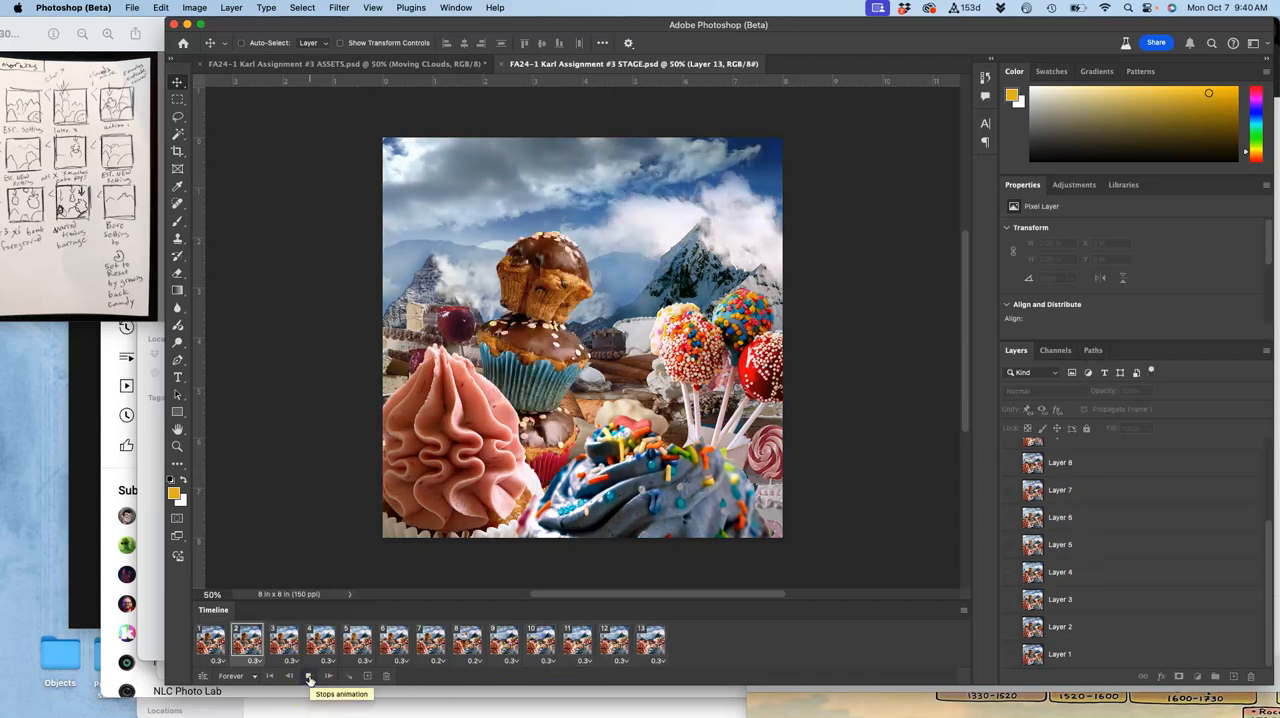
pyautogui.click(503, 640)
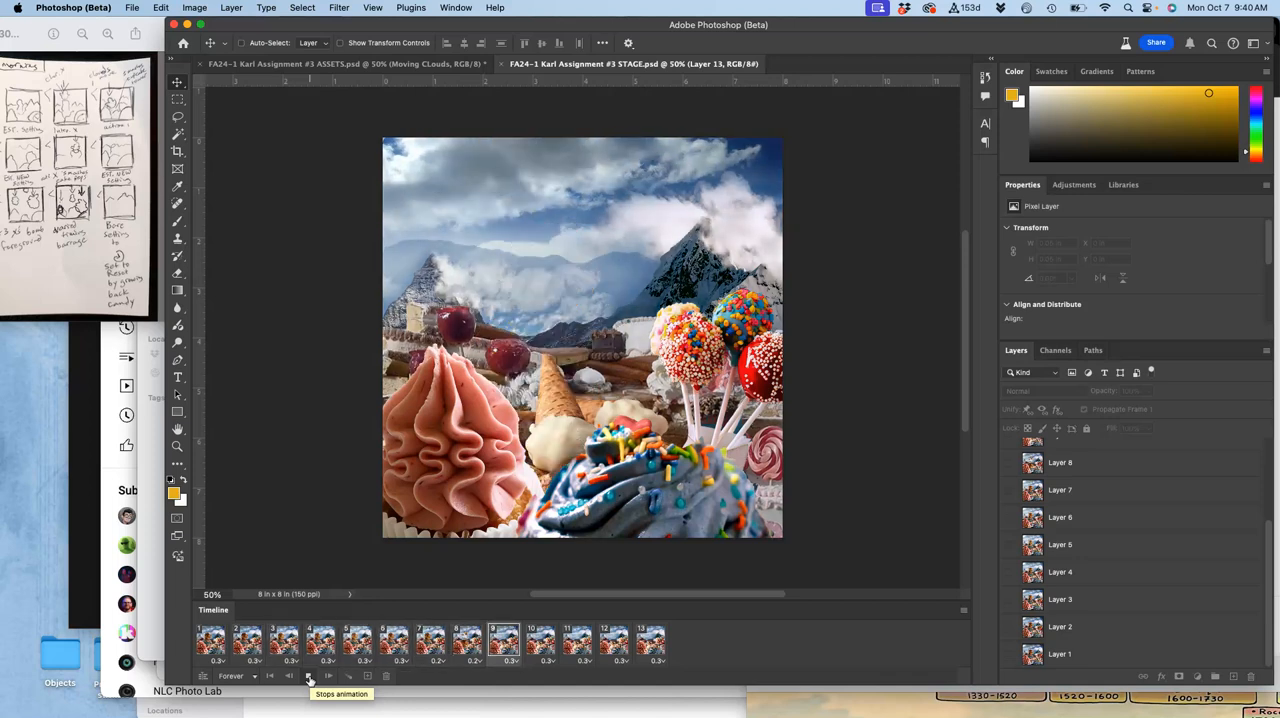
pyautogui.click(247, 642)
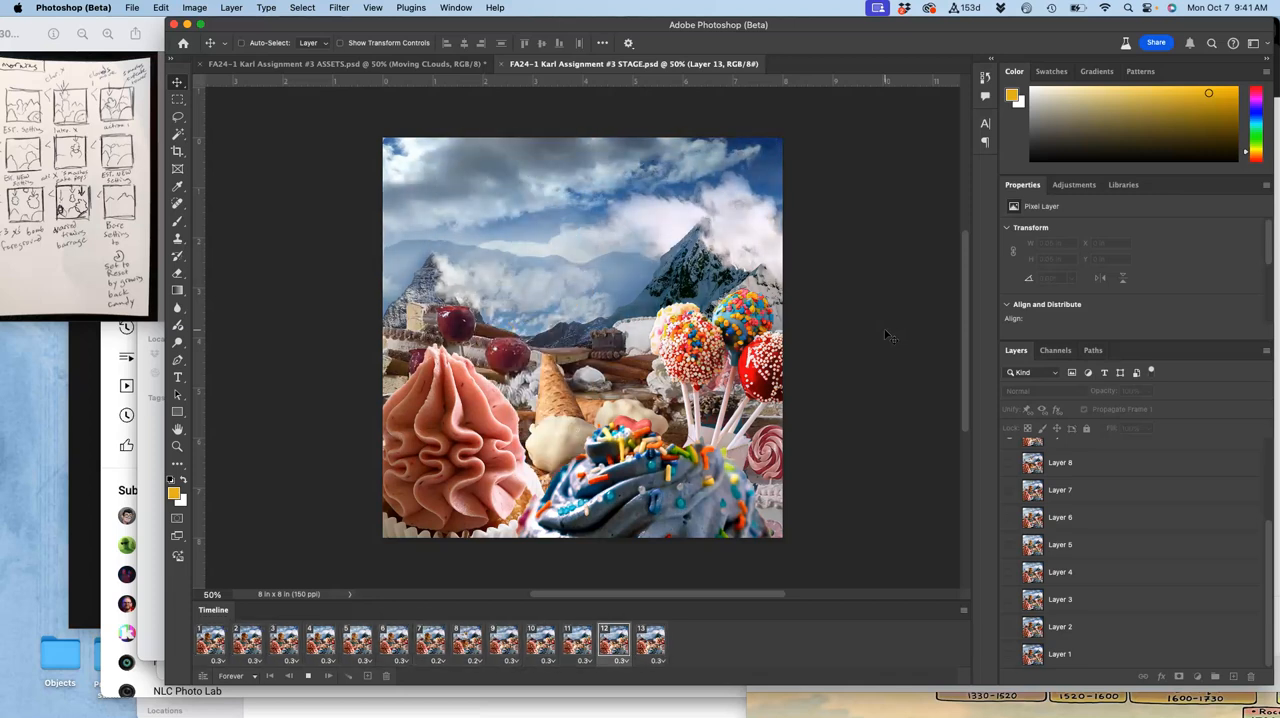
pyautogui.click(357, 640)
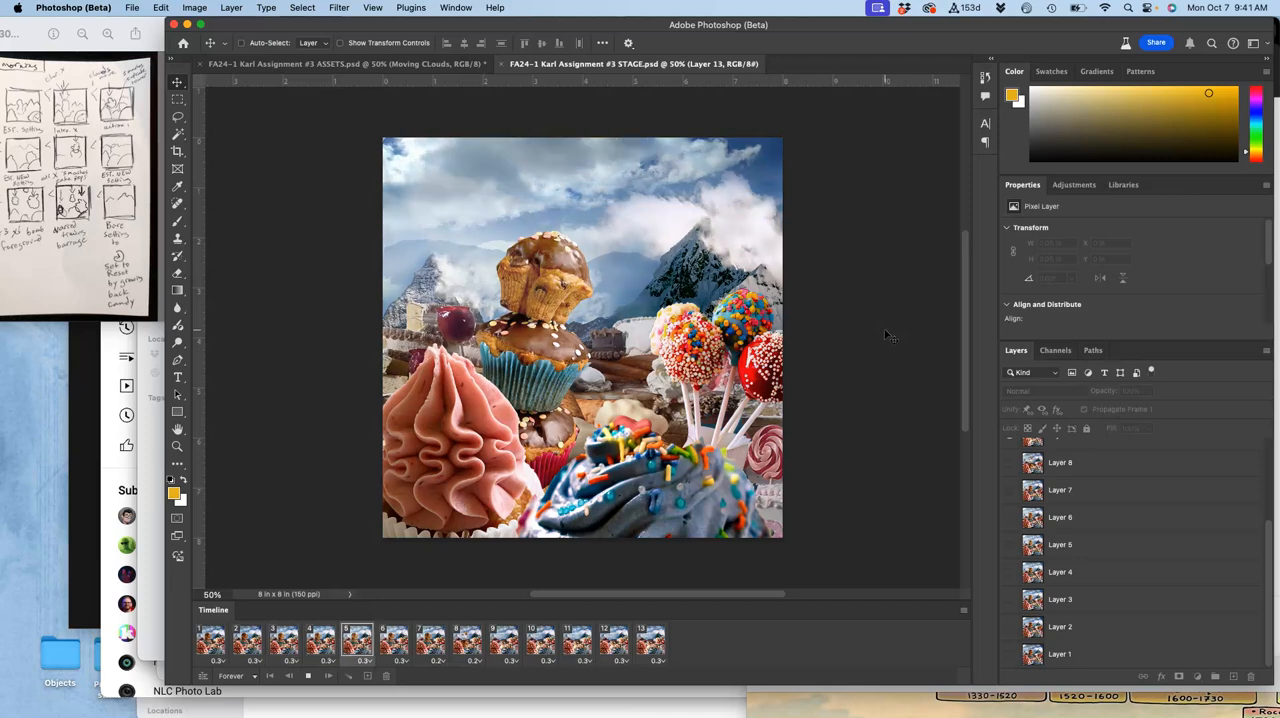
pyautogui.click(614, 642)
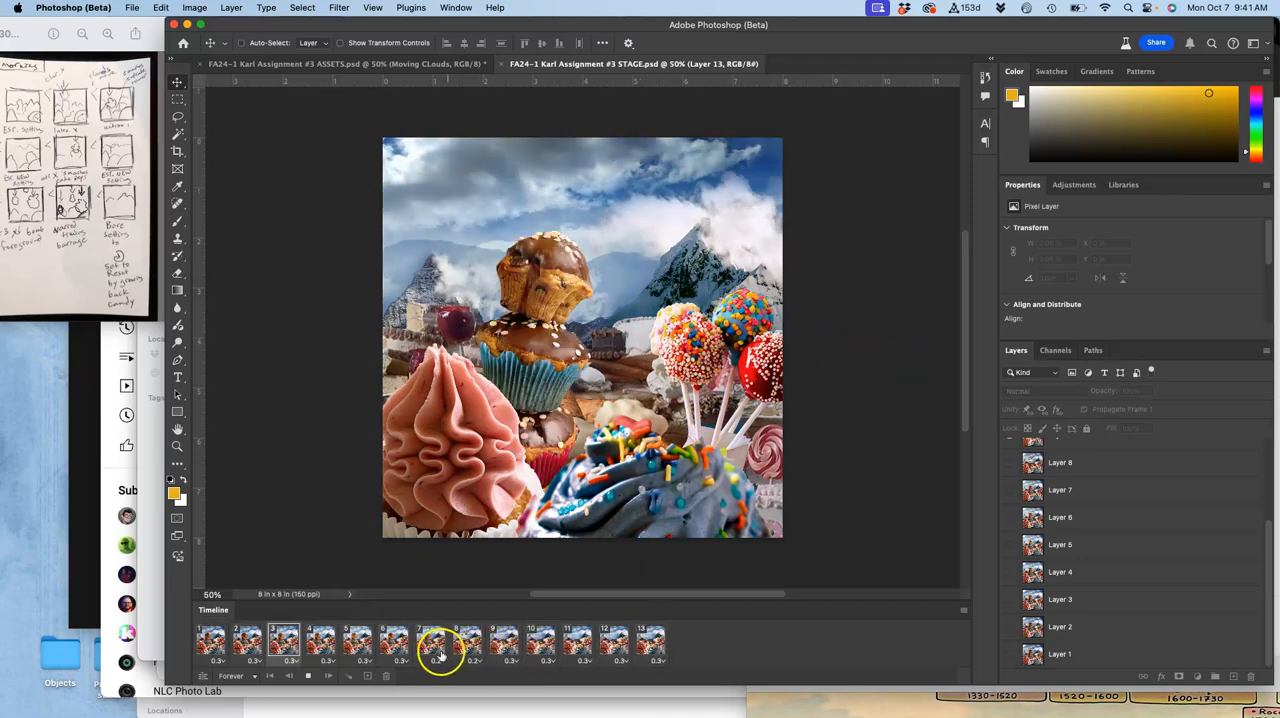
# - Select frames 7 and 8 and preview the animation playback
pyautogui.click(430, 643)
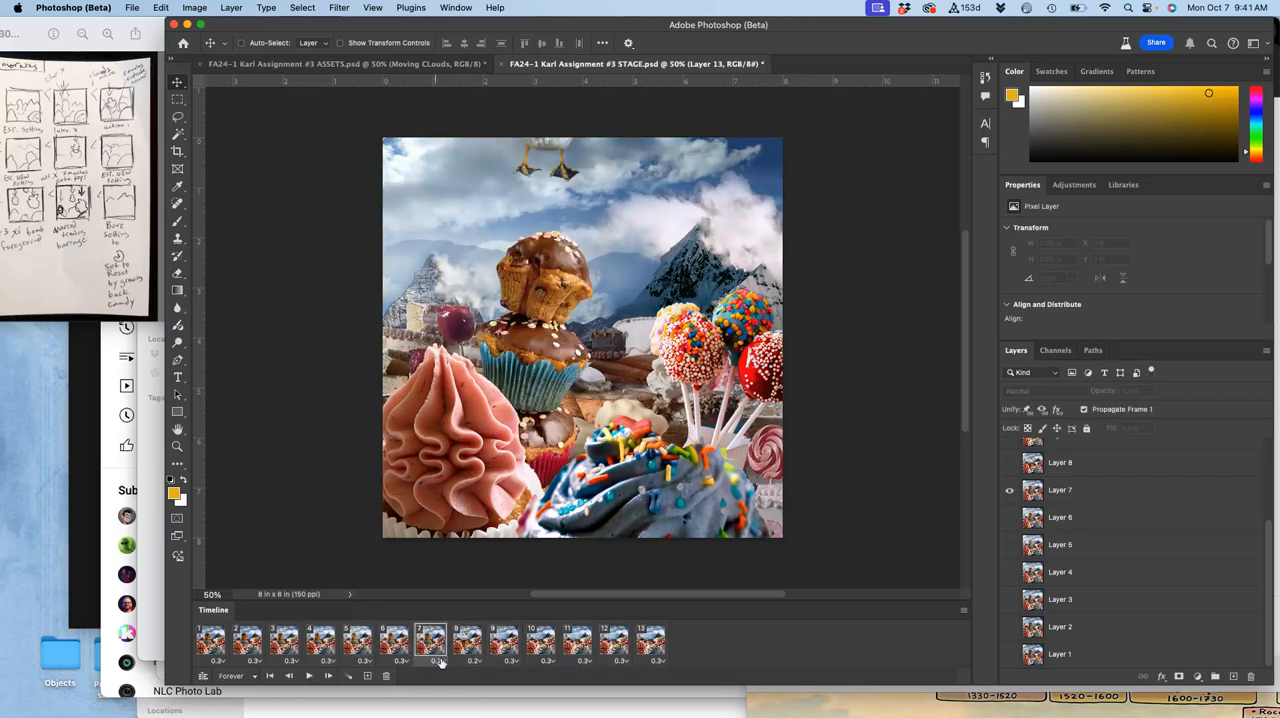
pyautogui.click(438, 660)
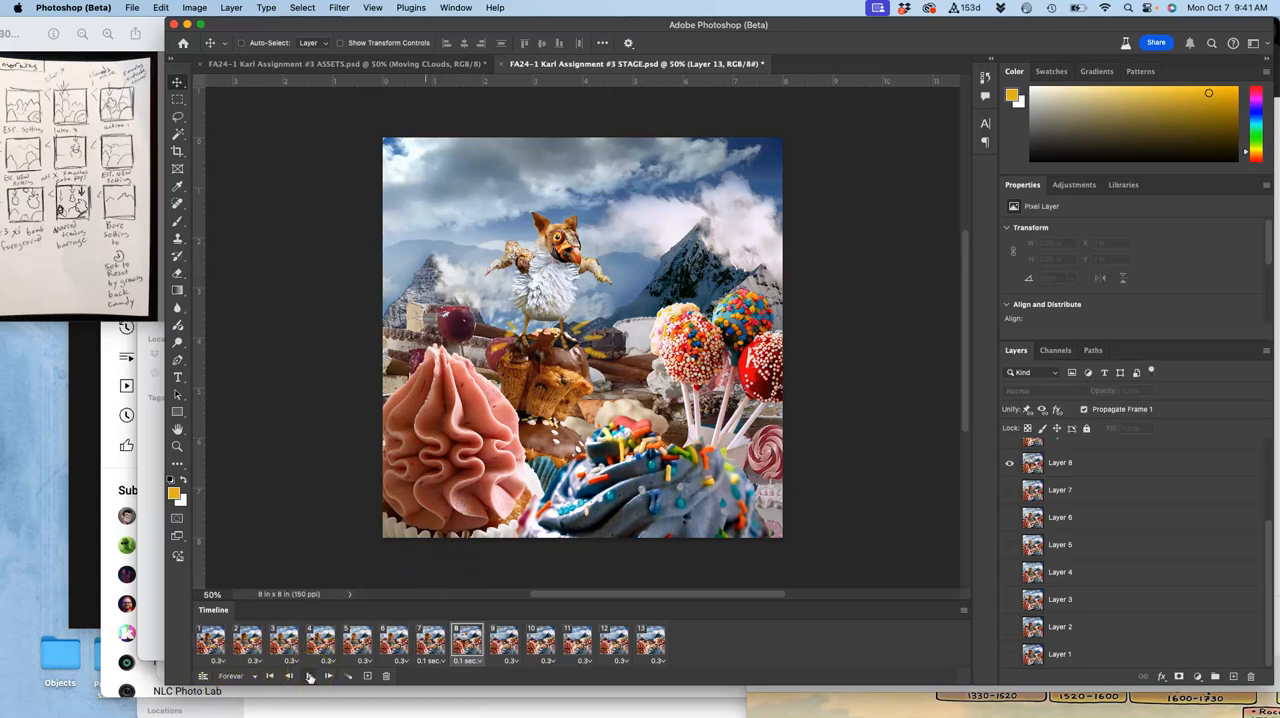
pyautogui.click(613, 643)
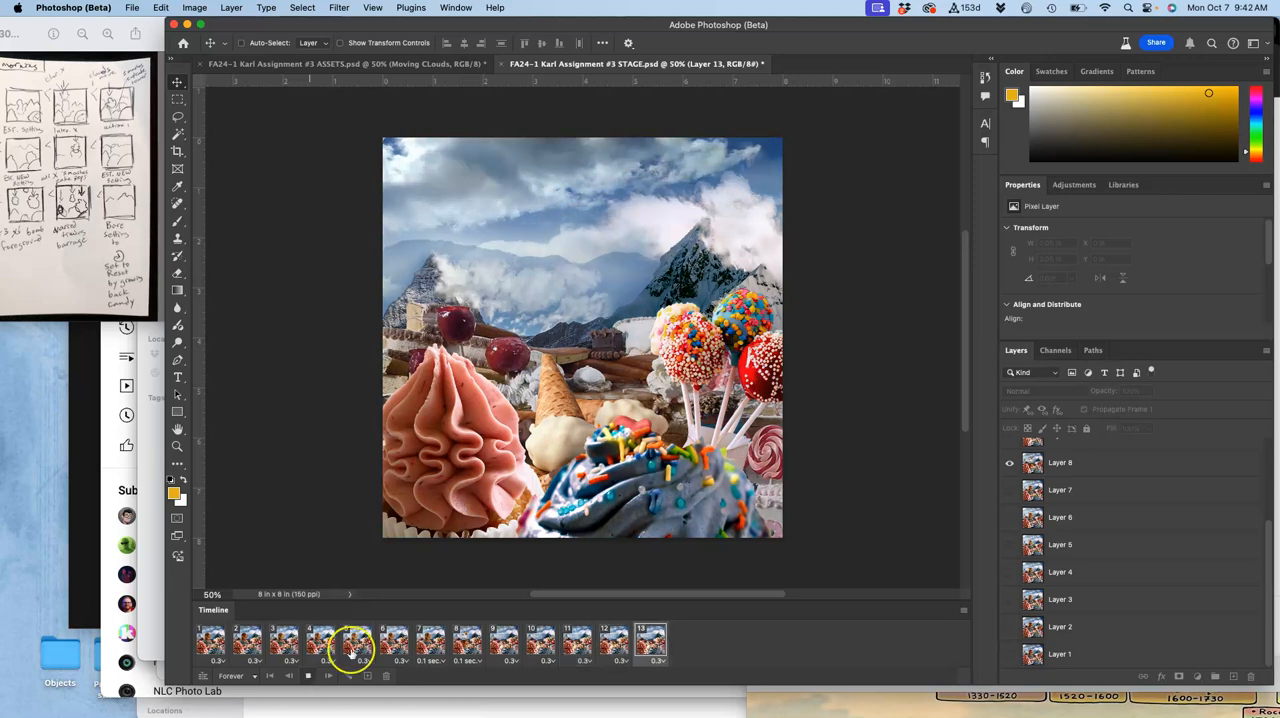
pyautogui.click(475, 643)
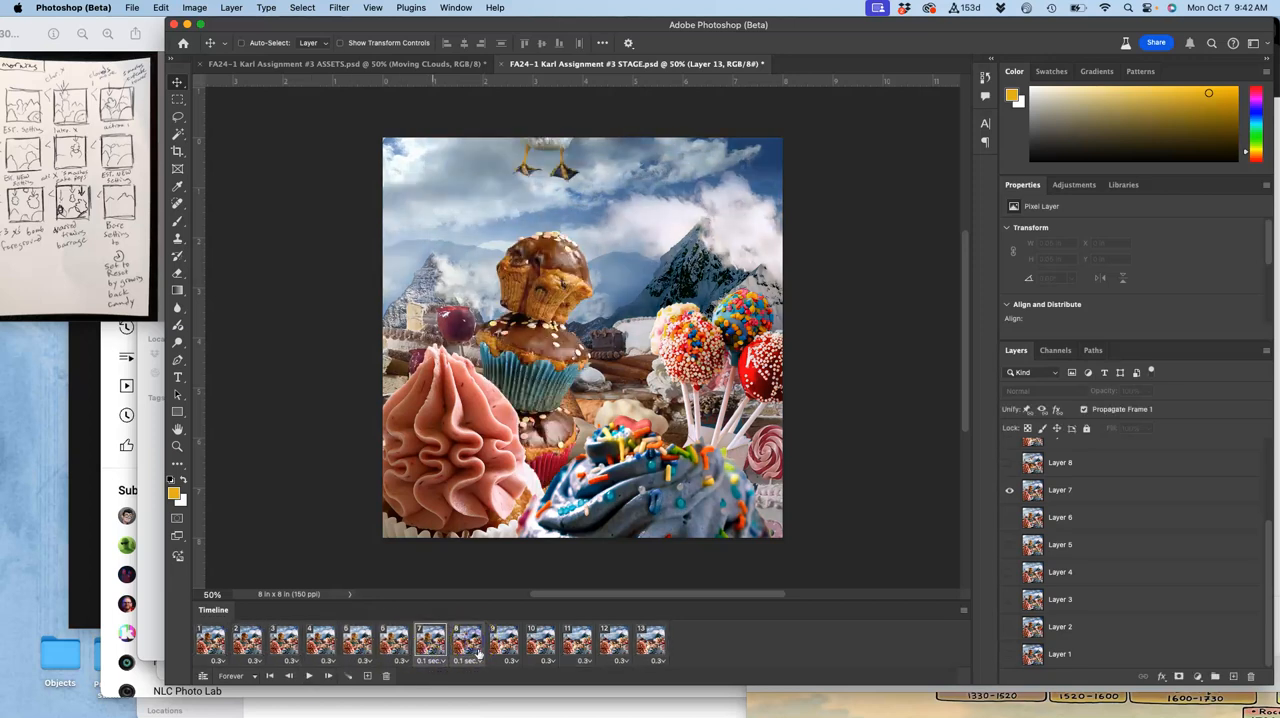
# - Set frames 7–8 to a 0.15-second delay and play to check the timing
pyautogui.click(445, 659)
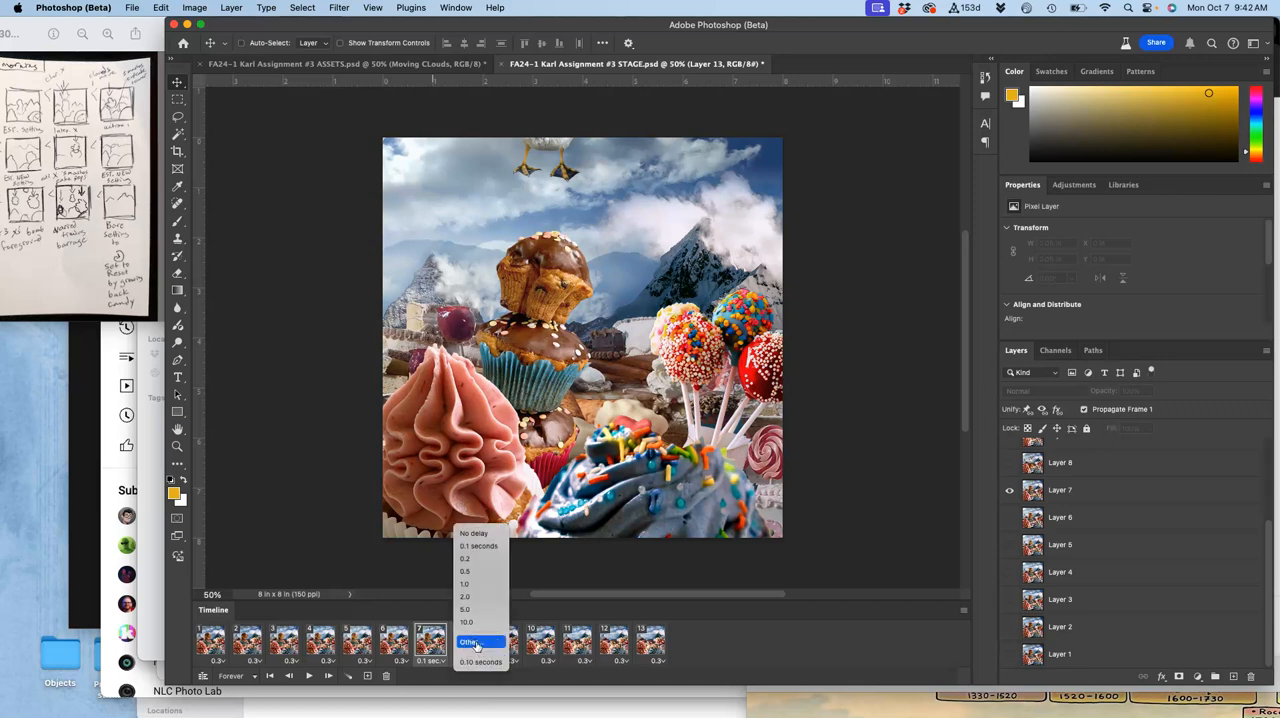
pyautogui.click(471, 642)
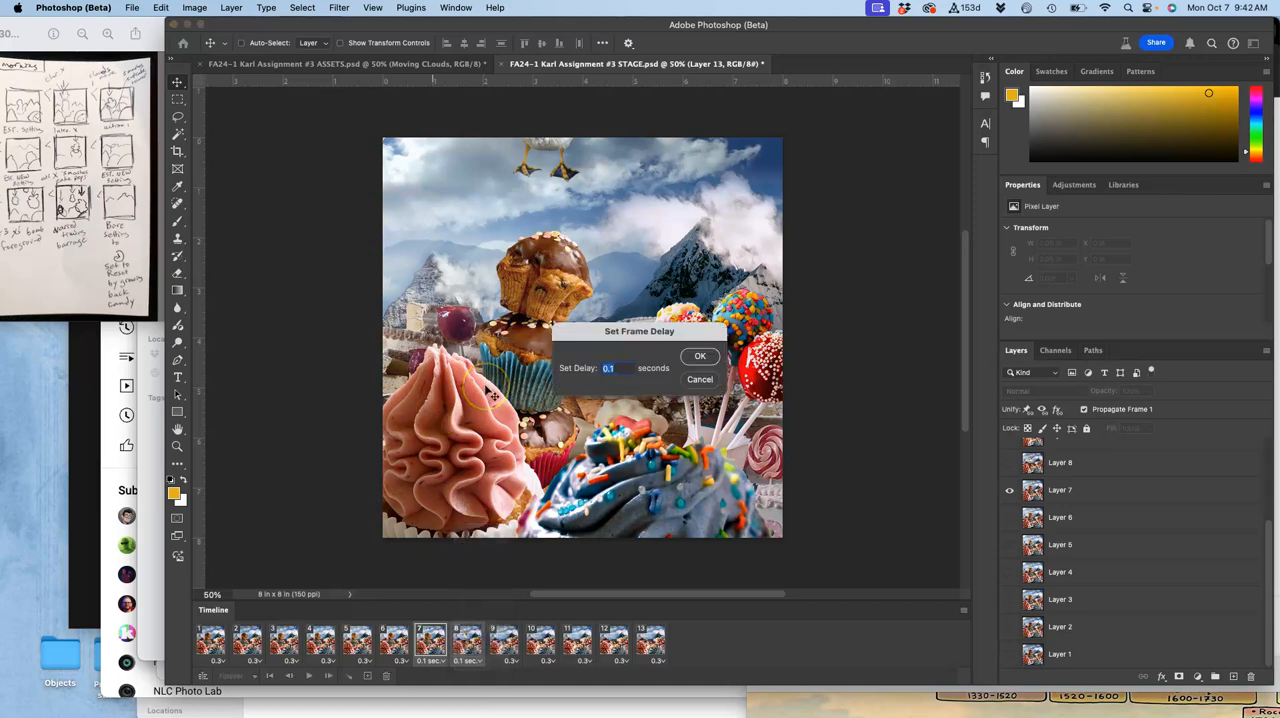
pyautogui.write('.15')
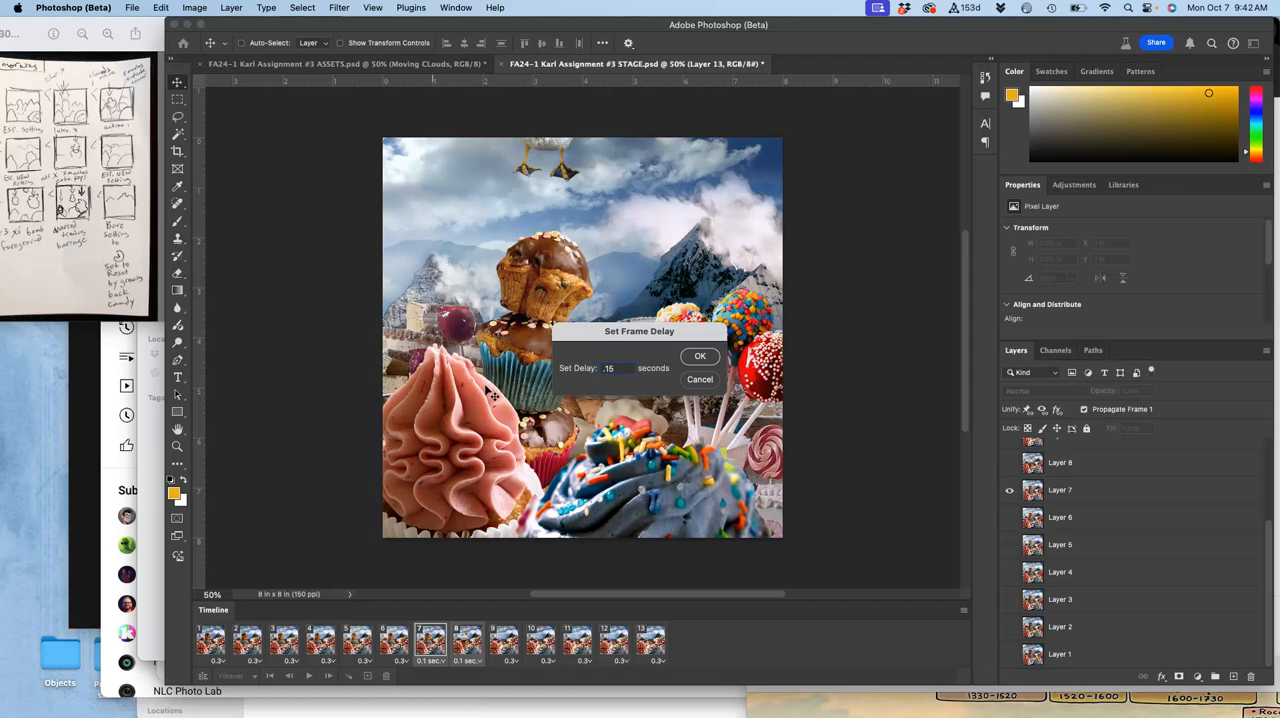
pyautogui.click(700, 356)
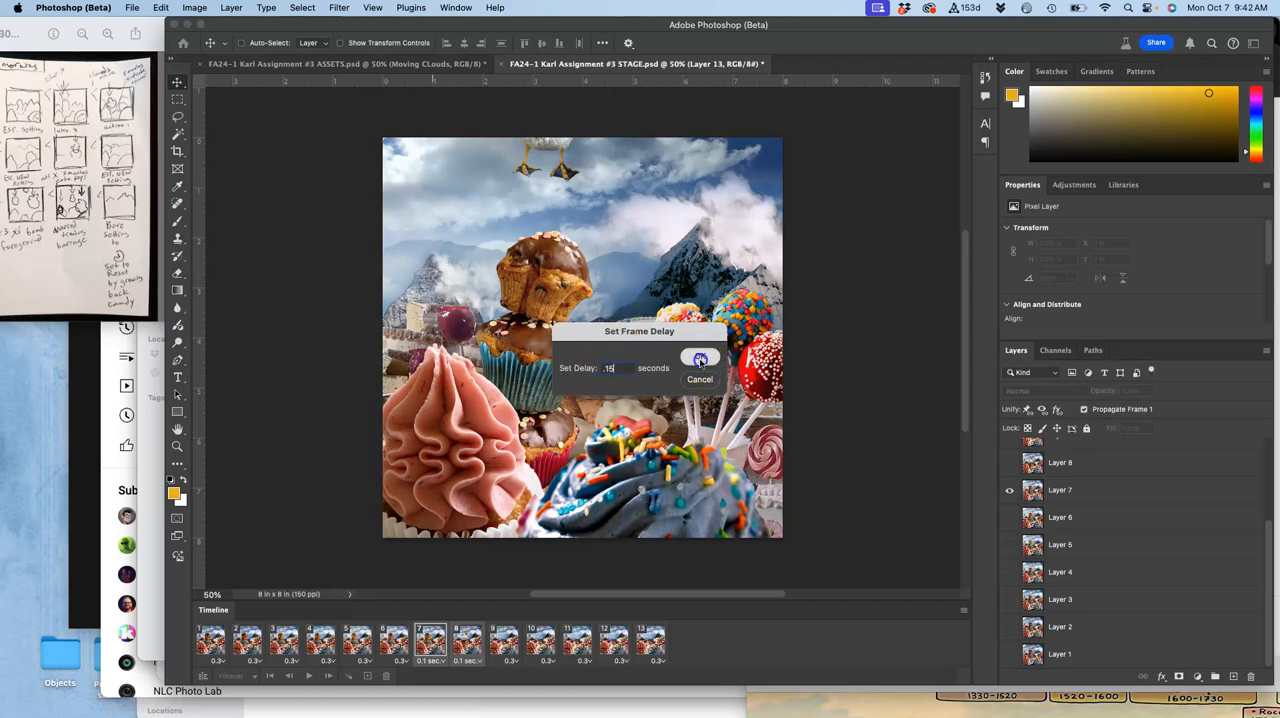
pyautogui.click(700, 358)
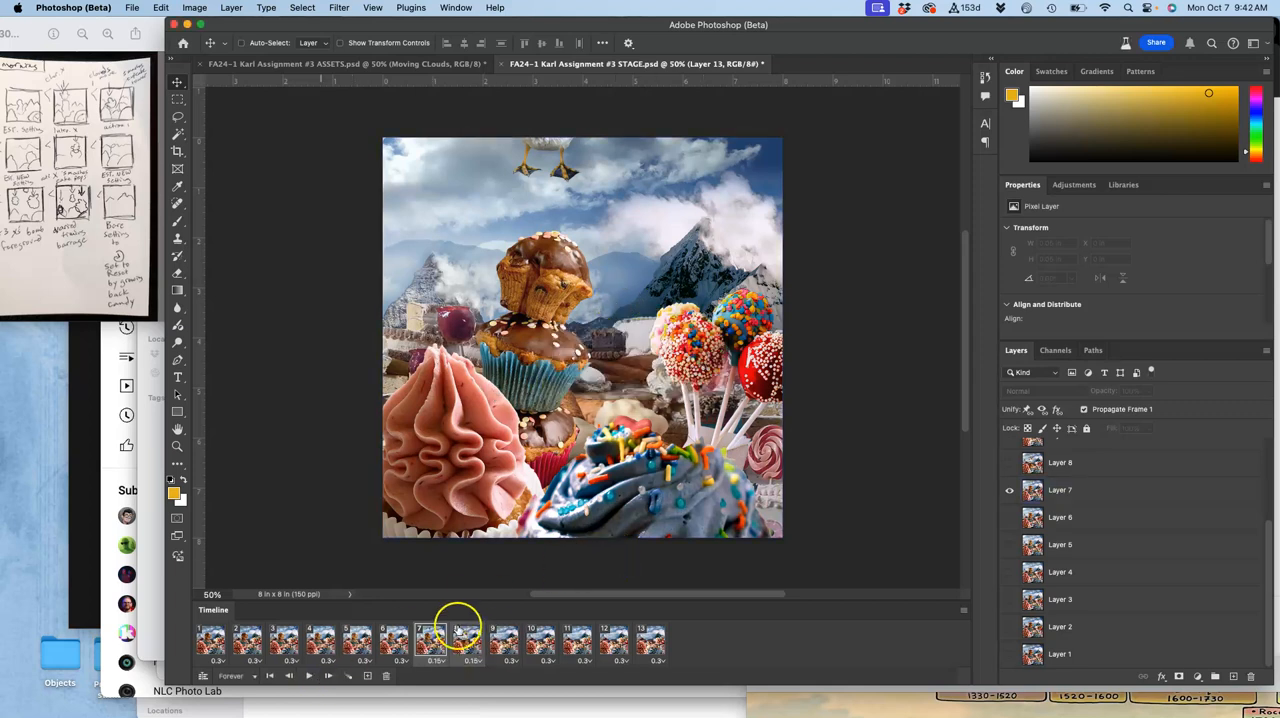
pyautogui.click(455, 640)
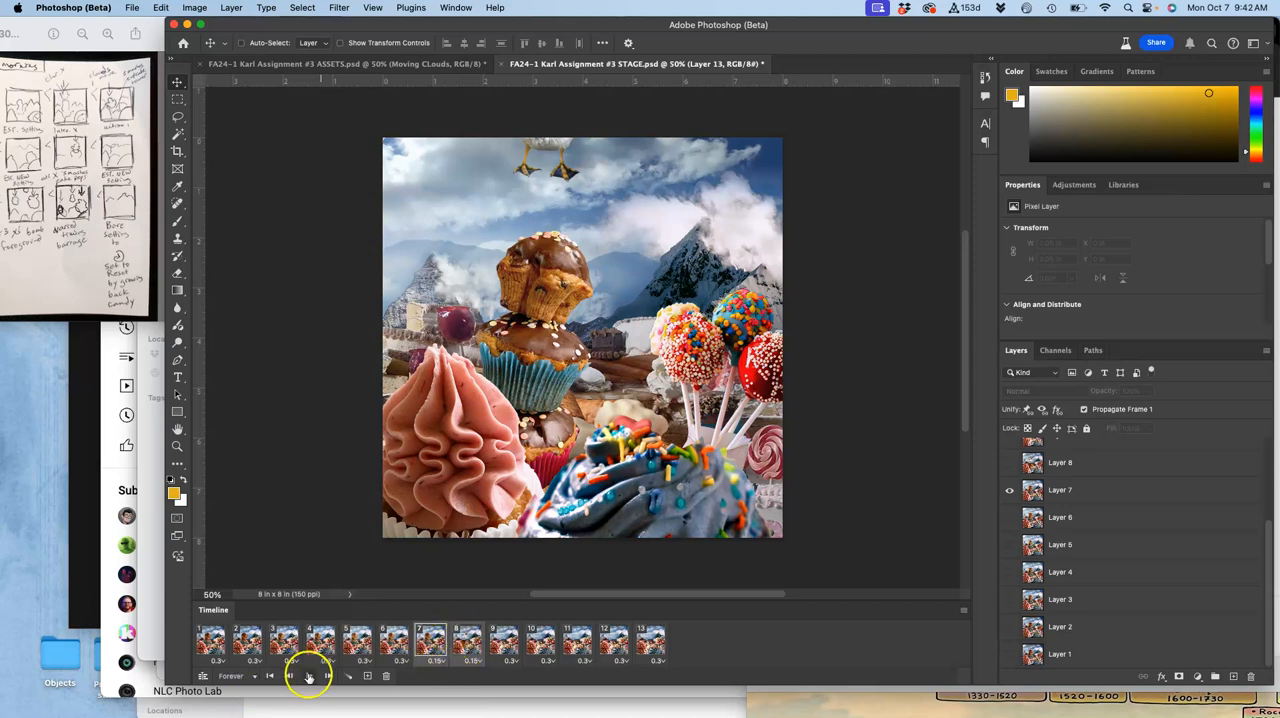
pyautogui.click(308, 676)
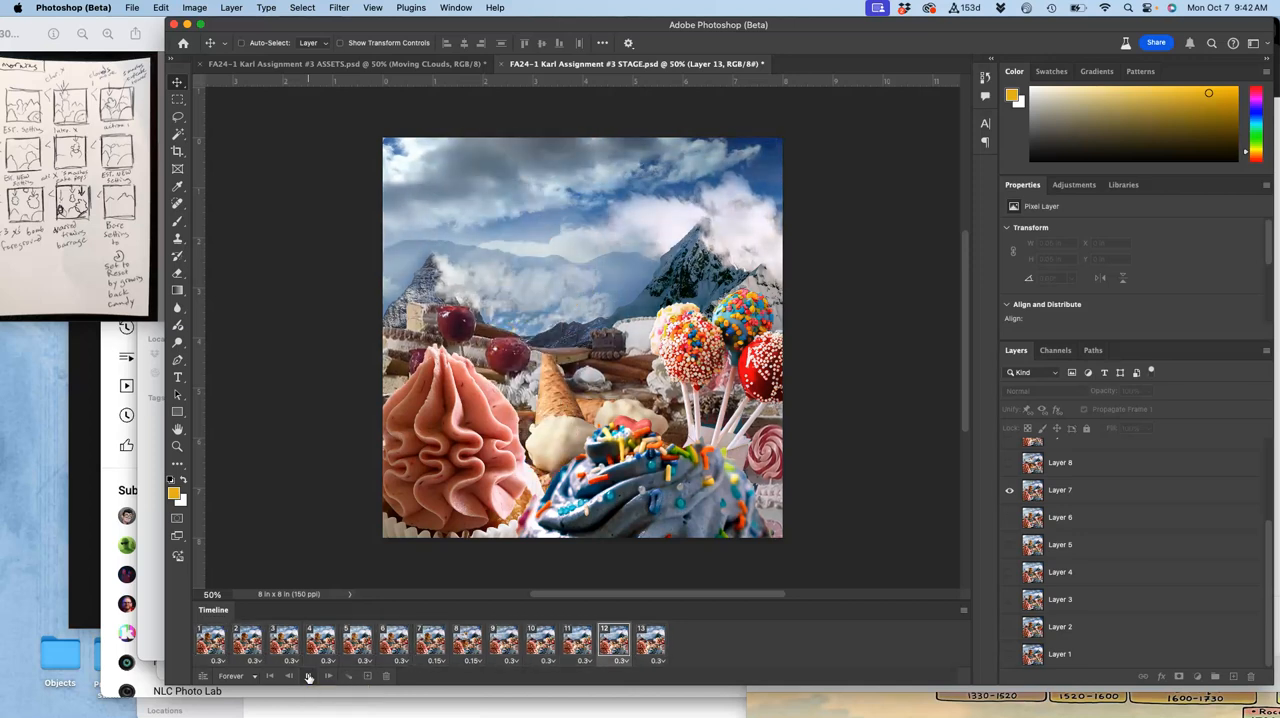
pyautogui.click(310, 650)
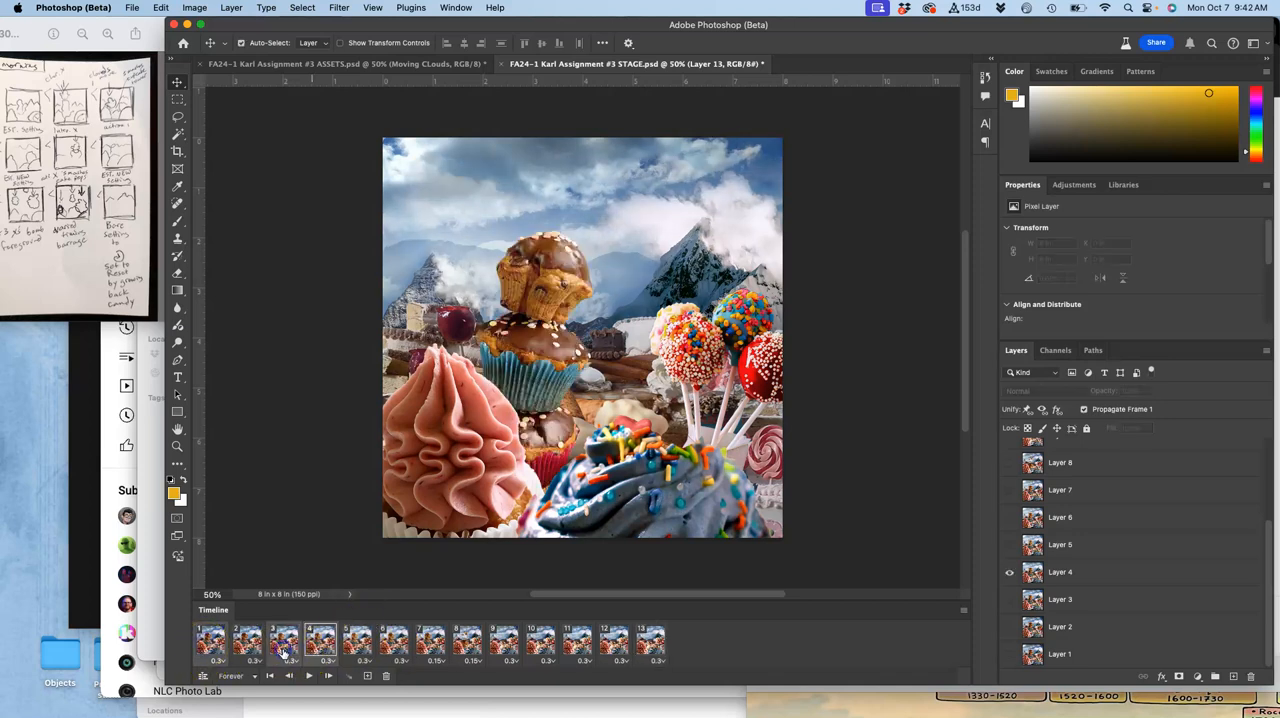
# - Set frames 1–4 to a 0.35-second delay and replay the animation to review
pyautogui.click(298, 661)
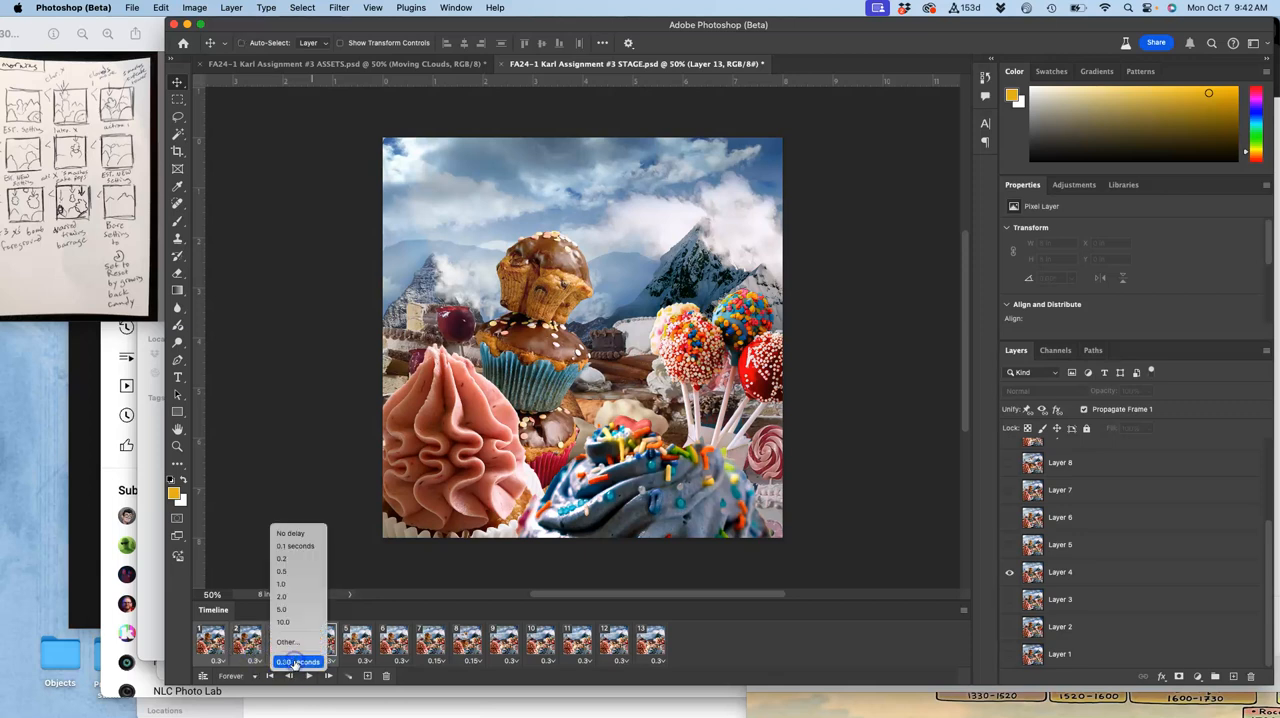
pyautogui.click(288, 641)
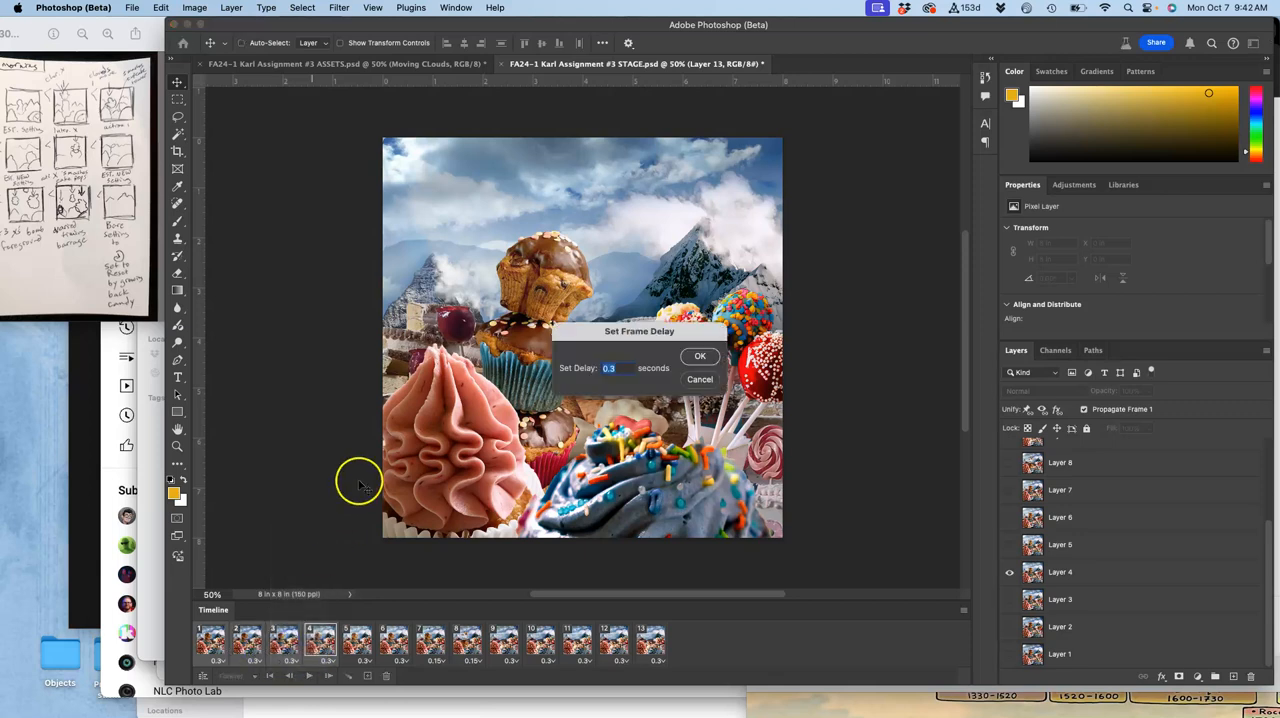
pyautogui.moveTo(545, 387)
pyautogui.write('.35')
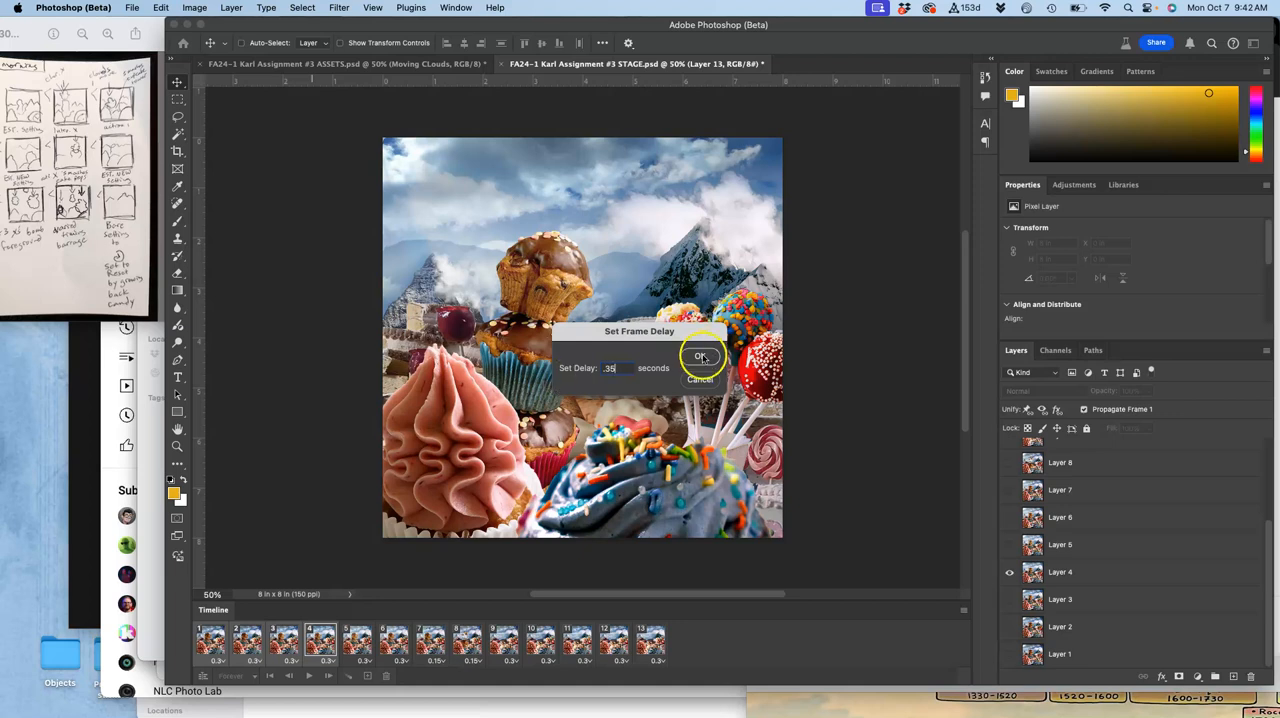
pyautogui.click(700, 357)
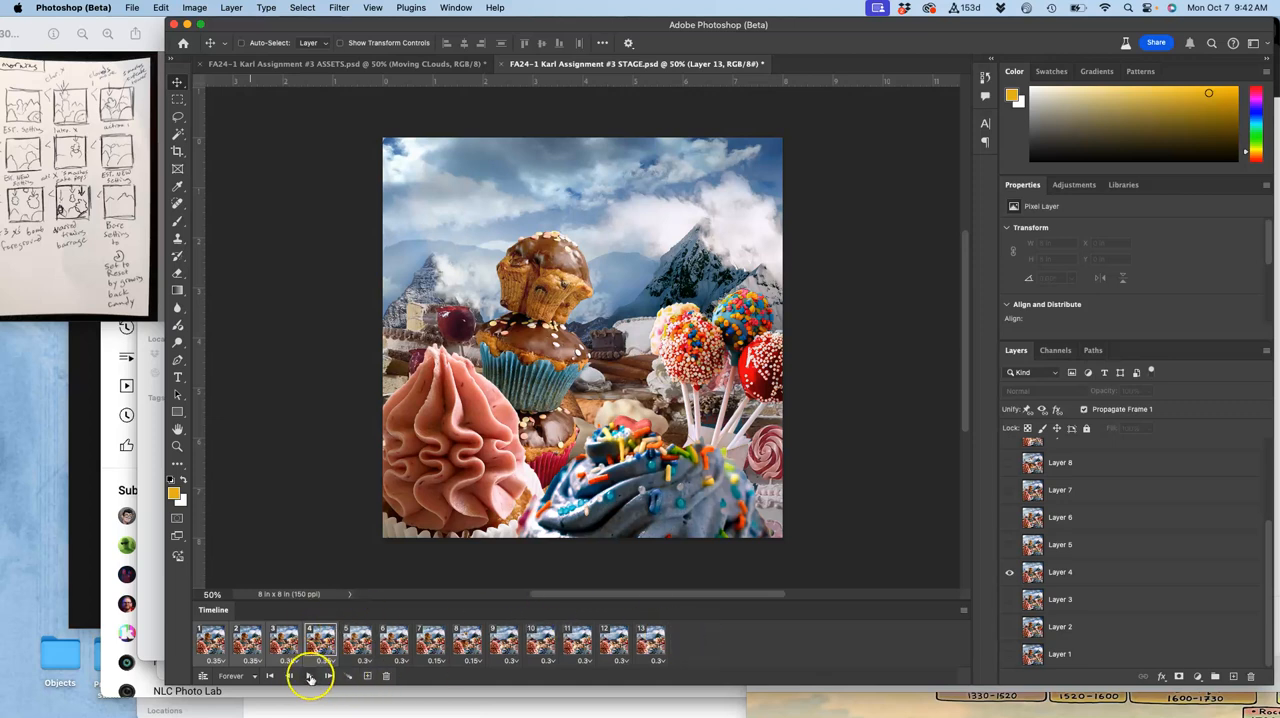
pyautogui.click(309, 676)
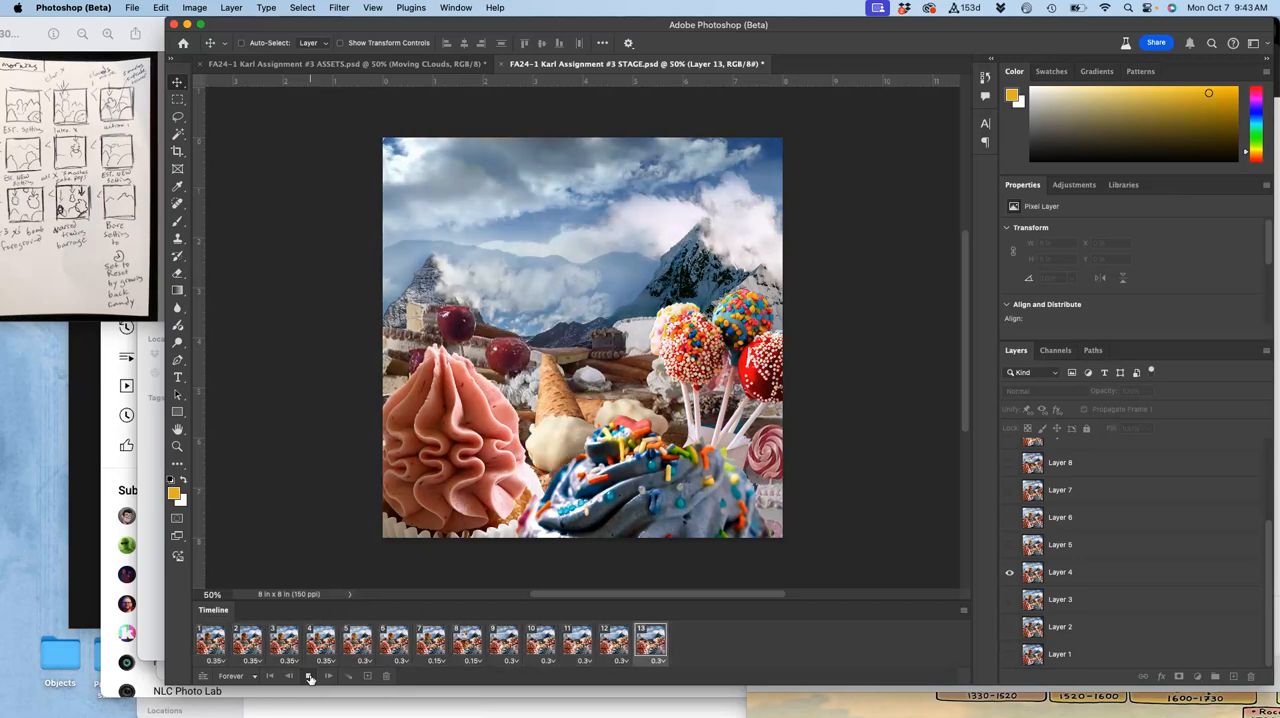
pyautogui.click(357, 641)
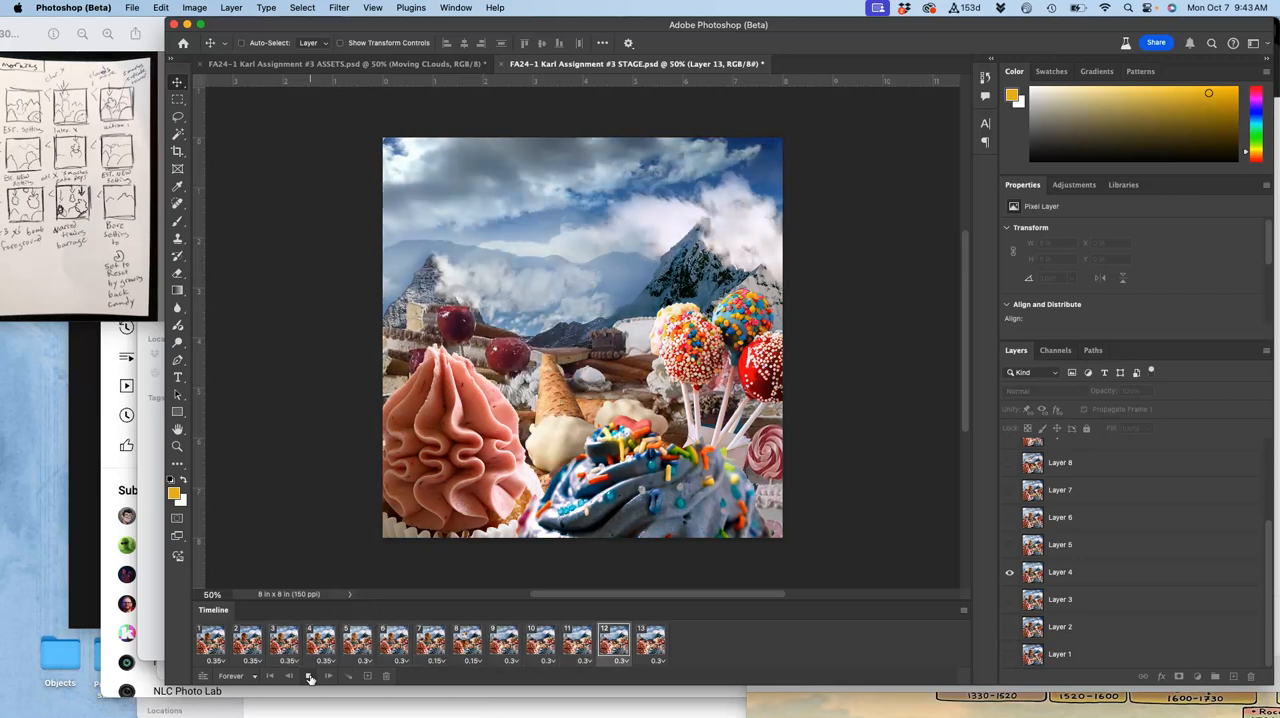
pyautogui.click(309, 676)
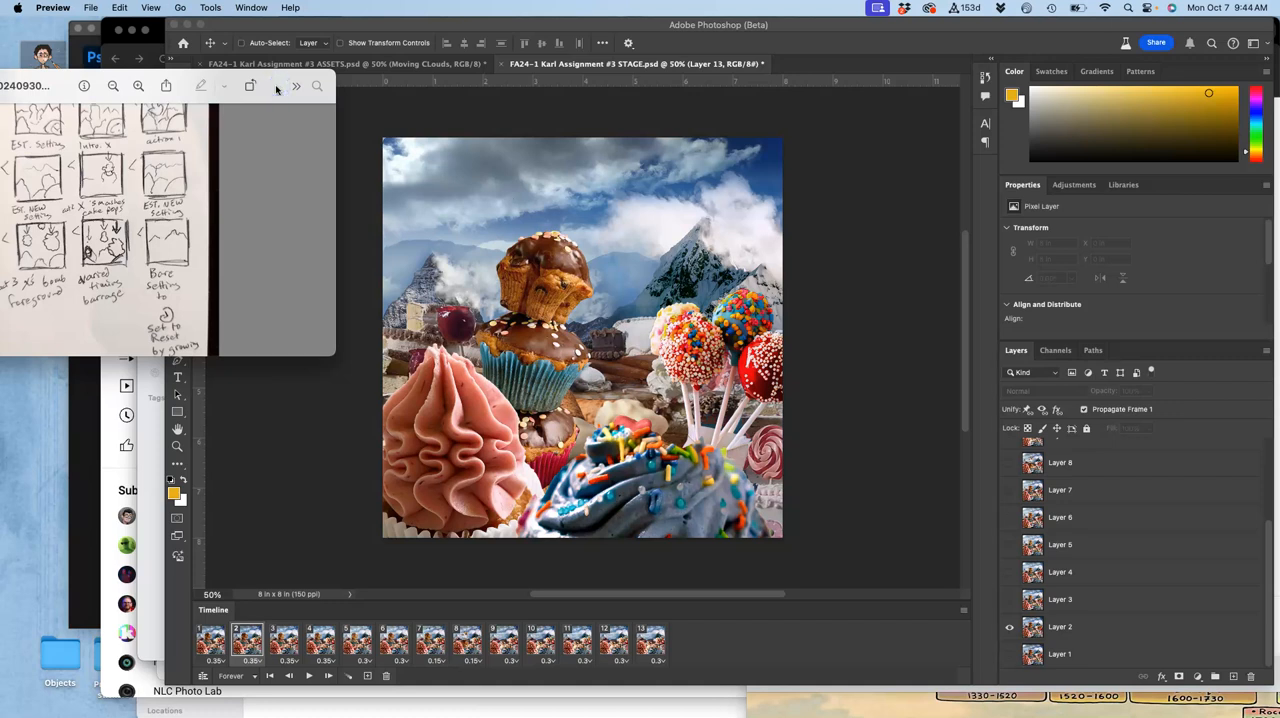
pyautogui.moveTo(490, 102)
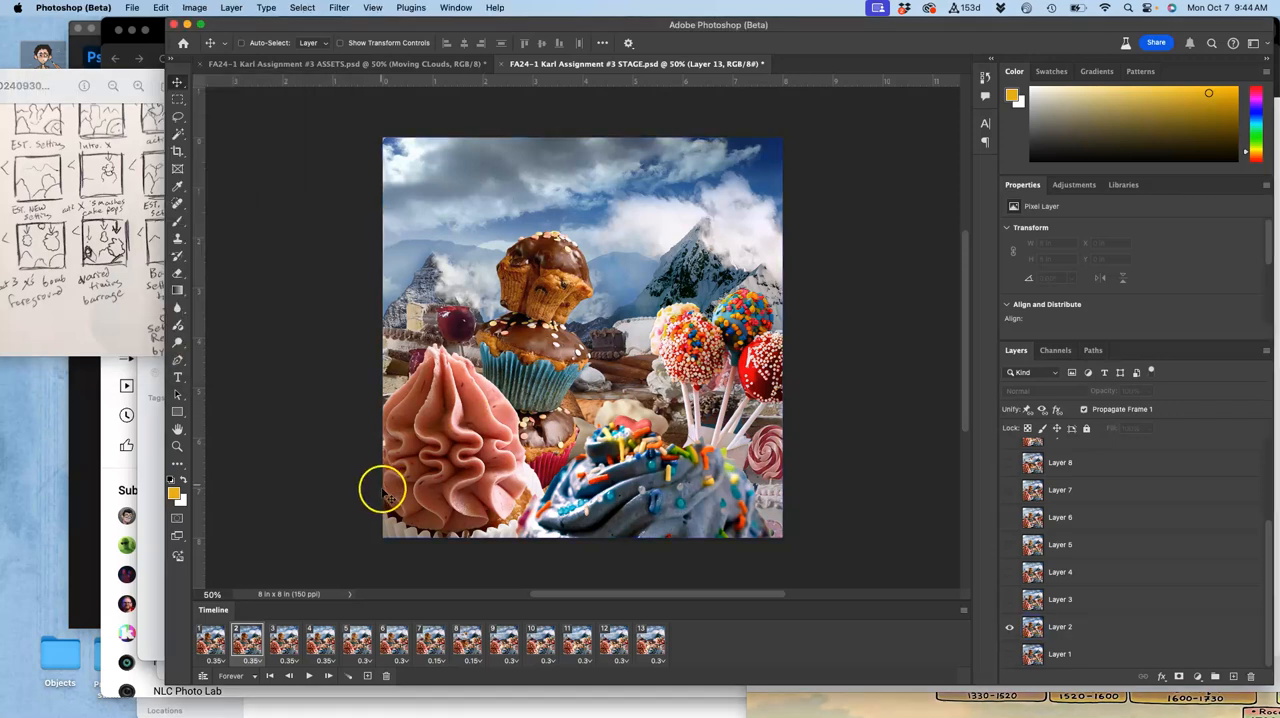
pyautogui.moveTo(315, 570)
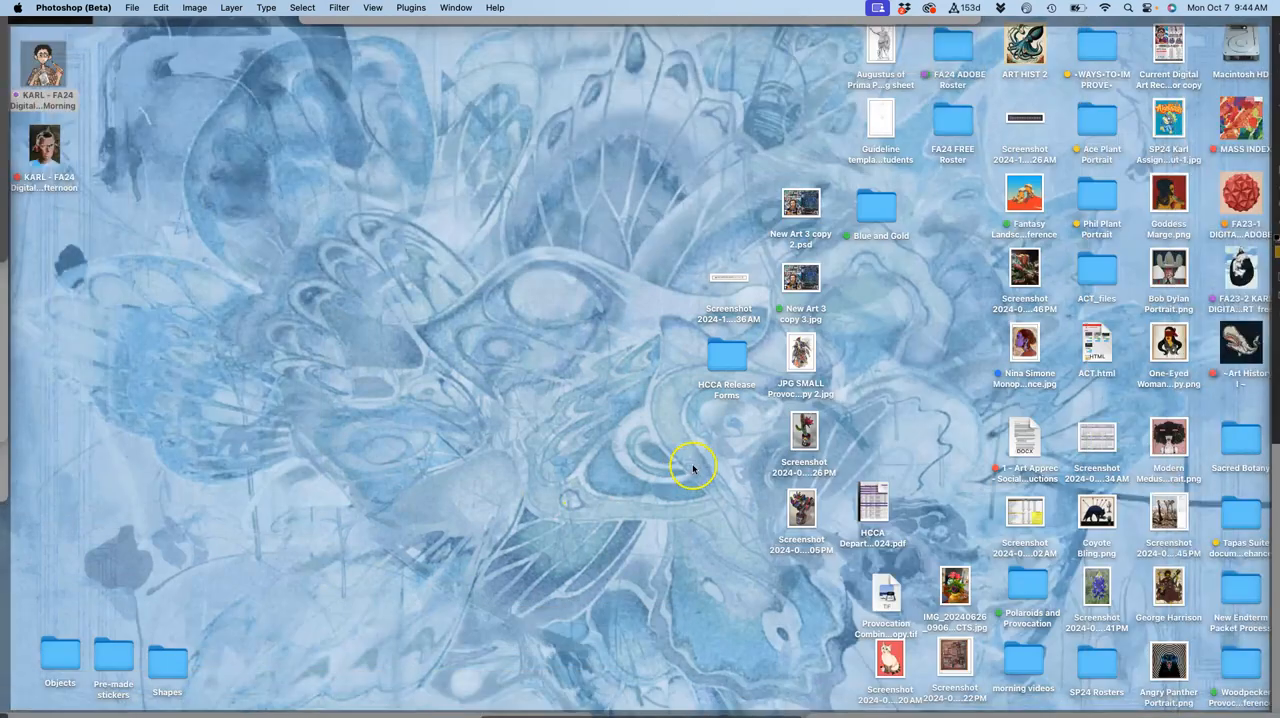
pyautogui.moveTo(1032, 125)
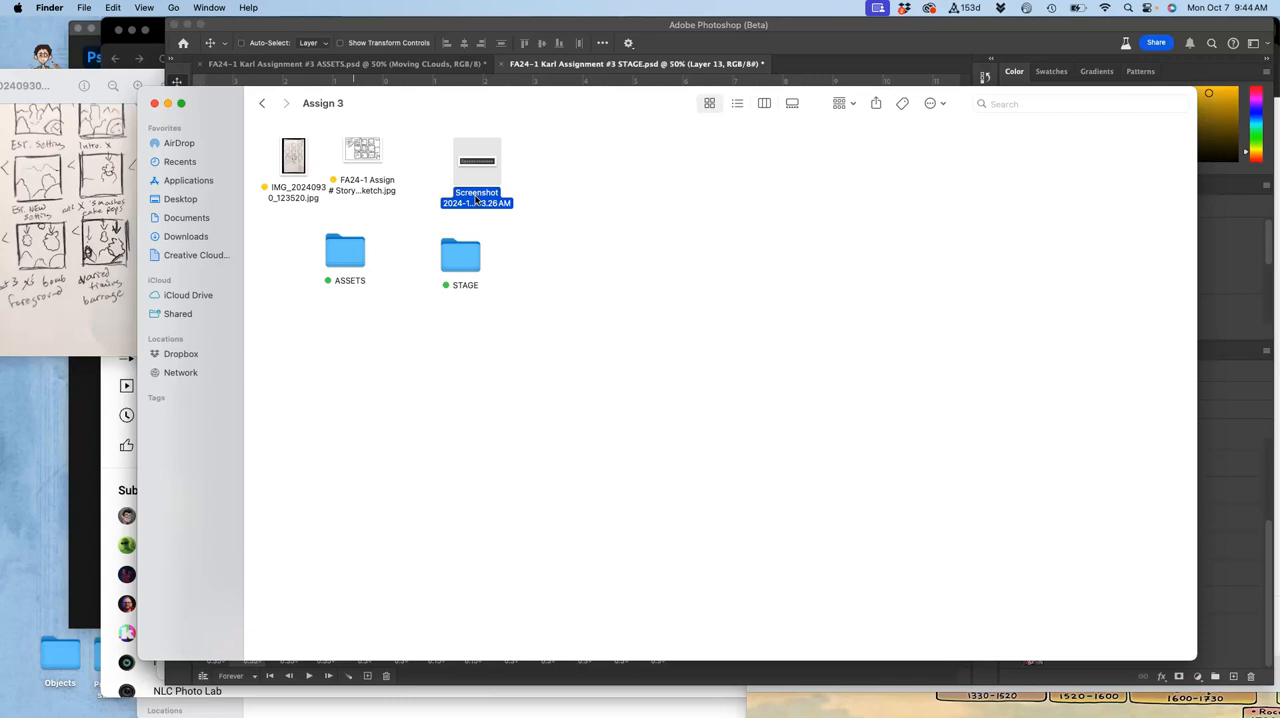
# - Enter 'TIMING TEST' as the screenshot's new file name and confirm it
pyautogui.write('TIMIN')
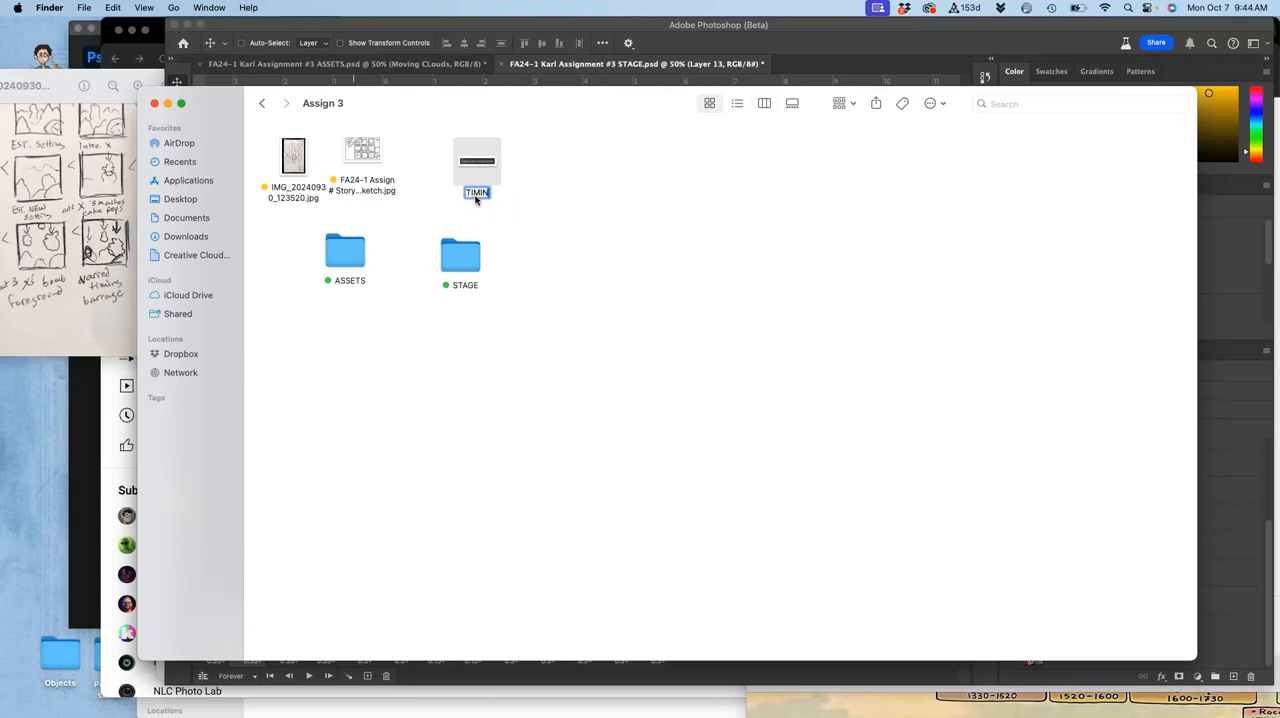
pyautogui.write('TIMING TEST')
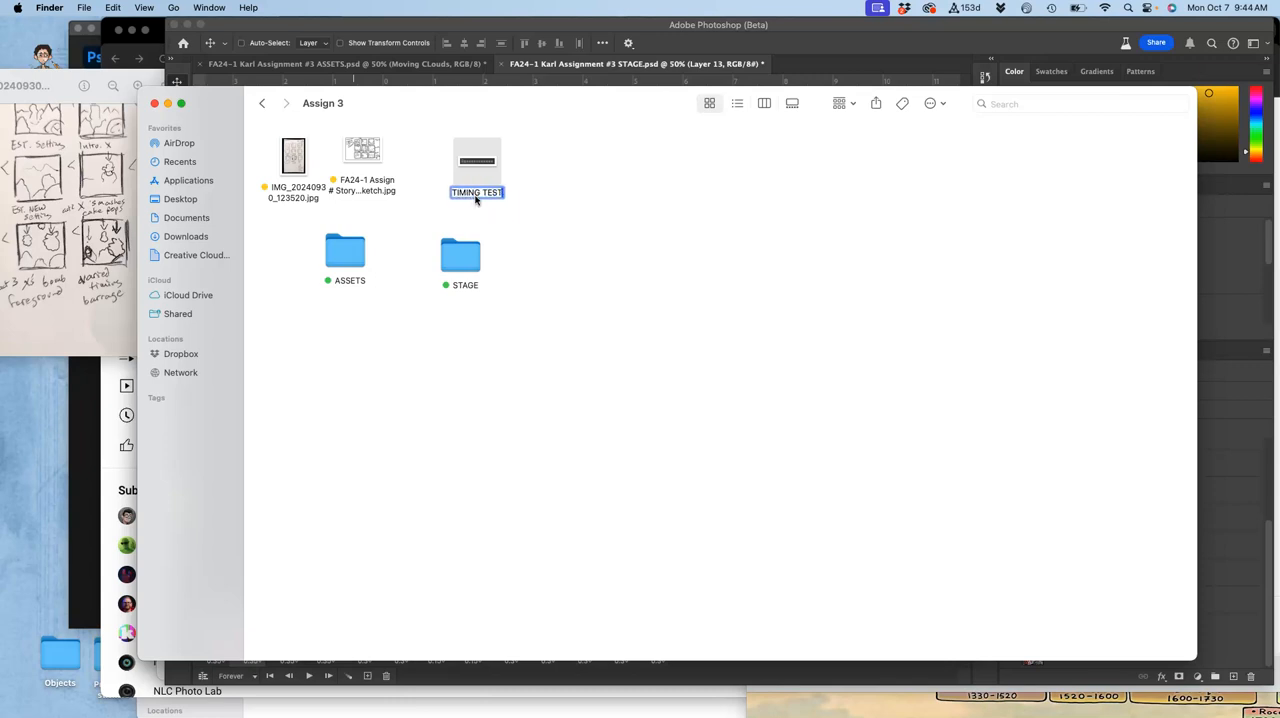
pyautogui.click(514, 202)
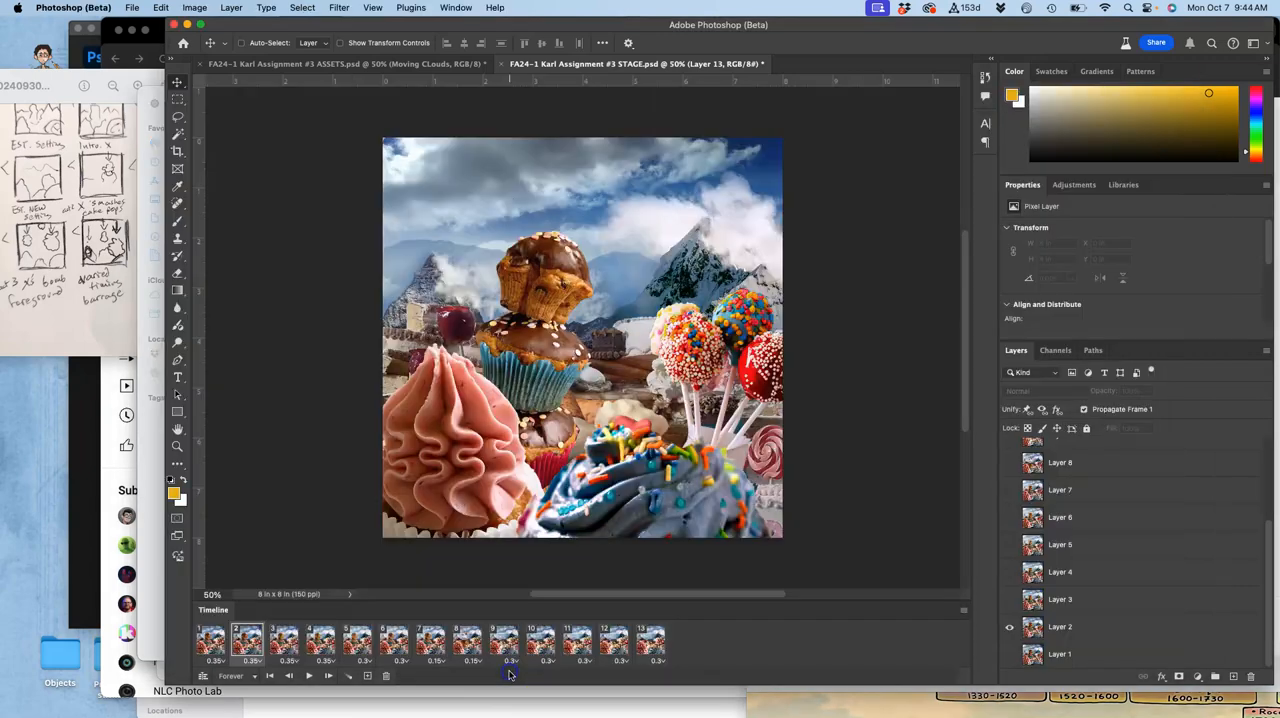
# - Delete the STAGE animation frames down to one and close the Timeline panel
pyautogui.click(1060, 626)
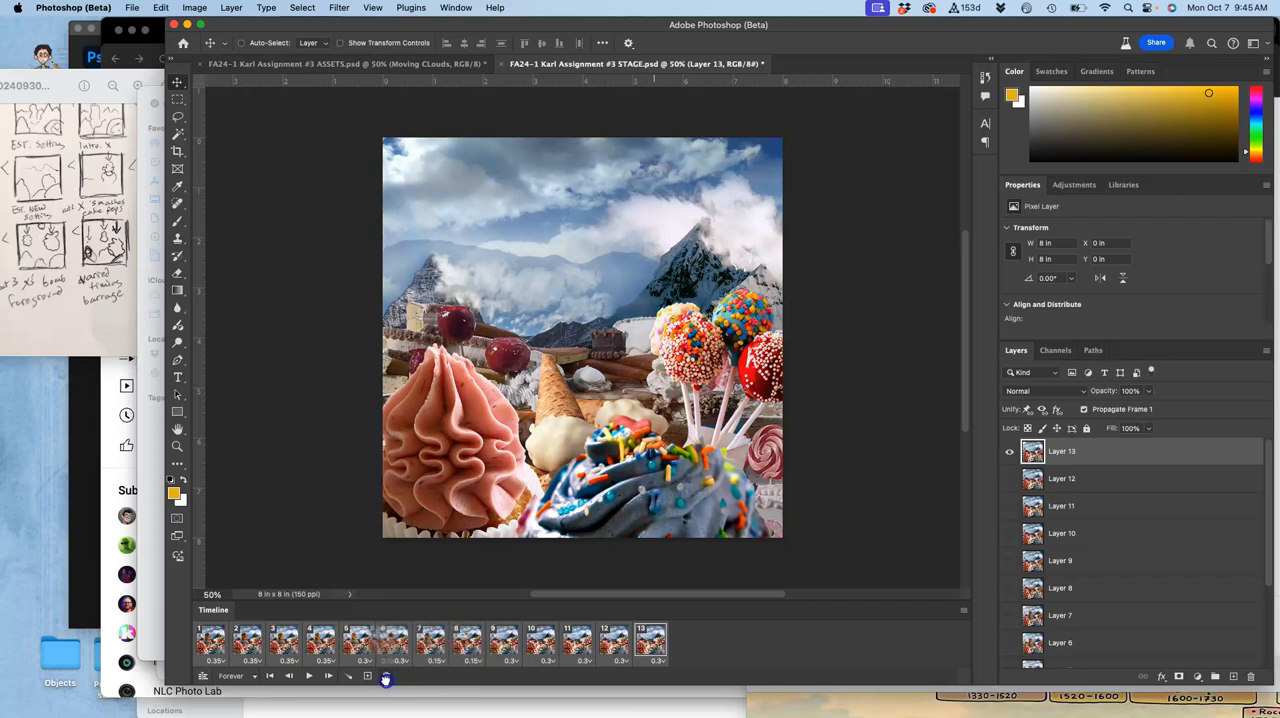
pyautogui.click(385, 676)
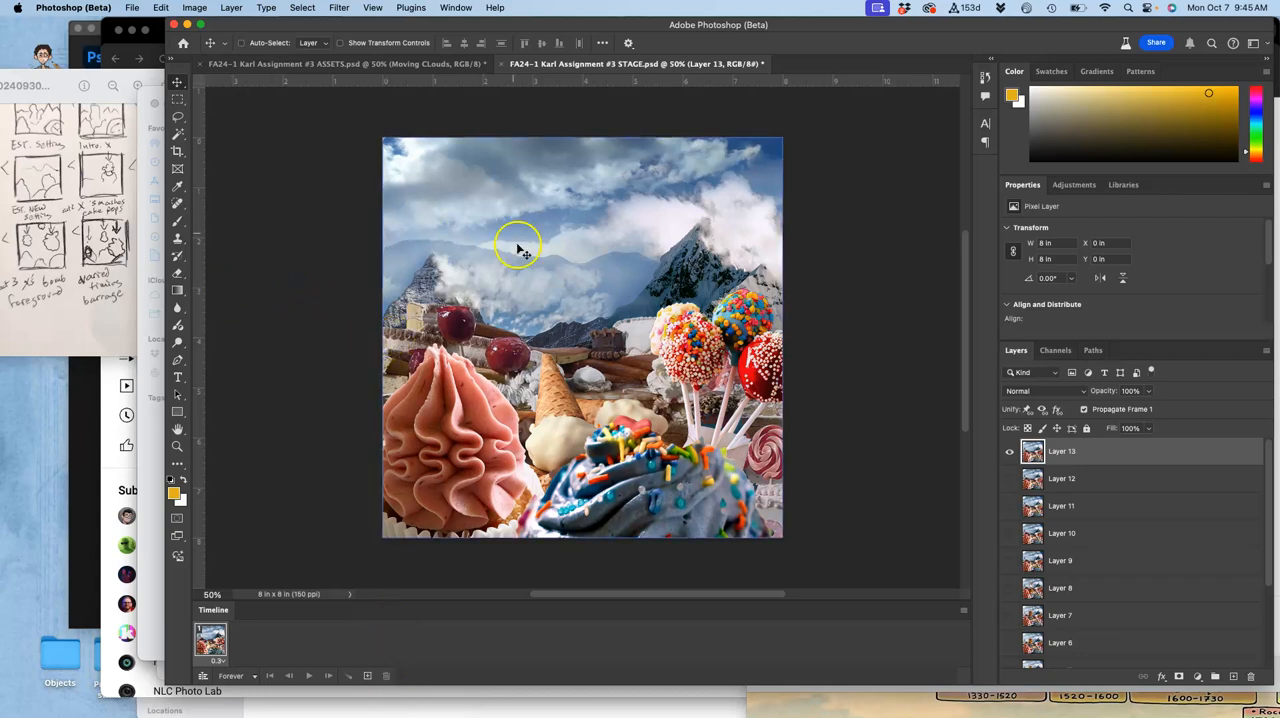
pyautogui.moveTo(548, 332)
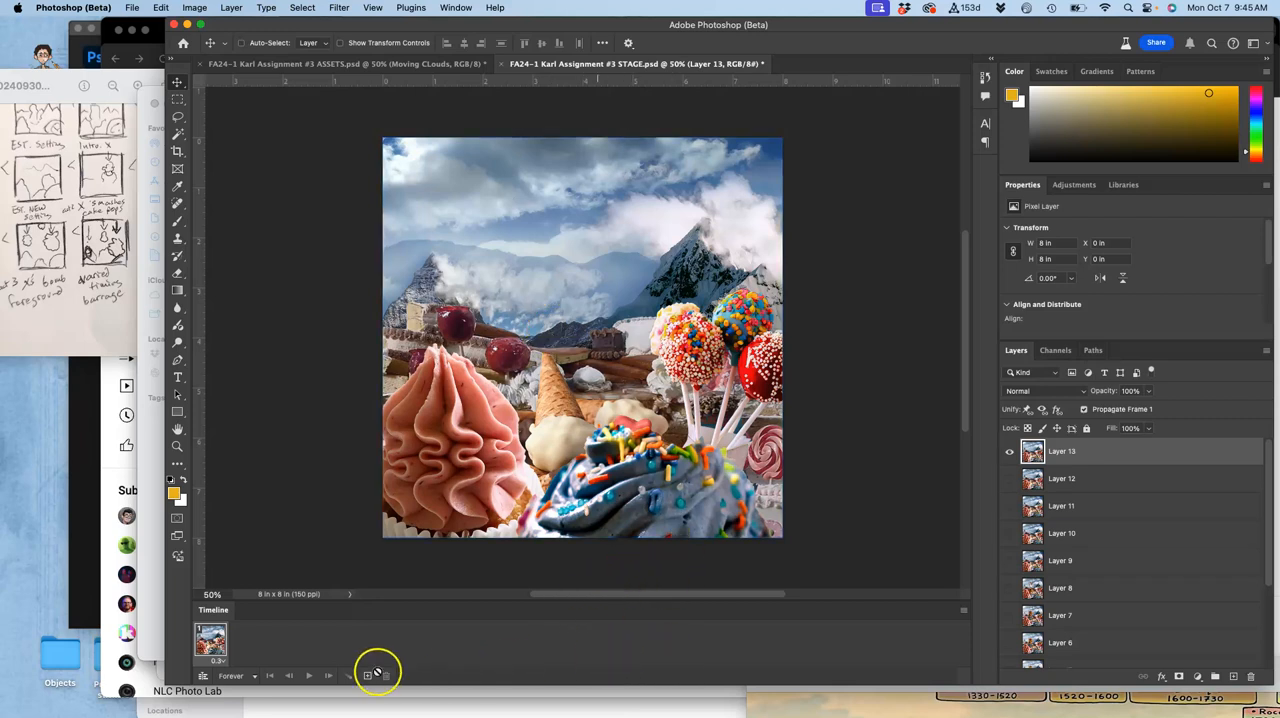
pyautogui.moveTo(517, 650)
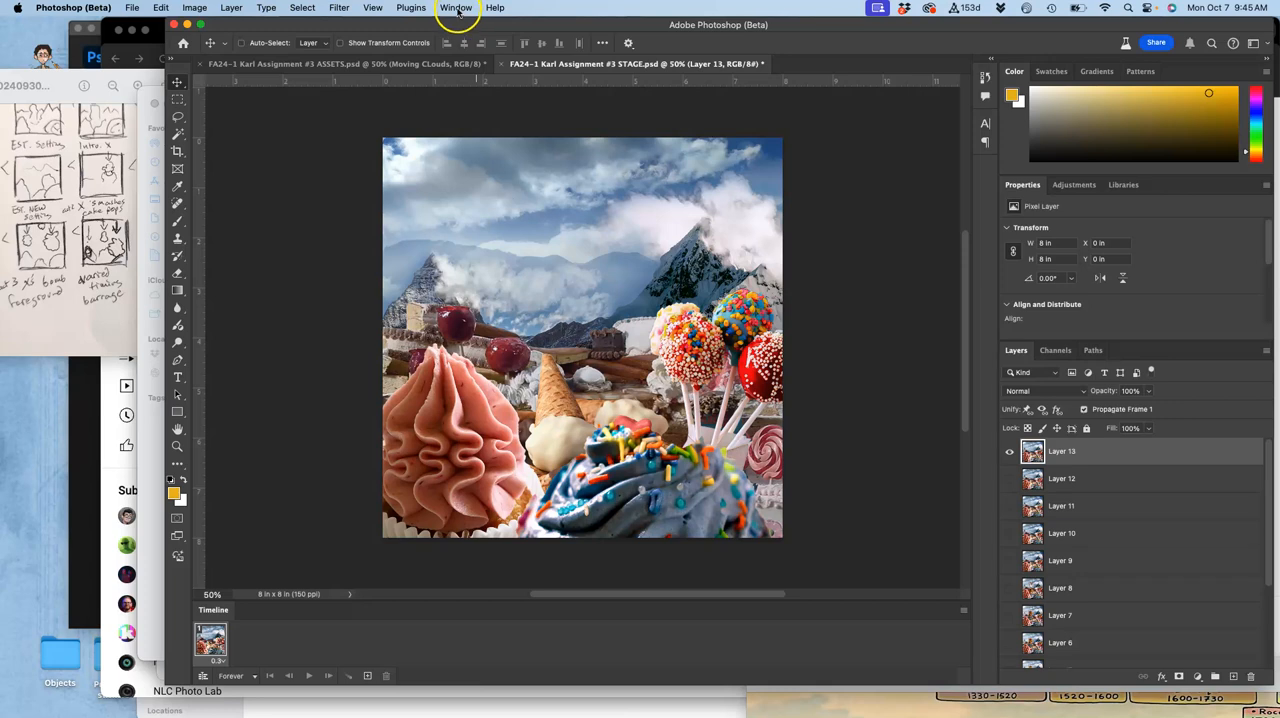
pyautogui.click(456, 8)
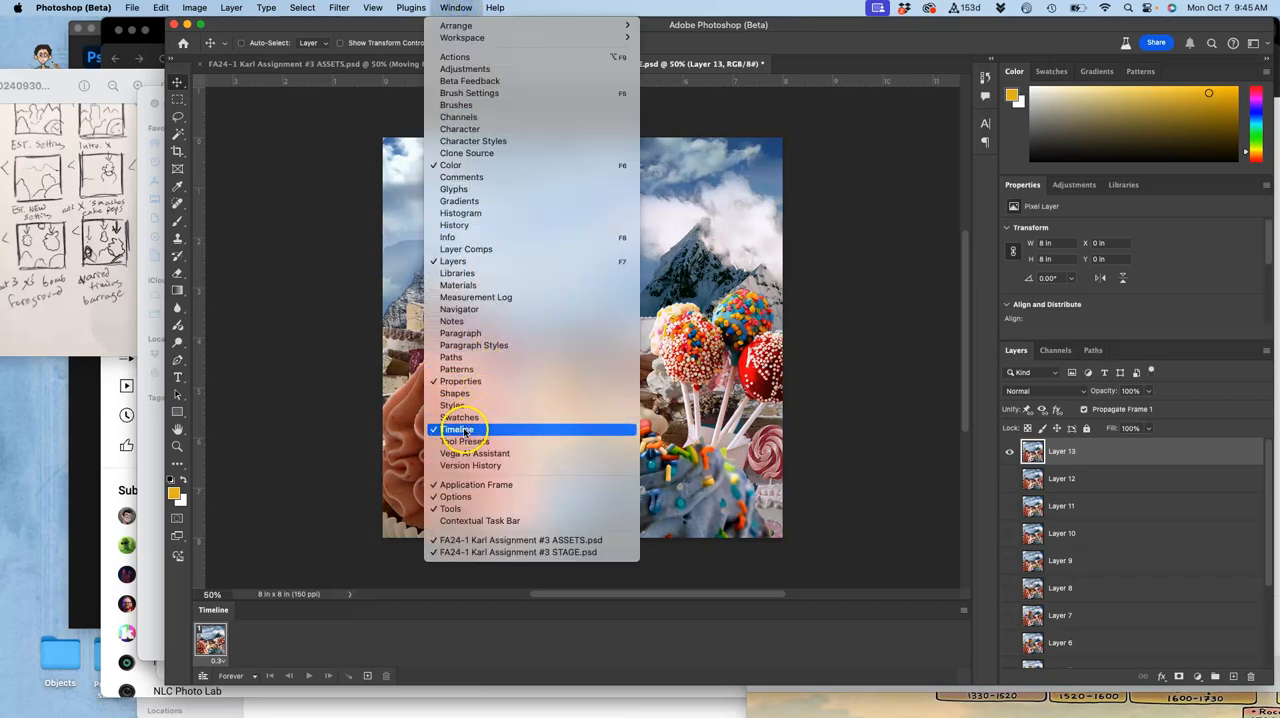
pyautogui.click(458, 429)
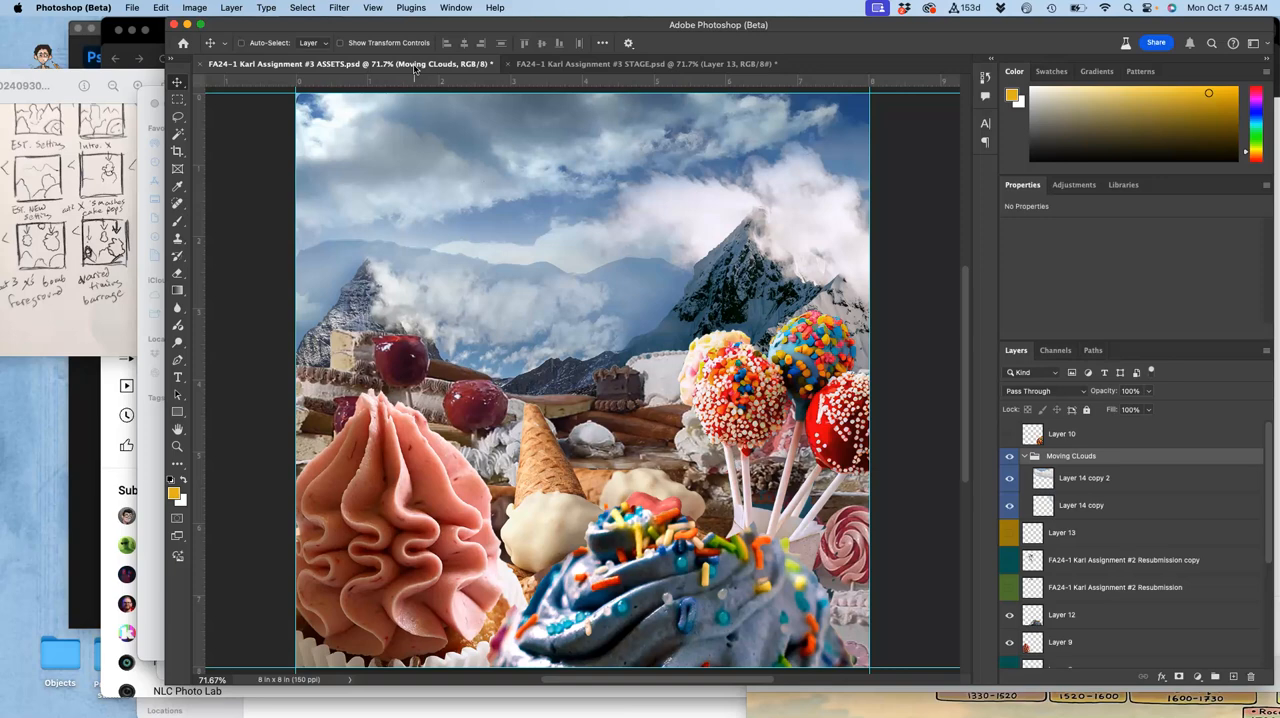
# - Toggle the earlier creature frame layer in STAGE, then return to the ASSETS document
pyautogui.click(640, 63)
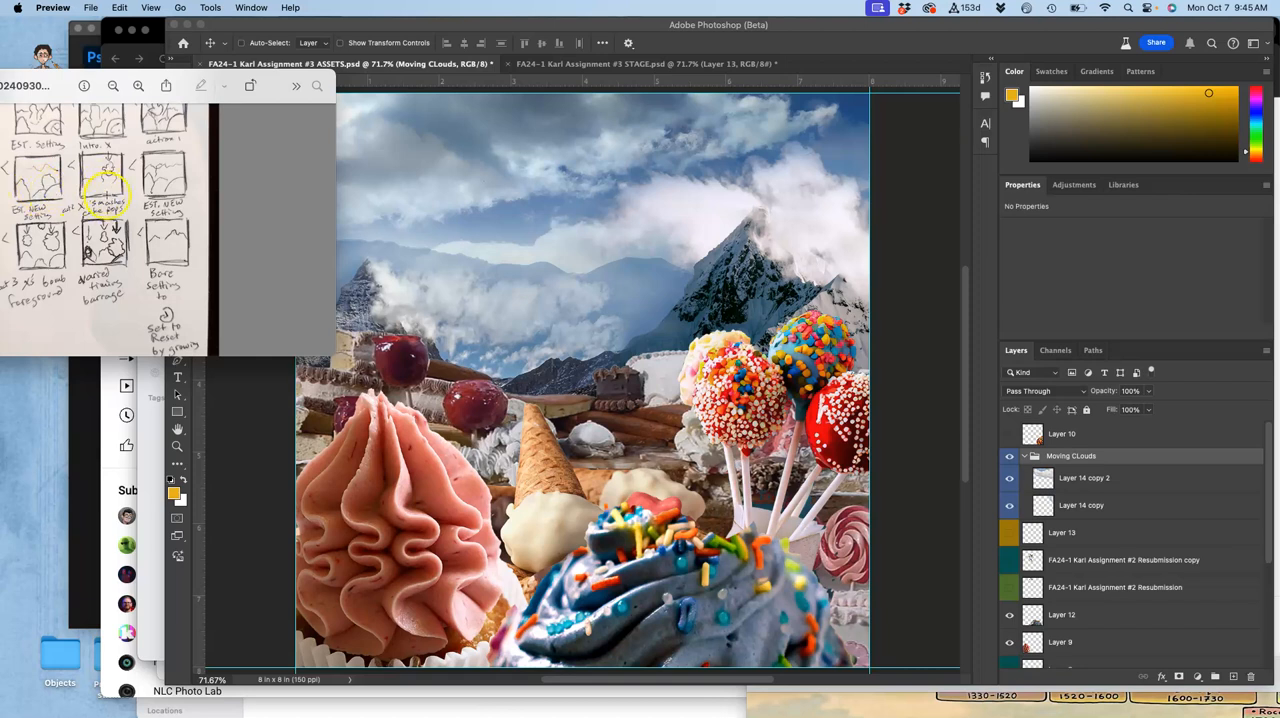
pyautogui.moveTo(285, 230)
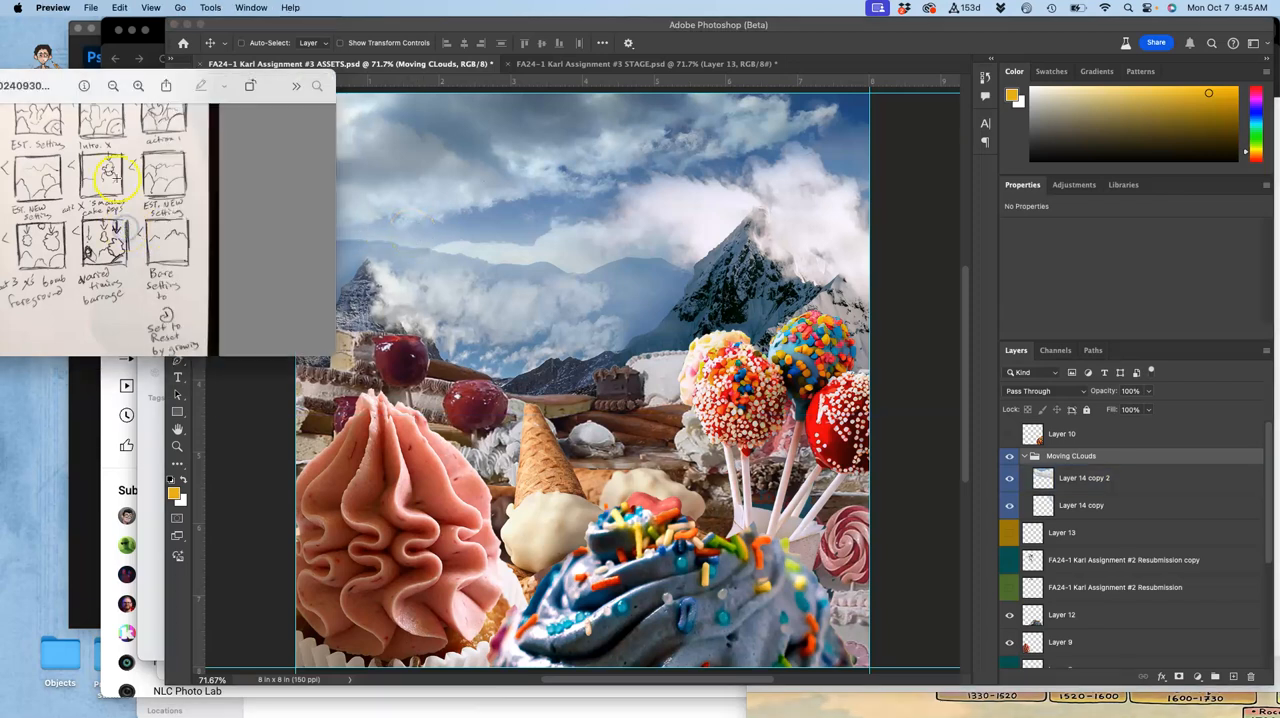
pyautogui.moveTo(660, 357)
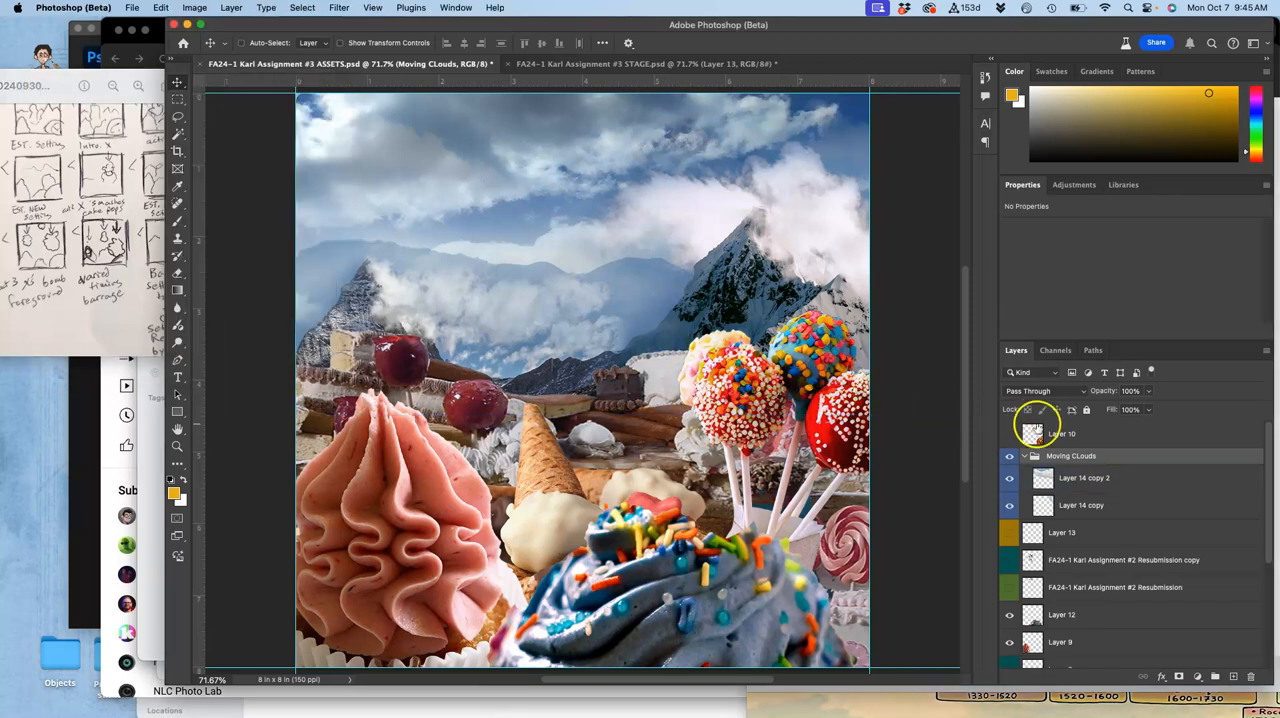
pyautogui.click(645, 63)
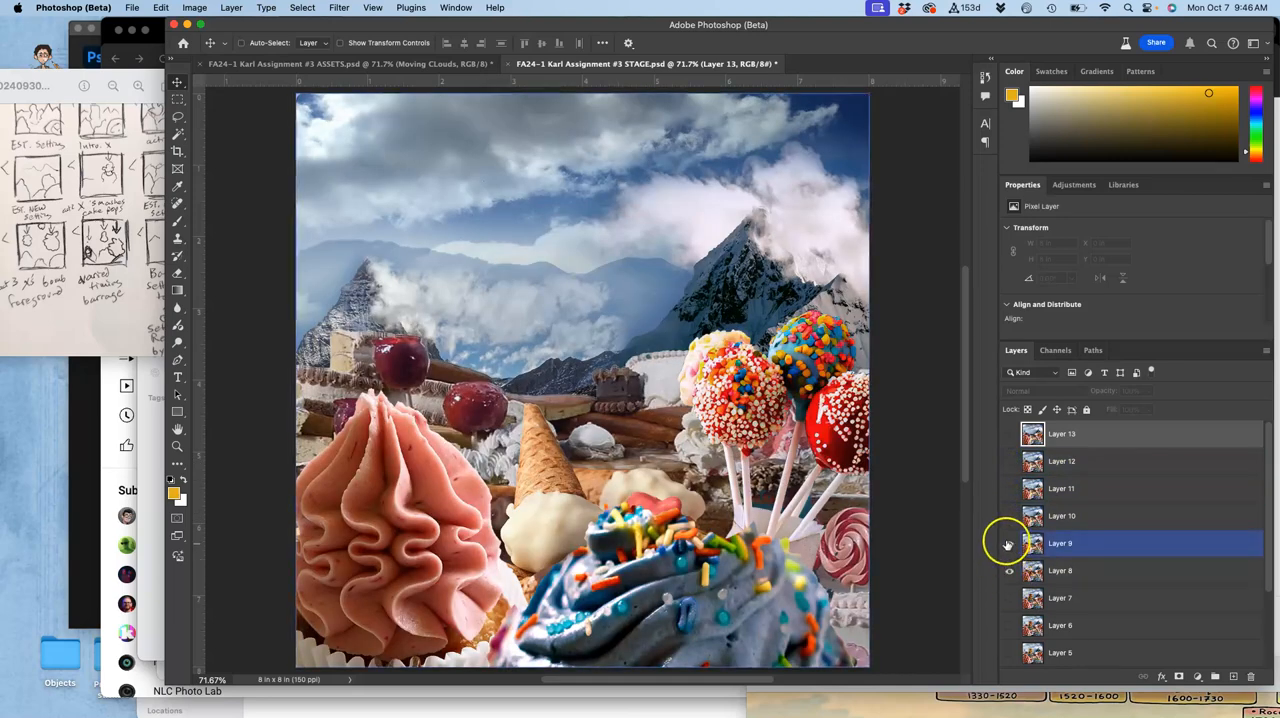
pyautogui.click(1009, 570)
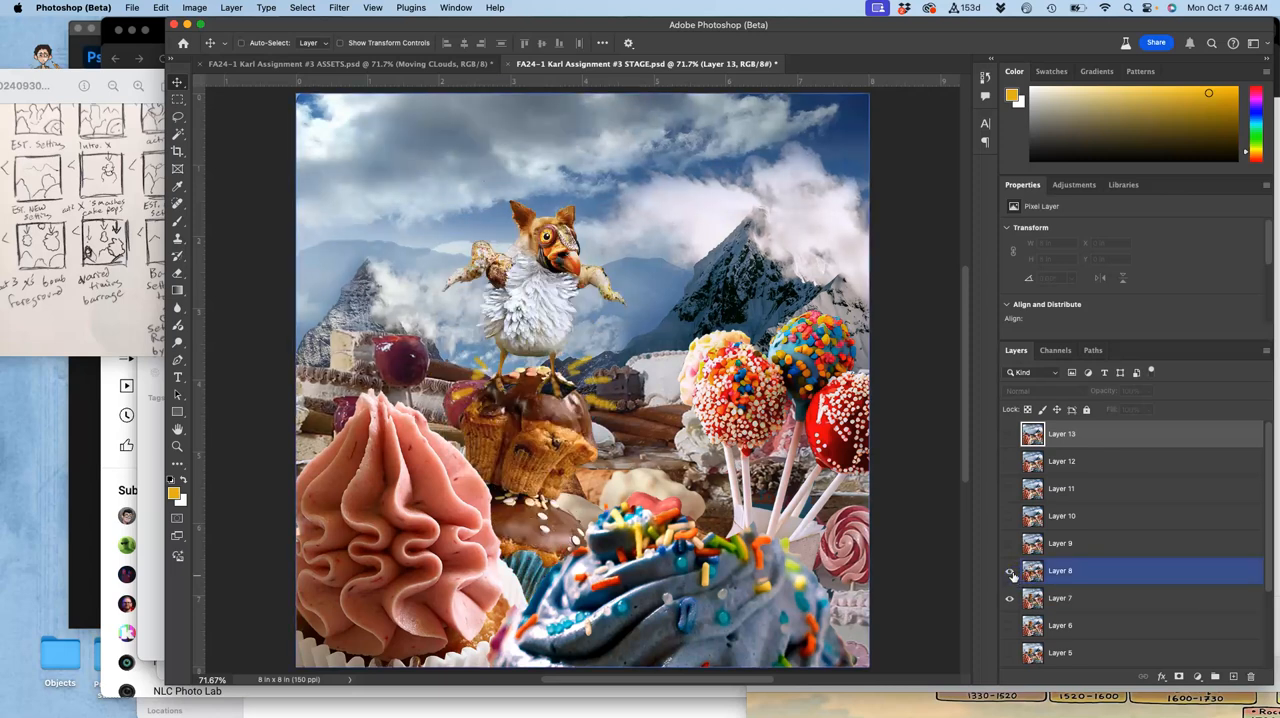
pyautogui.click(1009, 570)
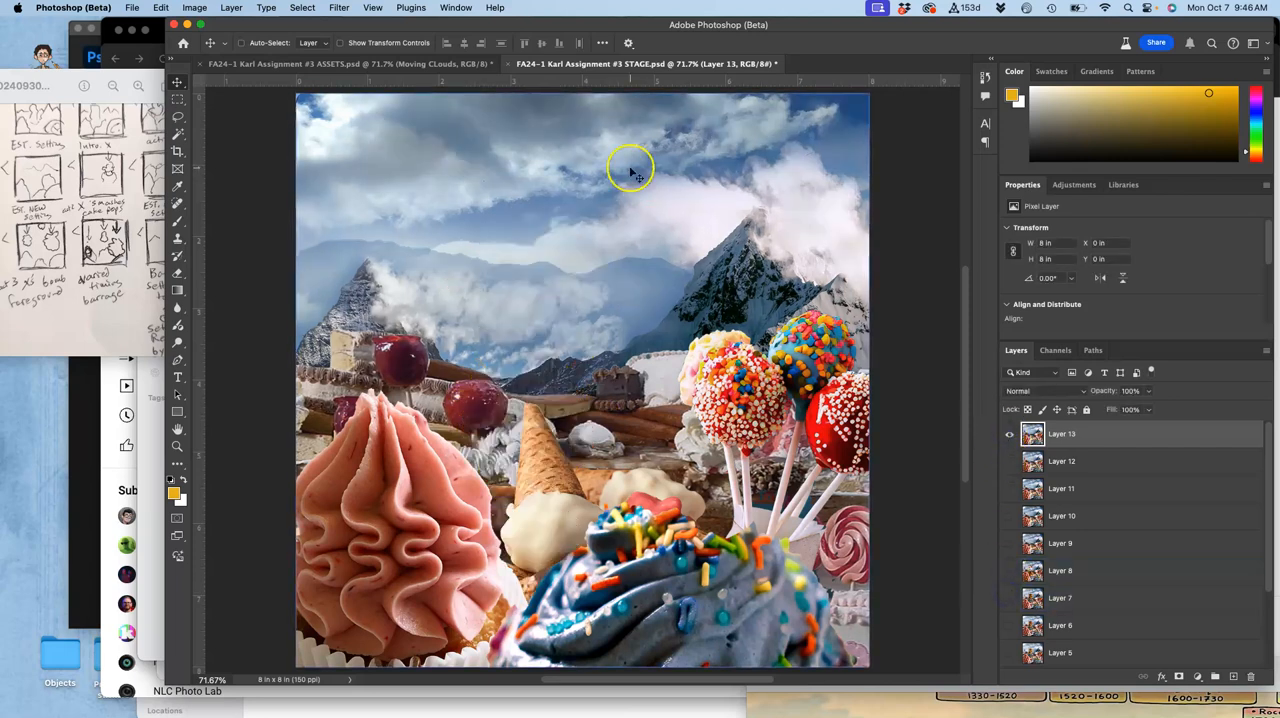
pyautogui.click(345, 63)
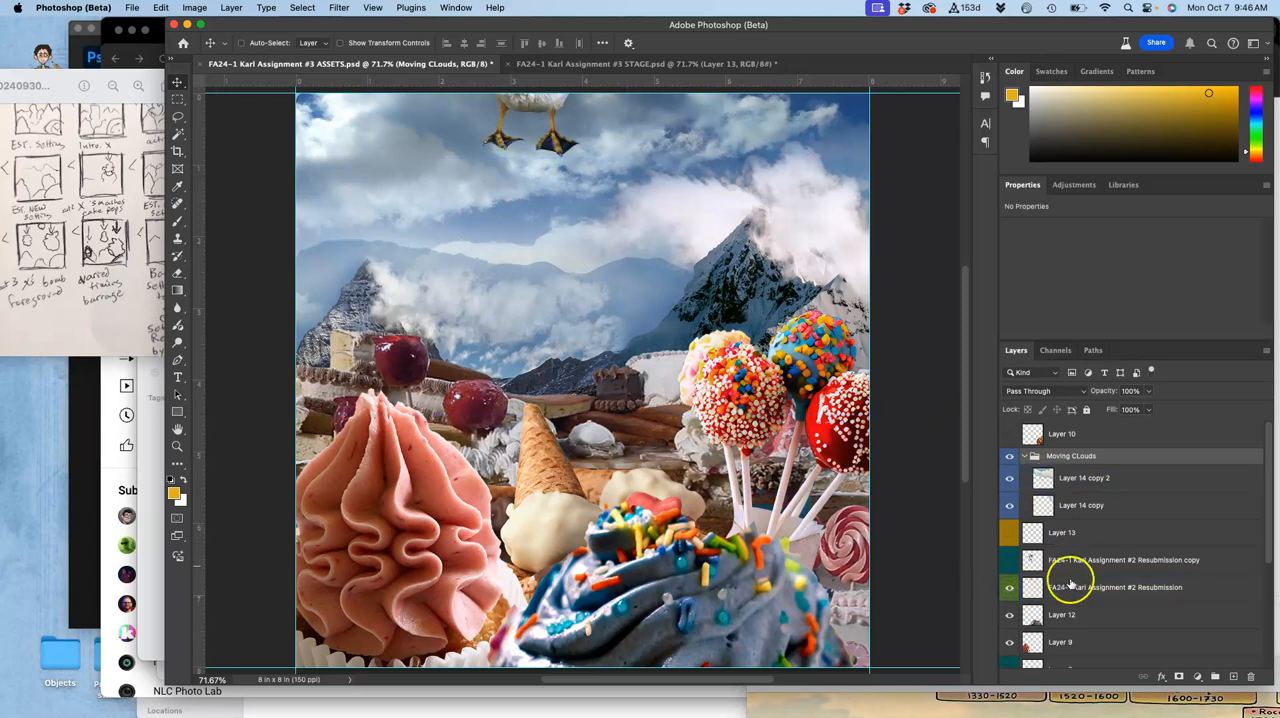
# - Duplicate the creature layer and give the copy a red colour label
pyautogui.click(1115, 587)
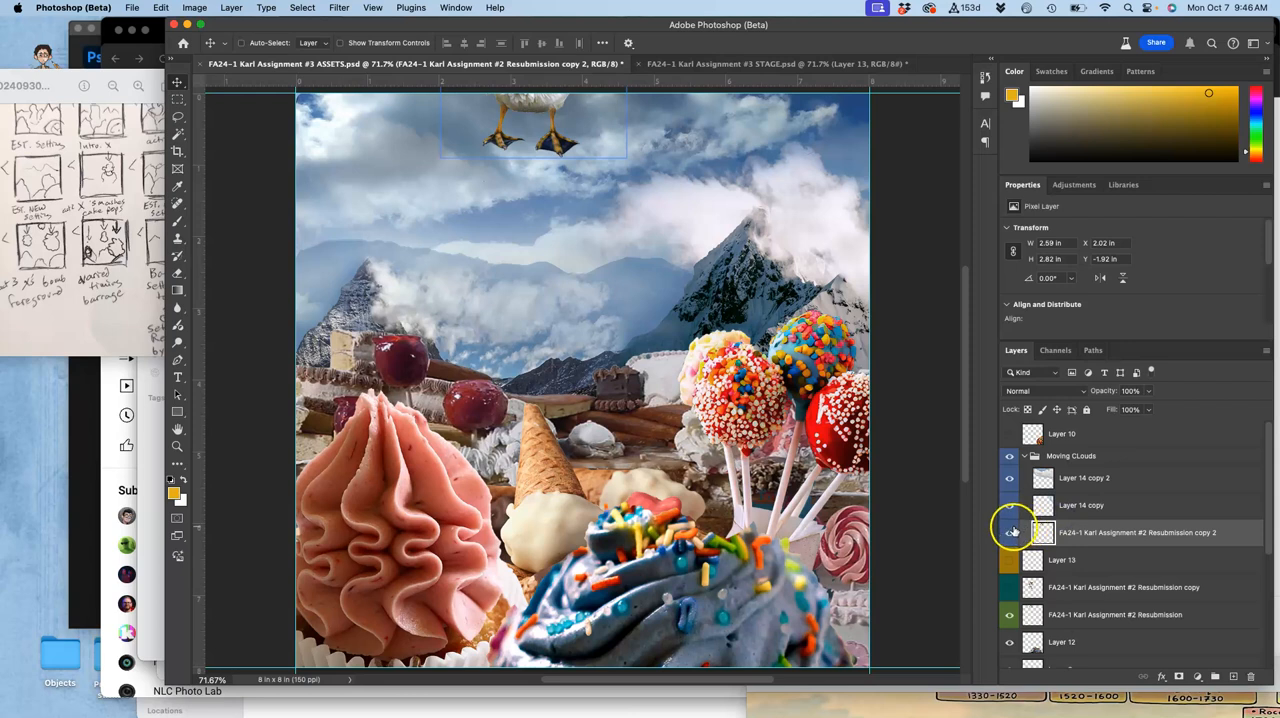
pyautogui.rightClick(1010, 532)
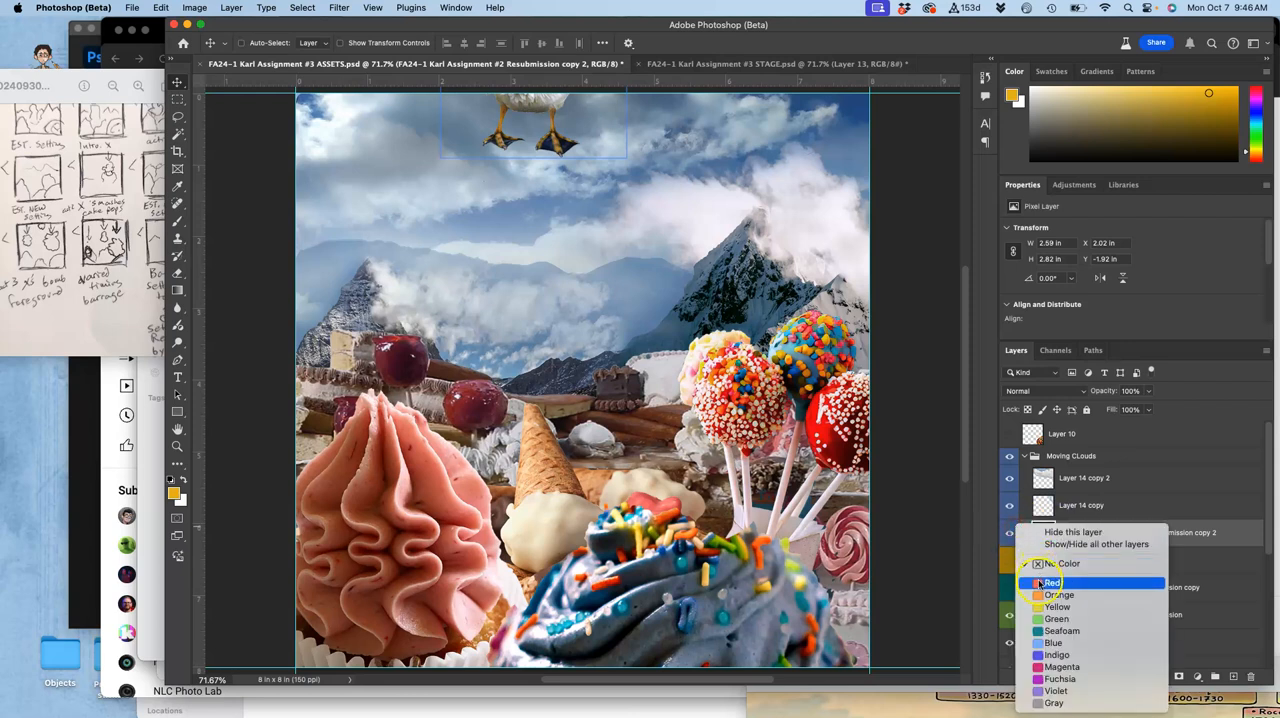
pyautogui.click(1051, 582)
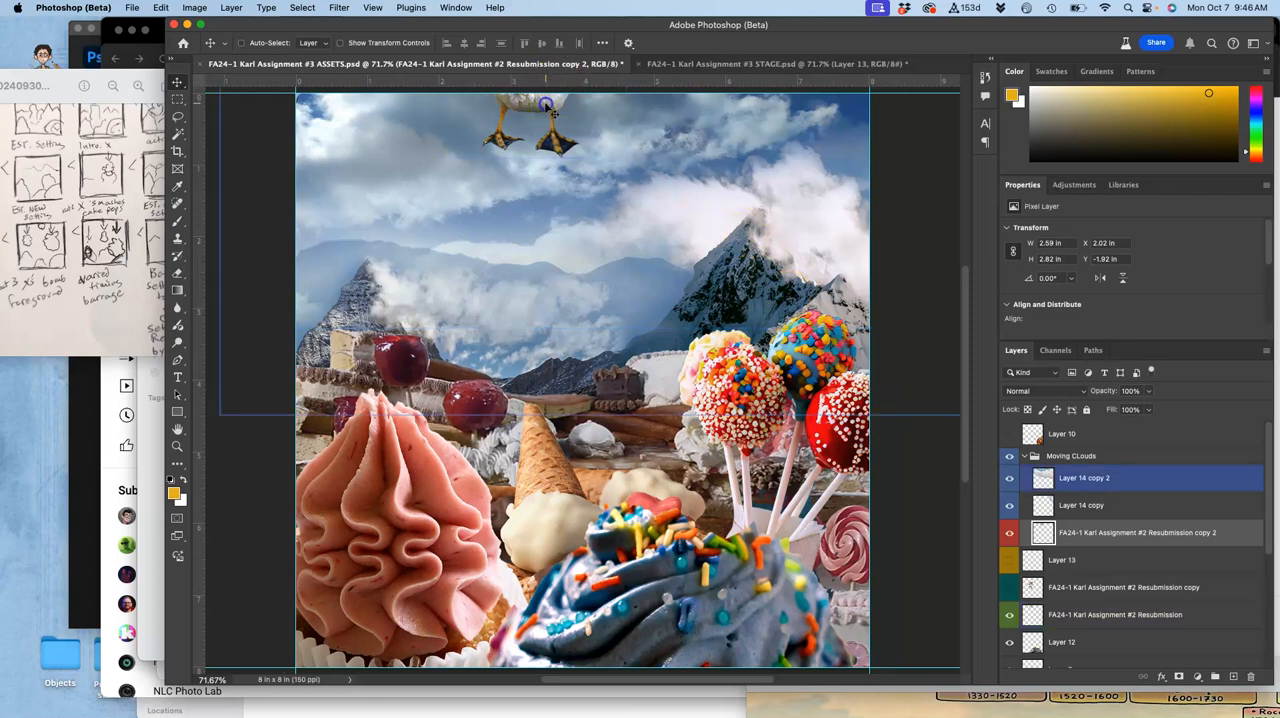
# - Move the copied creature above the snowy peak and warp its shape
pyautogui.moveTo(545, 105); pyautogui.dragTo(778, 168)
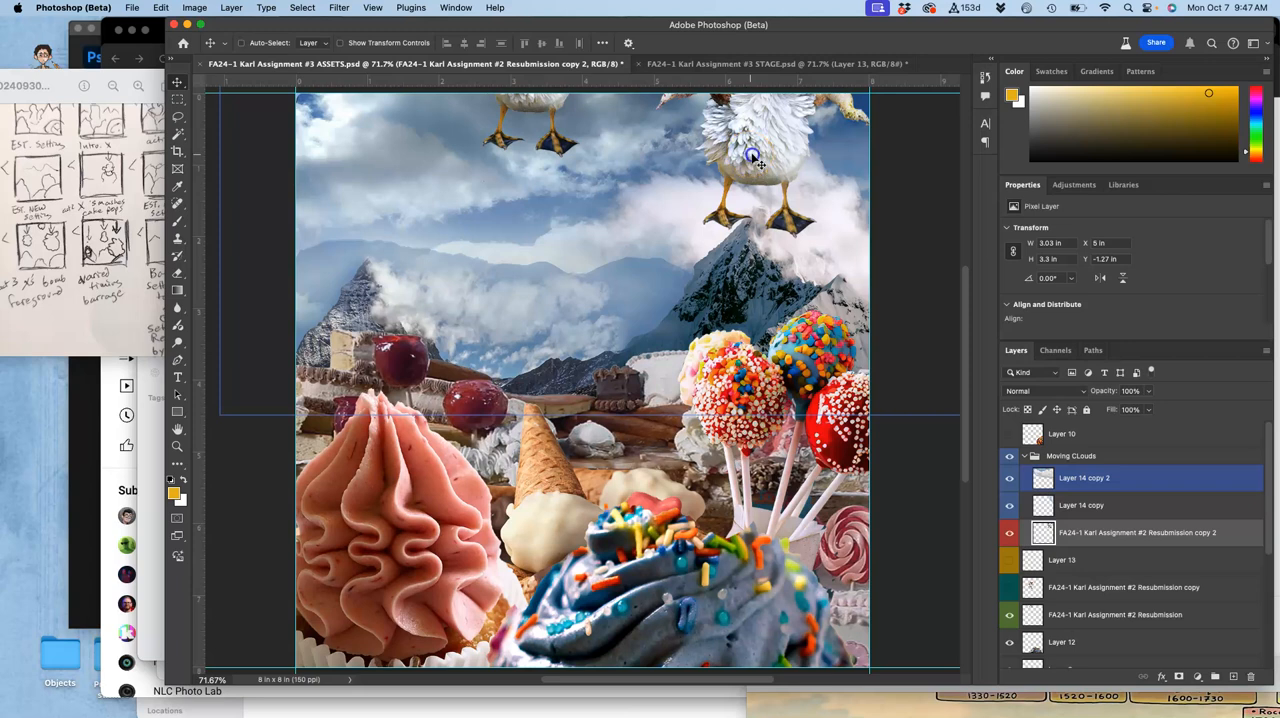
pyautogui.moveTo(755, 157); pyautogui.dragTo(738, 158)
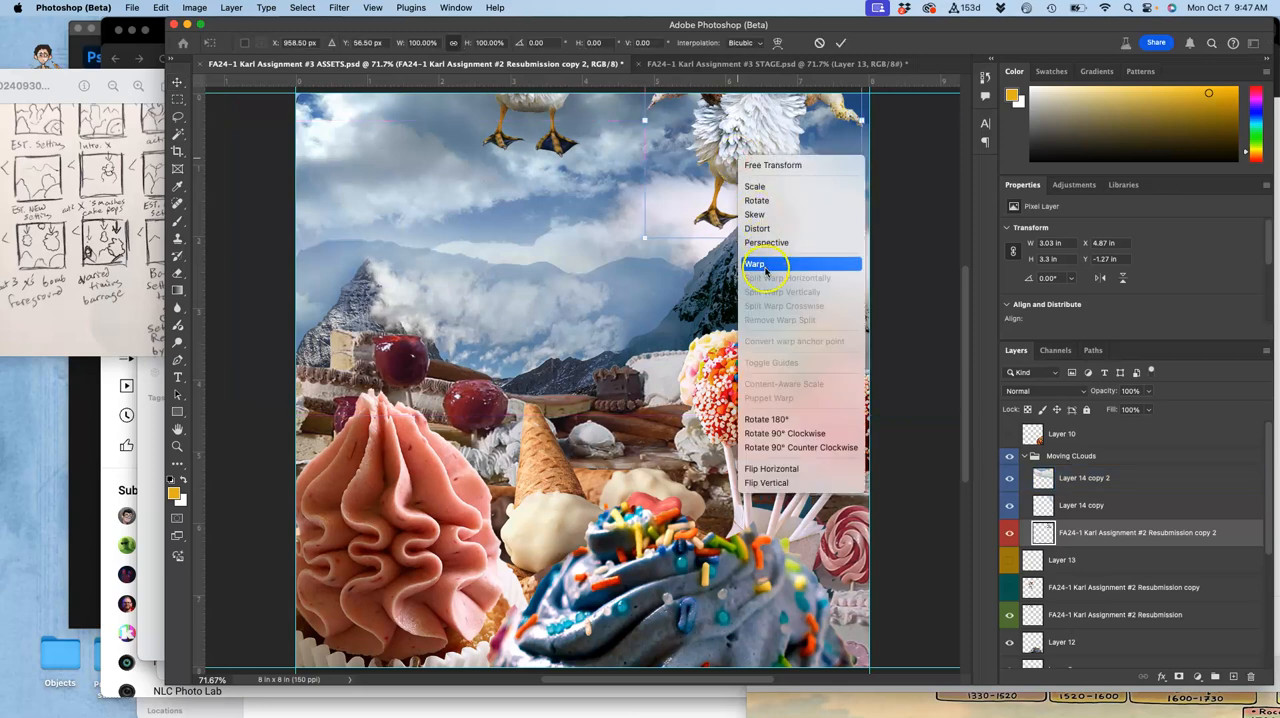
pyautogui.click(756, 264)
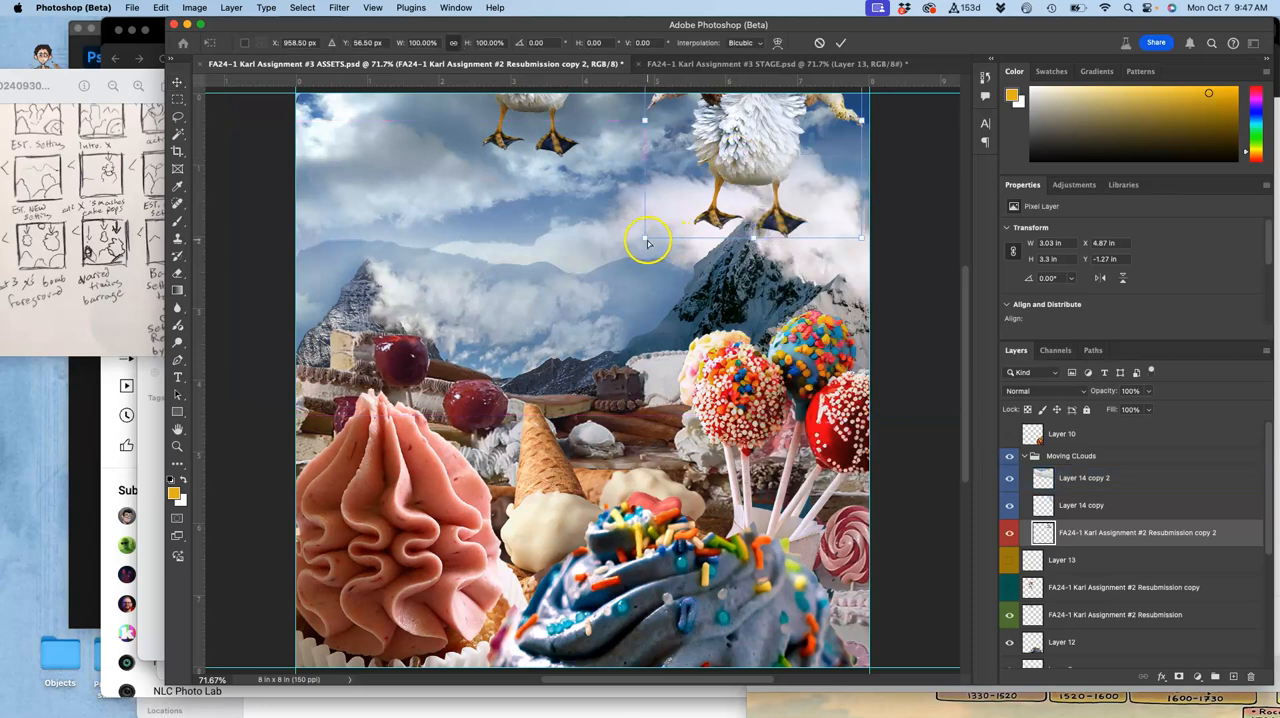
pyautogui.moveTo(645, 238); pyautogui.dragTo(650, 262)
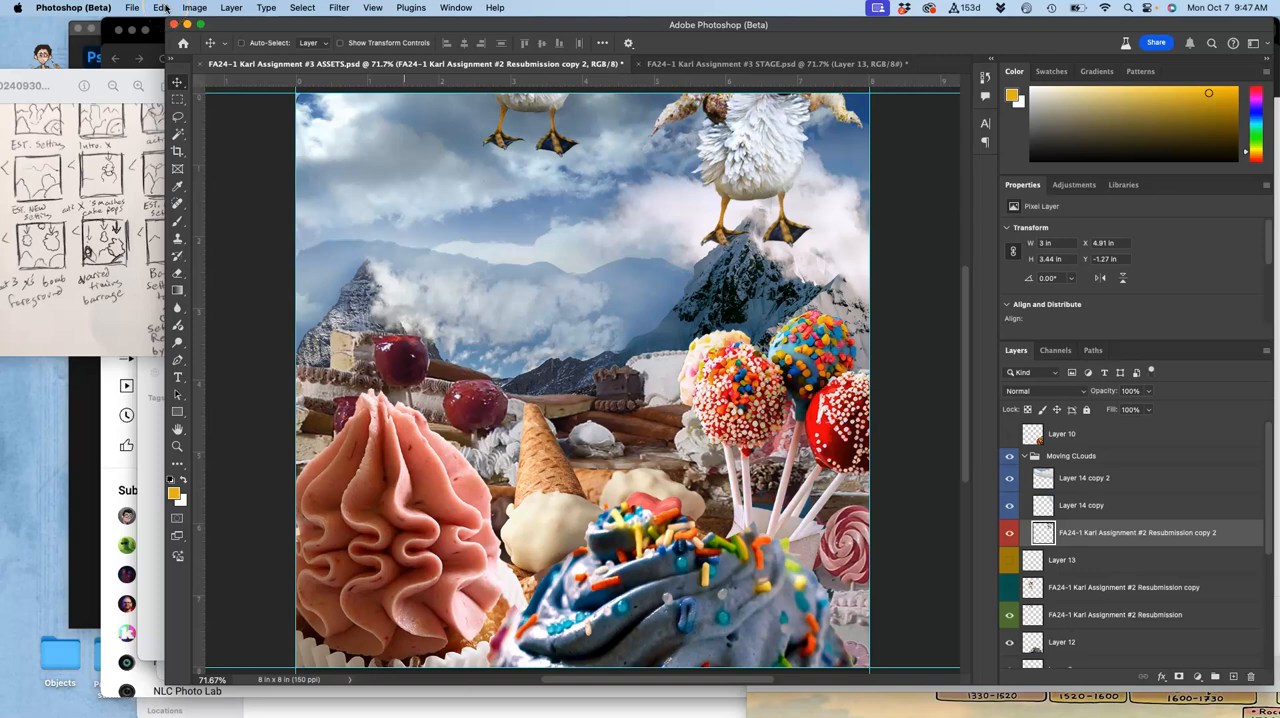
# - Start a Free Transform on the creature copy to lower it onto the peak
pyautogui.click(161, 7)
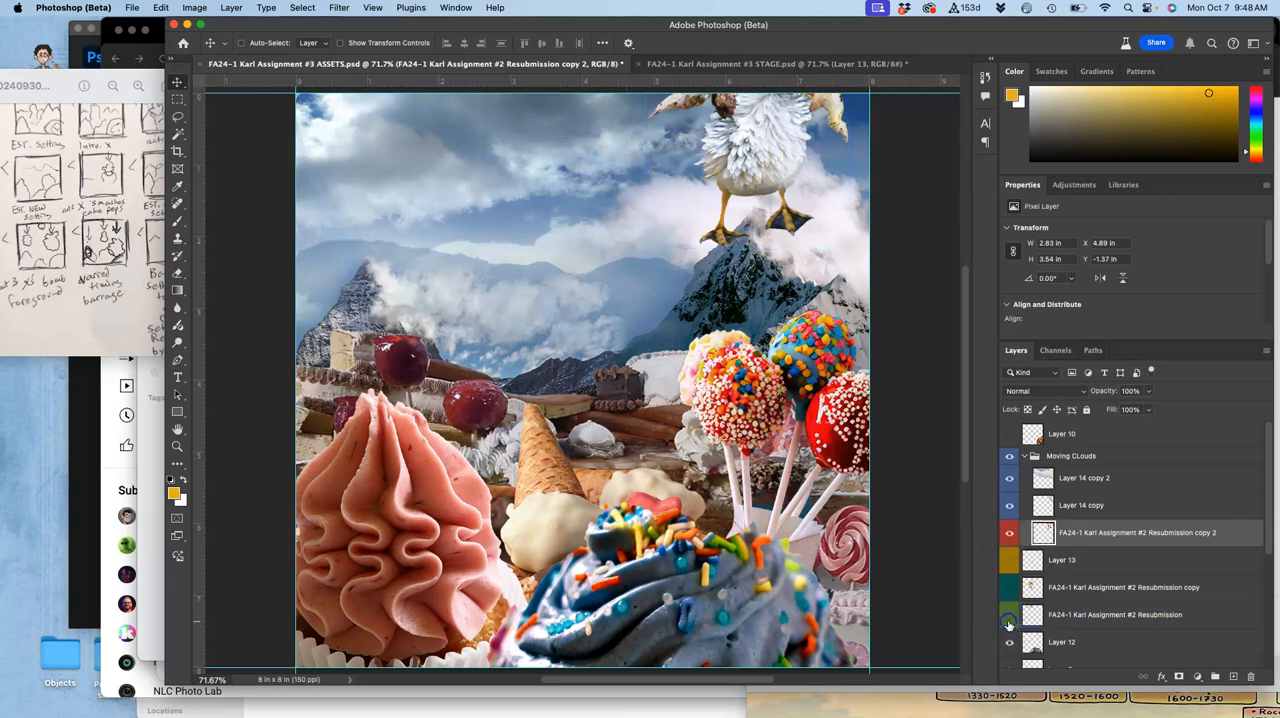
# - Move the Resubmission copy 2 creature layer out of the Moving CLouds group
pyautogui.click(1084, 478)
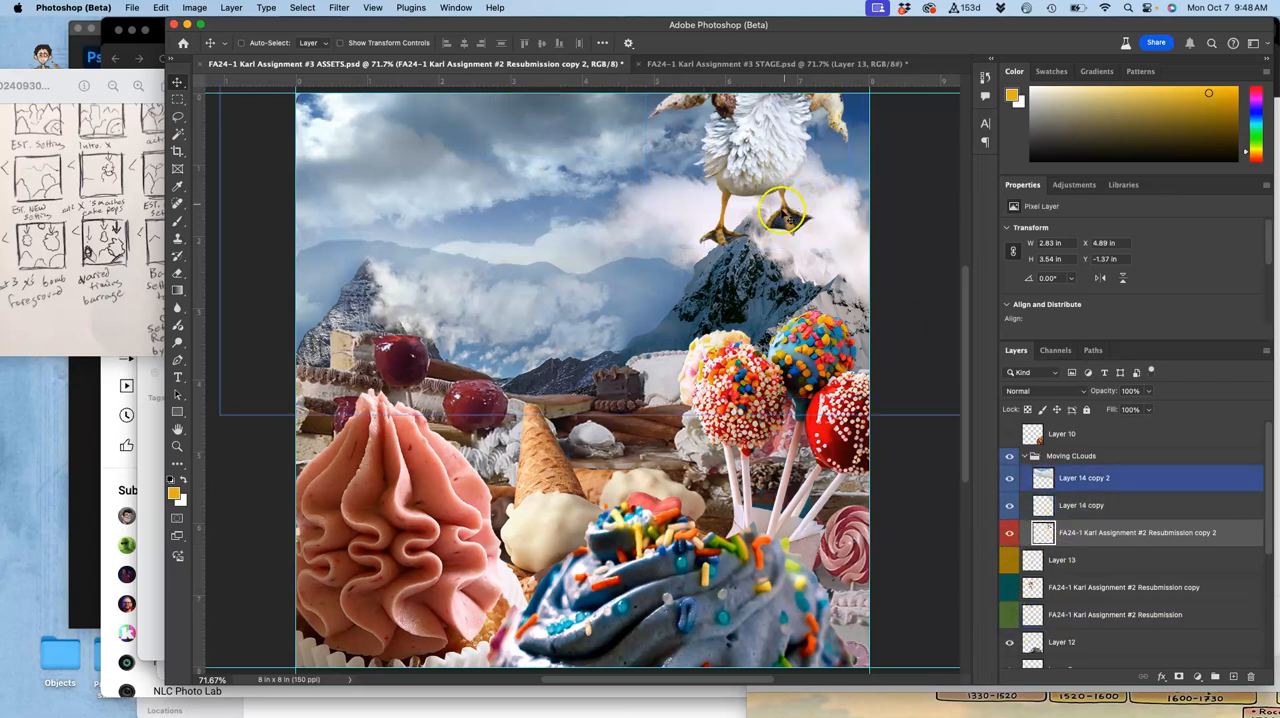
pyautogui.click(1081, 505)
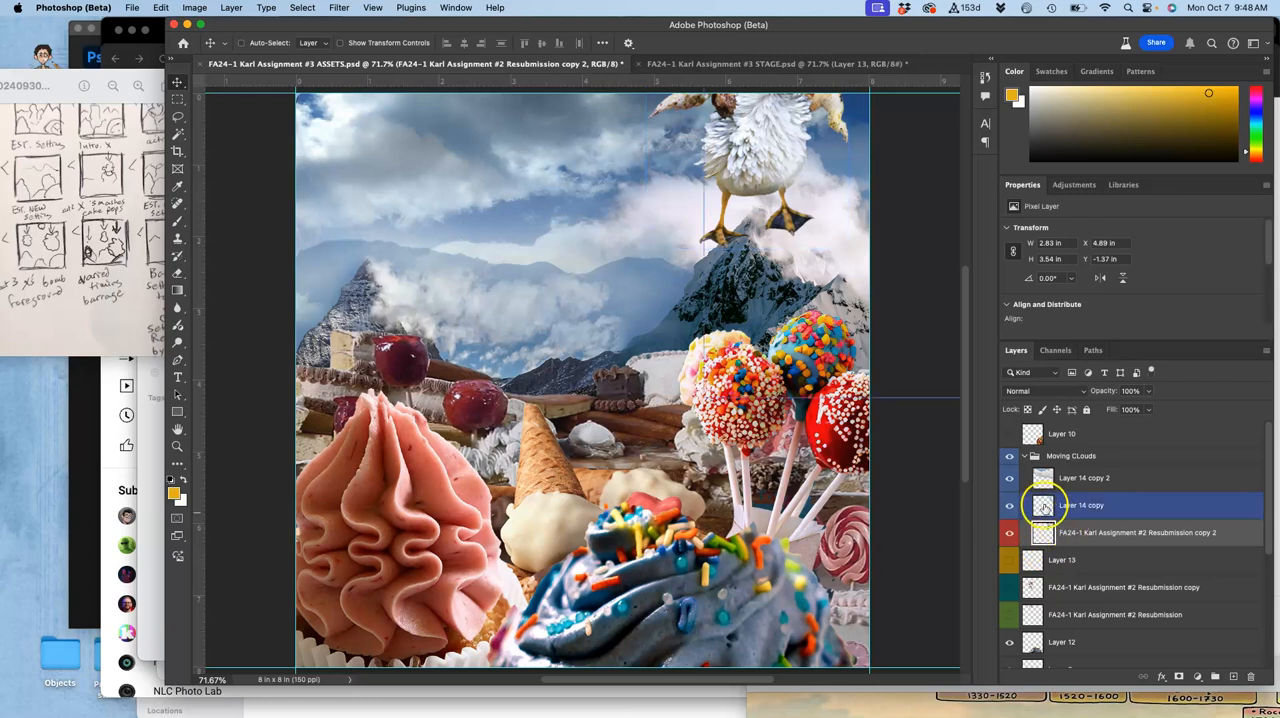
pyautogui.click(1090, 477)
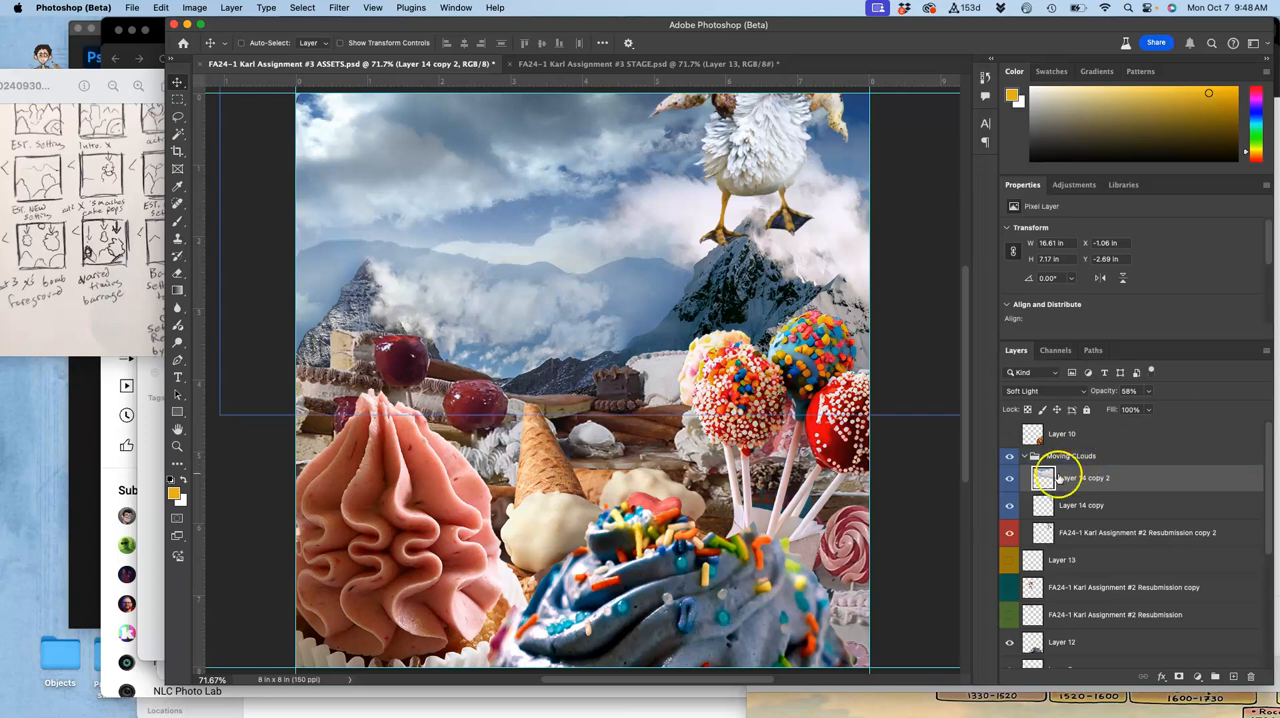
pyautogui.click(1071, 455)
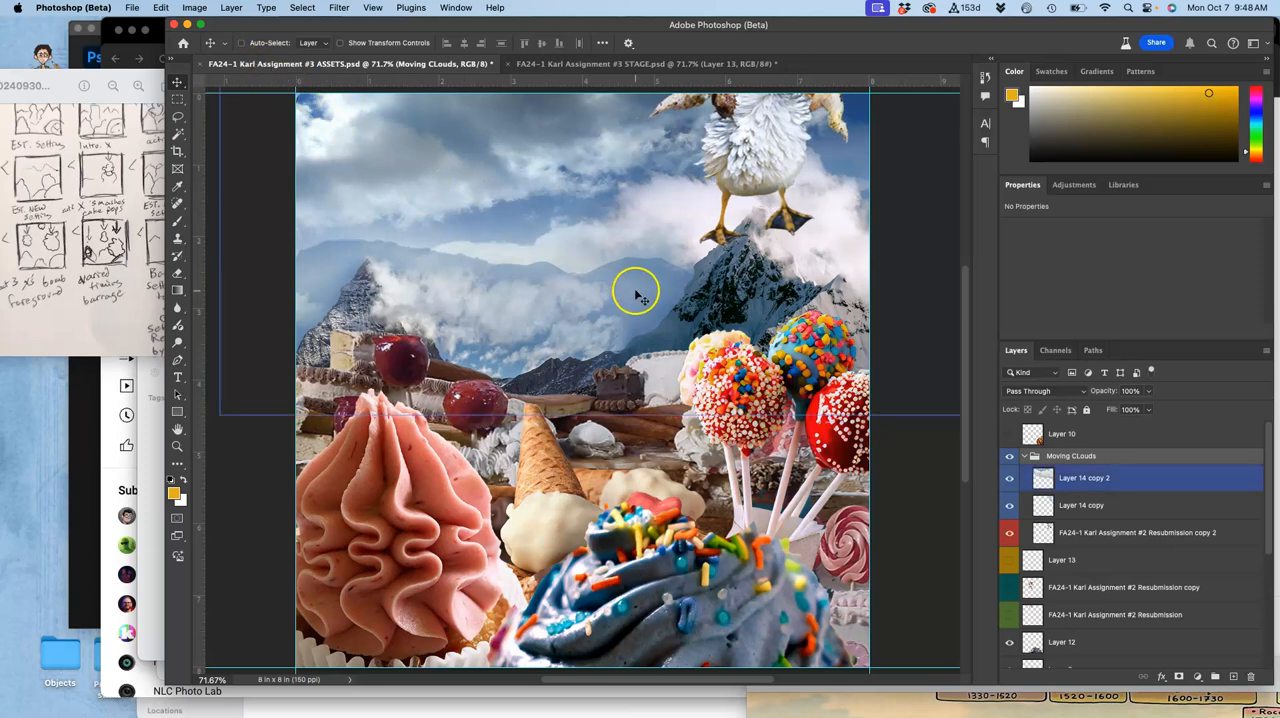
pyautogui.click(1137, 532)
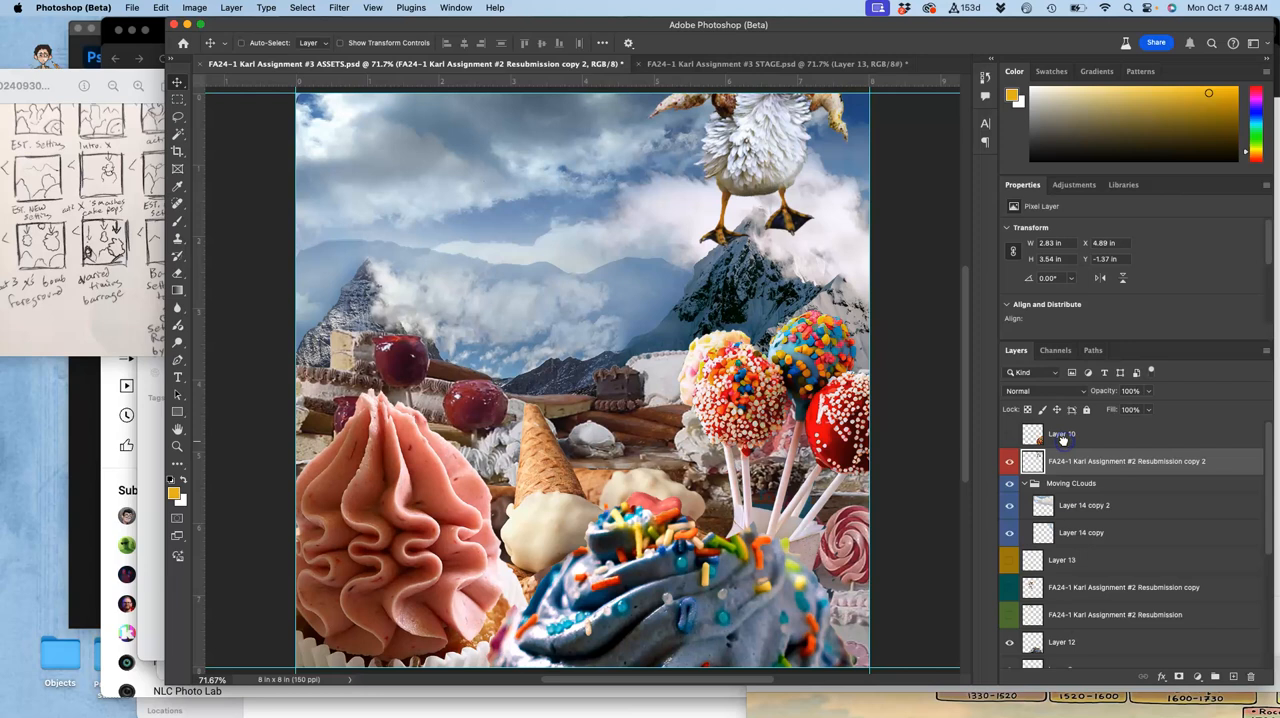
# - Collapse the Moving CLouds group and nudge its clouds slightly with the Move tool
pyautogui.click(1071, 483)
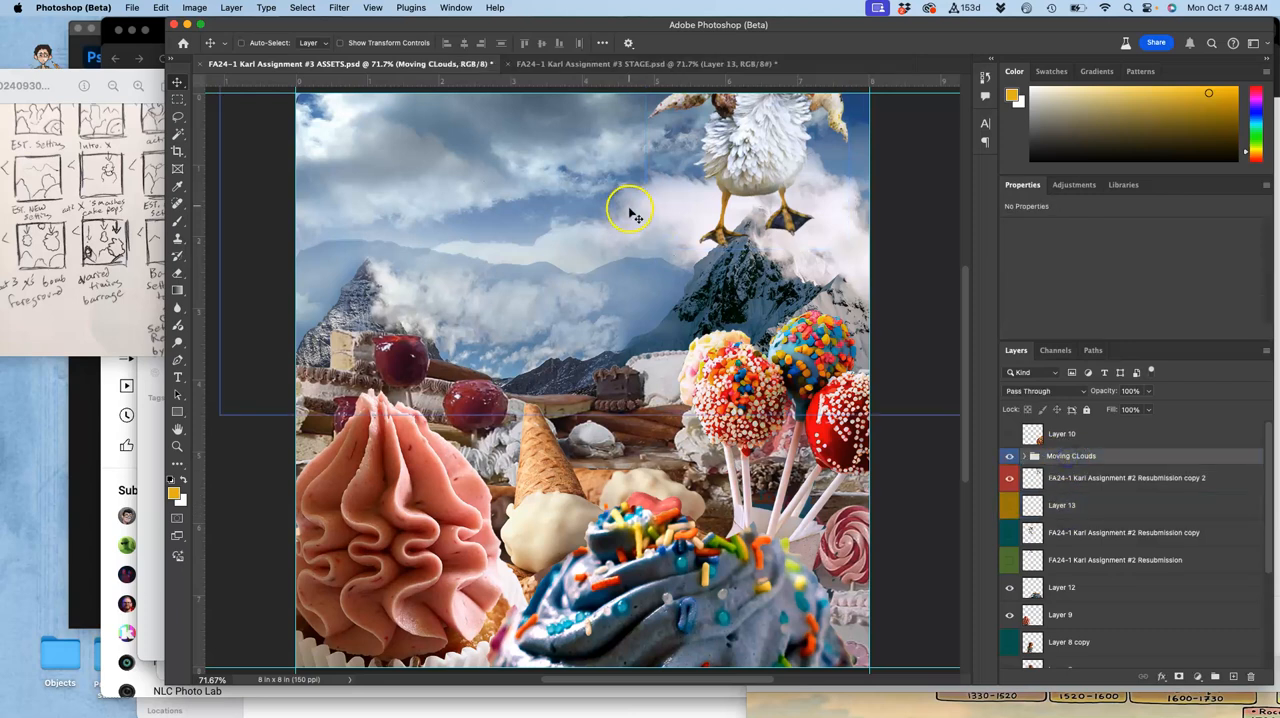
pyautogui.moveTo(630, 215); pyautogui.dragTo(563, 217)
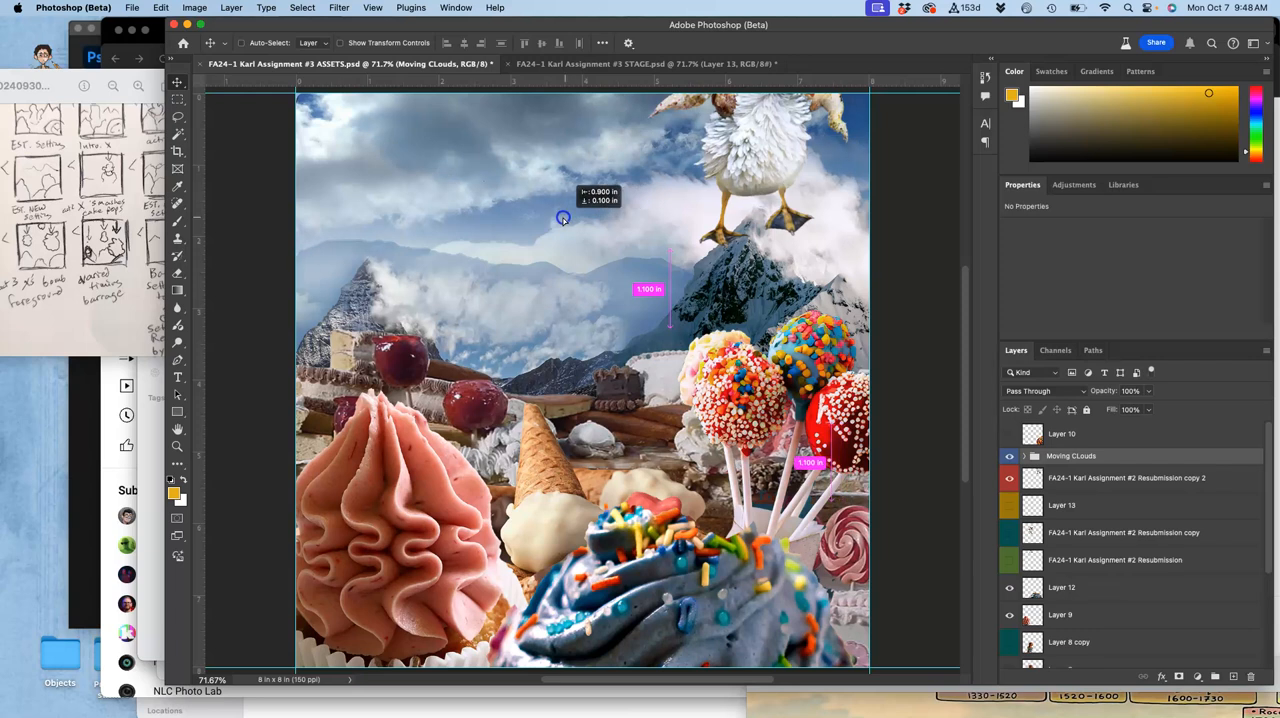
pyautogui.moveTo(563, 218); pyautogui.dragTo(558, 218)
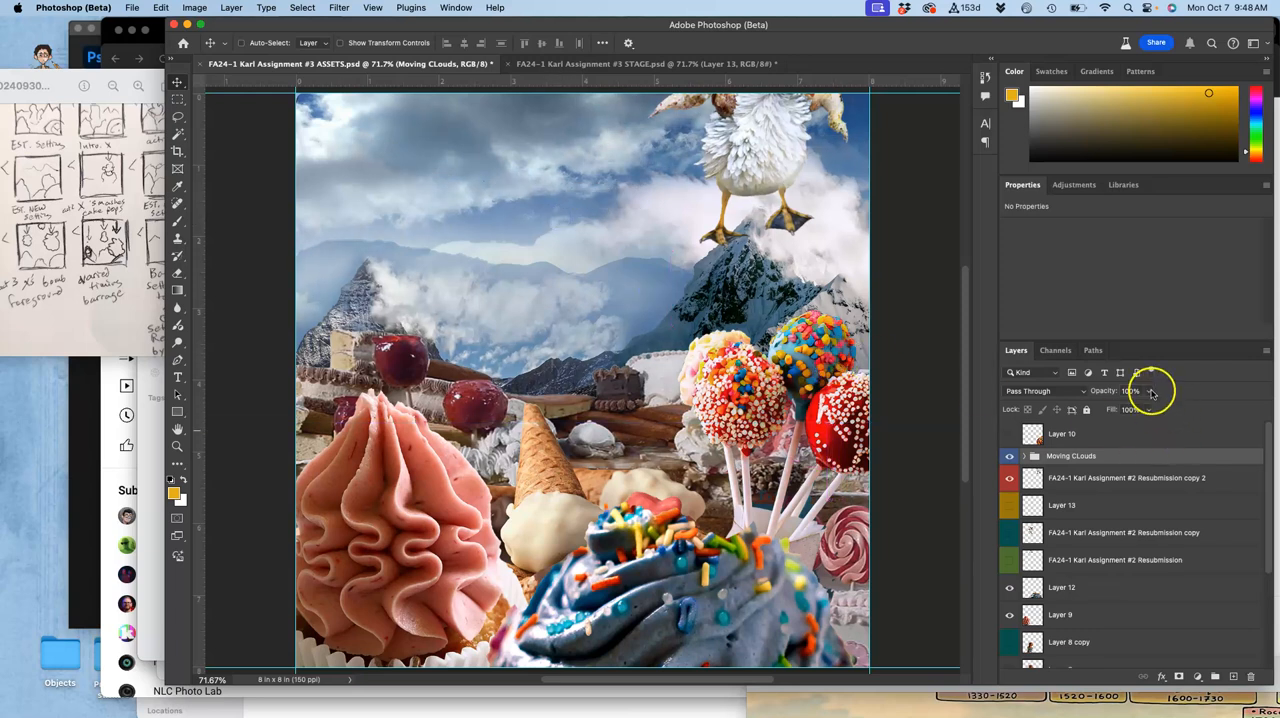
# - Set the Moving CLouds group's opacity to 88% so the clouds look fainter
pyautogui.click(1148, 391)
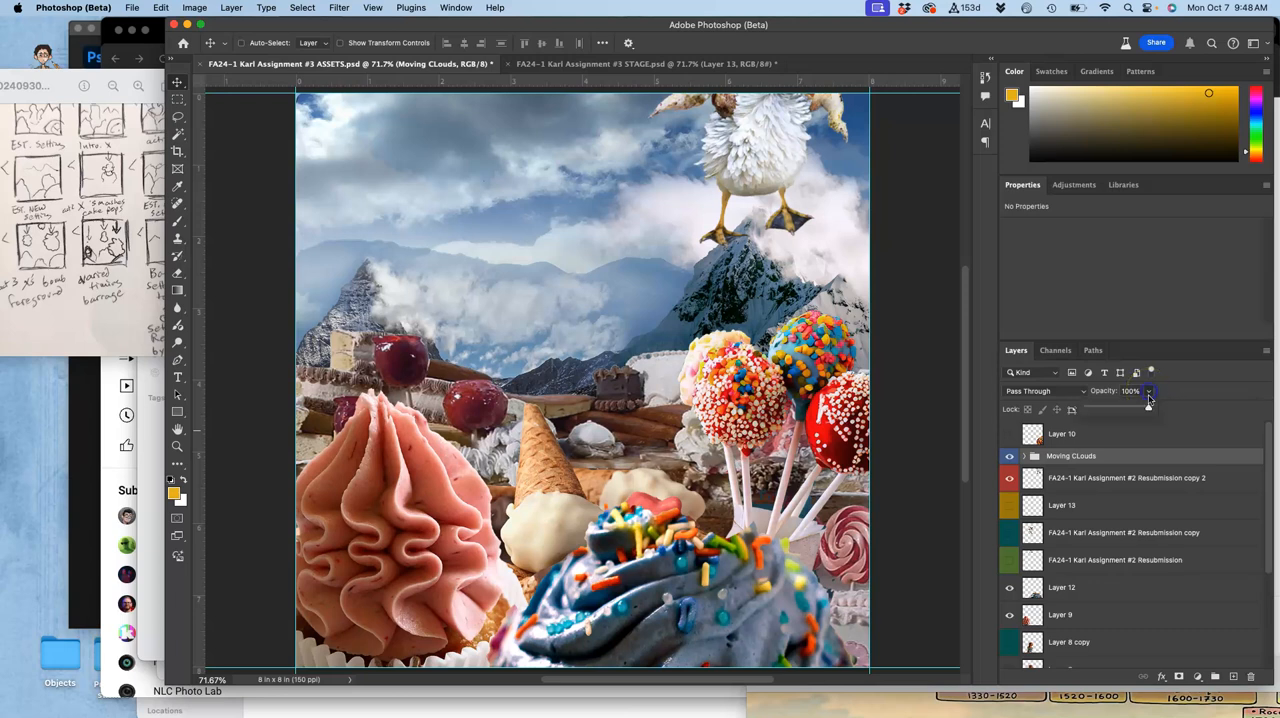
pyautogui.moveTo(1148, 408); pyautogui.dragTo(1140, 410)
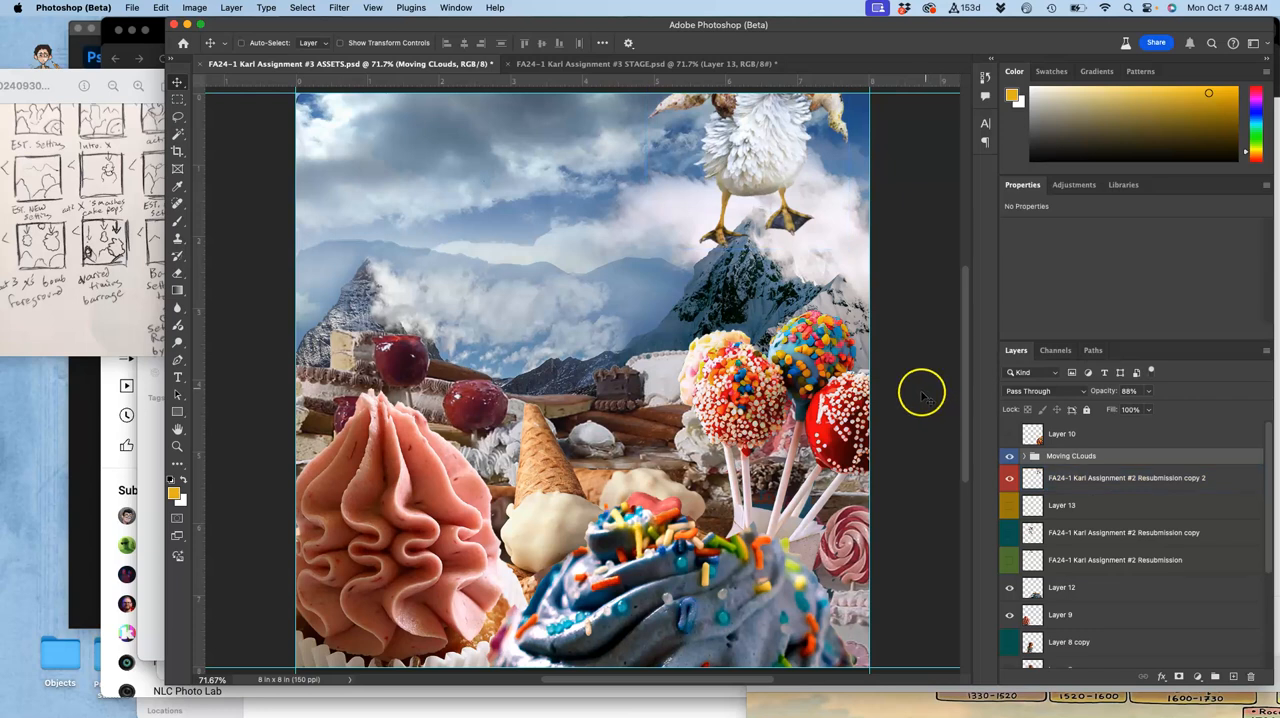
pyautogui.moveTo(905, 310)
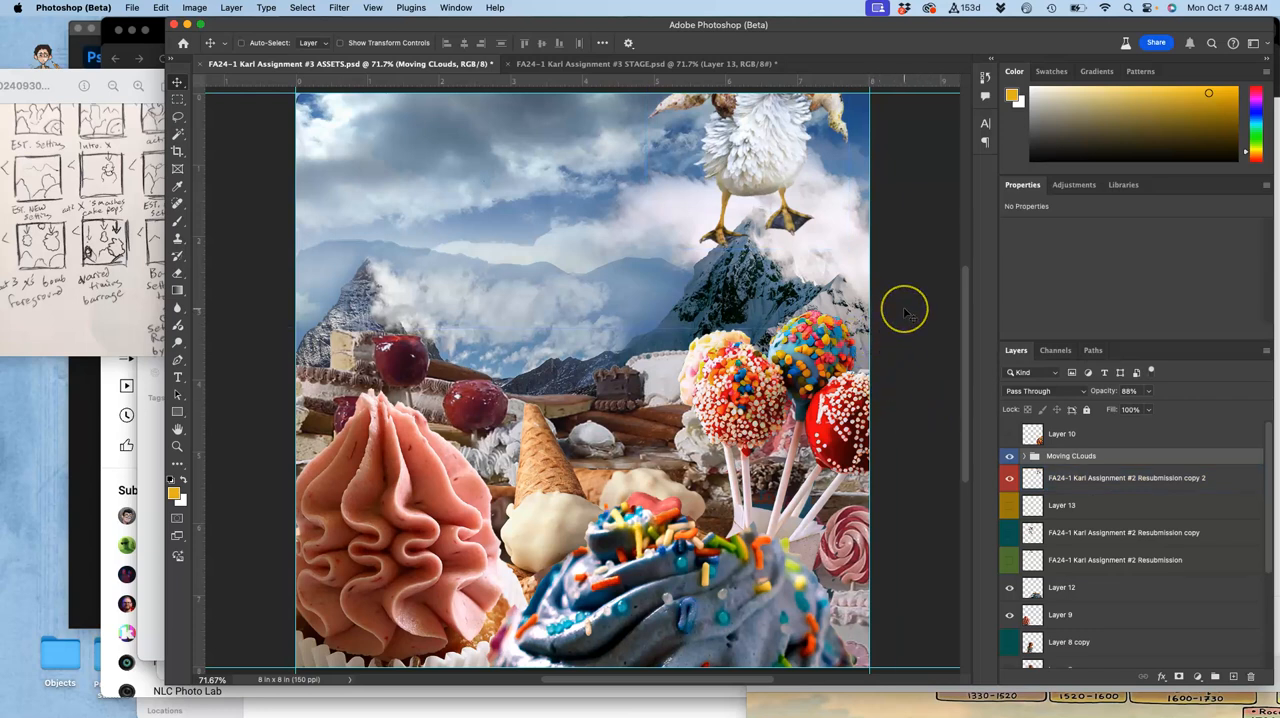
pyautogui.moveTo(905, 313)
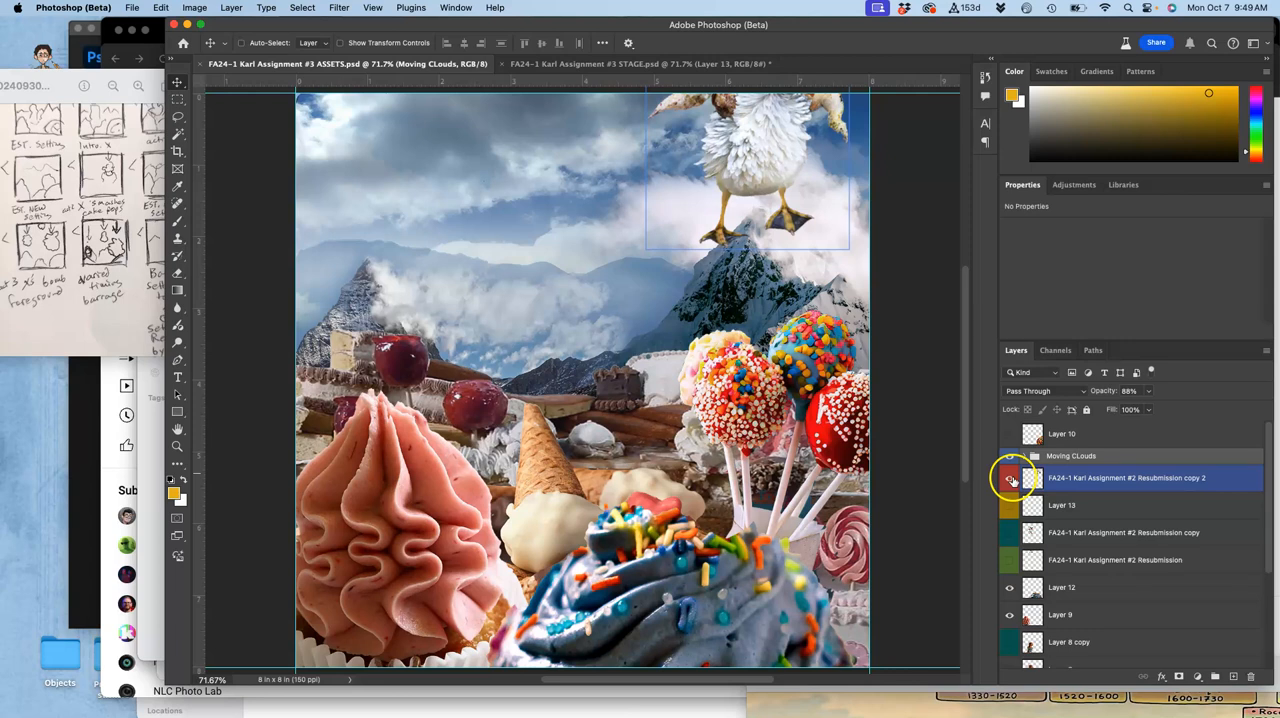
pyautogui.click(1010, 478)
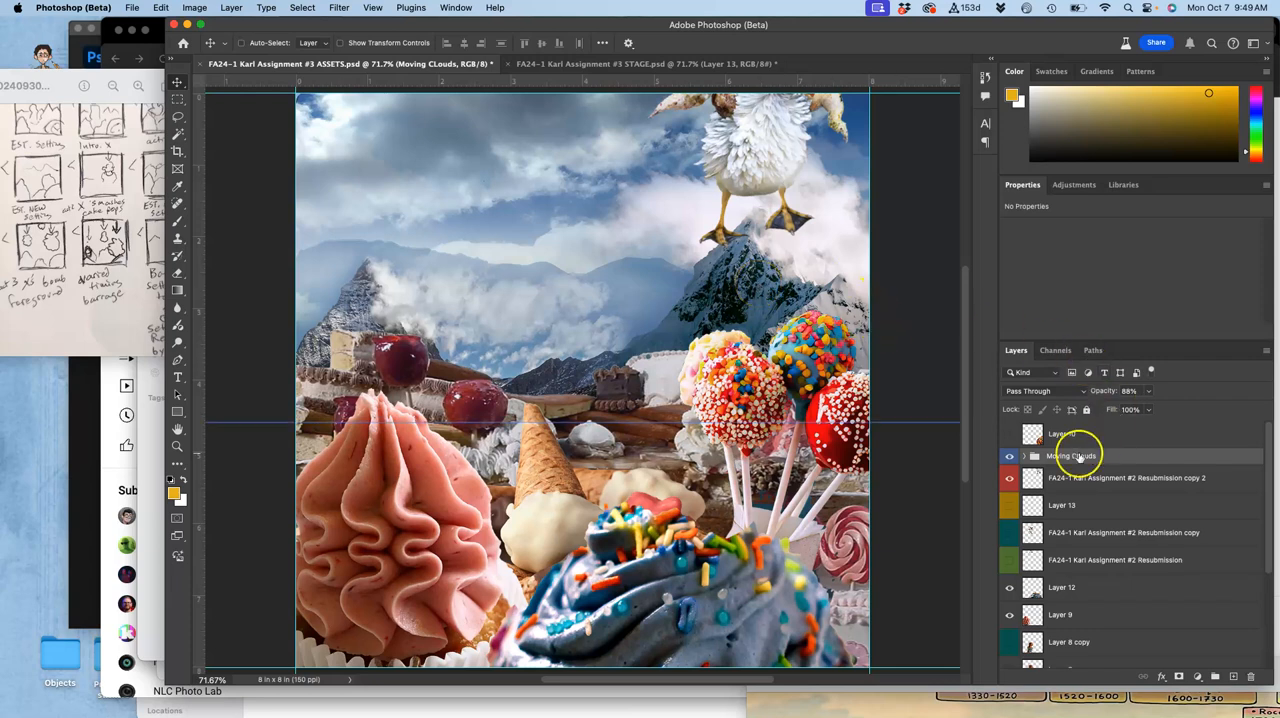
pyautogui.moveTo(1072, 456)
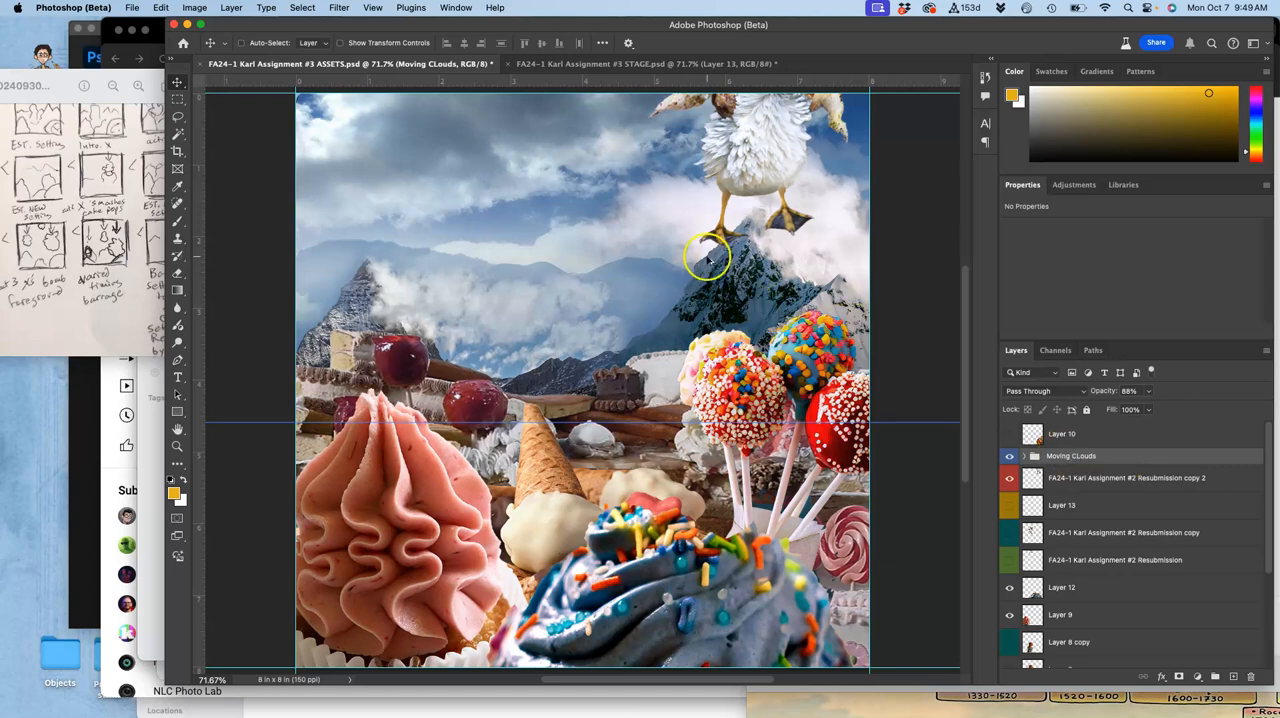
pyautogui.moveTo(685, 255)
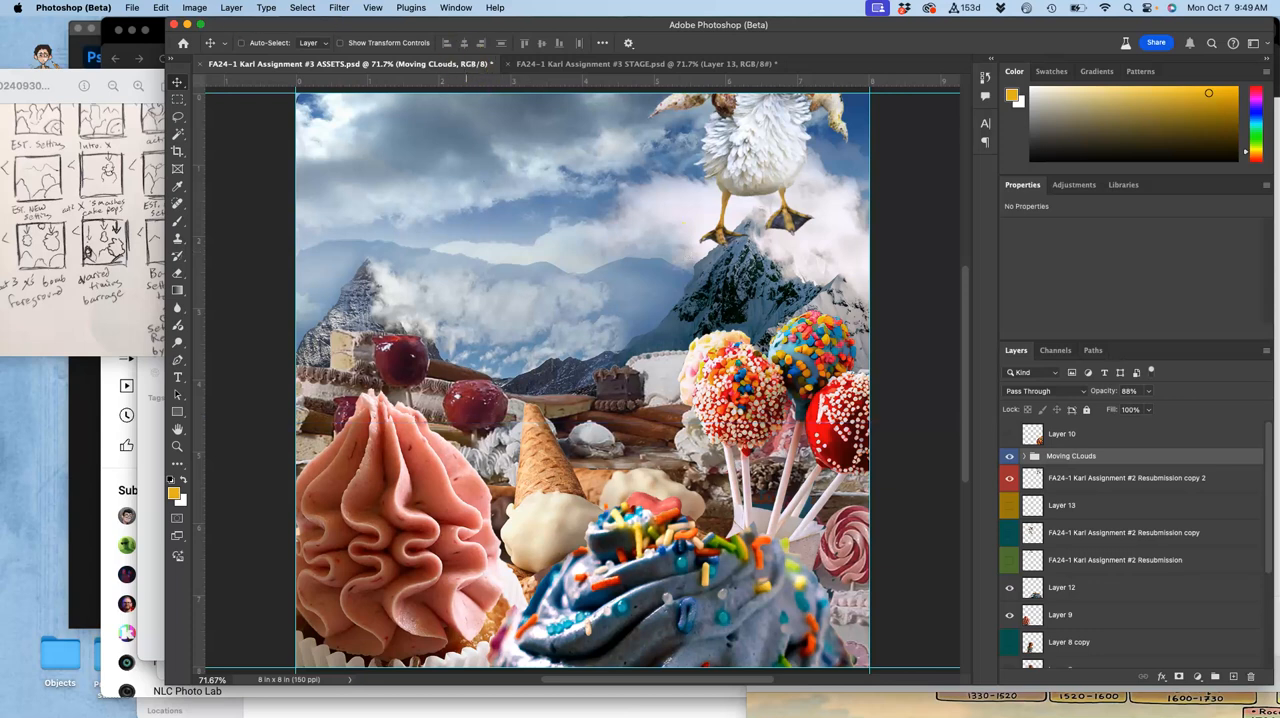
# - Merge the visible ASSETS layers and copy the merged canvas
pyautogui.click(231, 7)
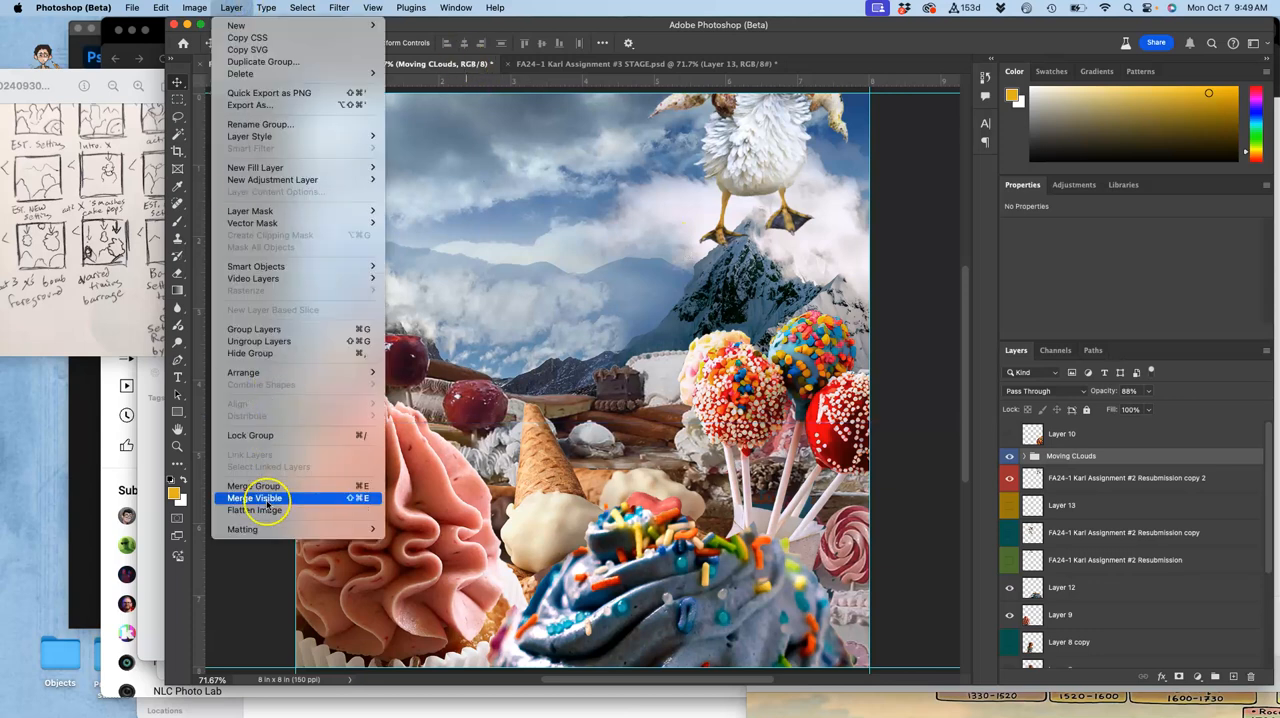
pyautogui.click(255, 498)
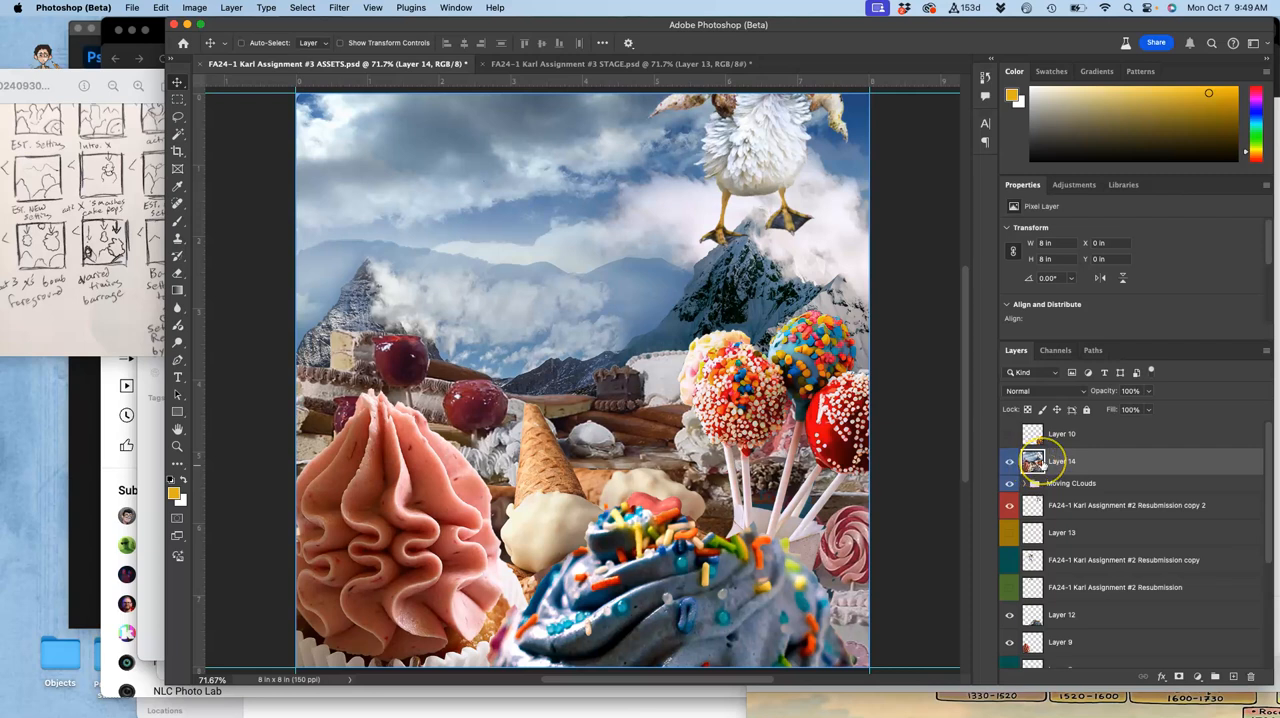
pyautogui.moveTo(1032, 461)
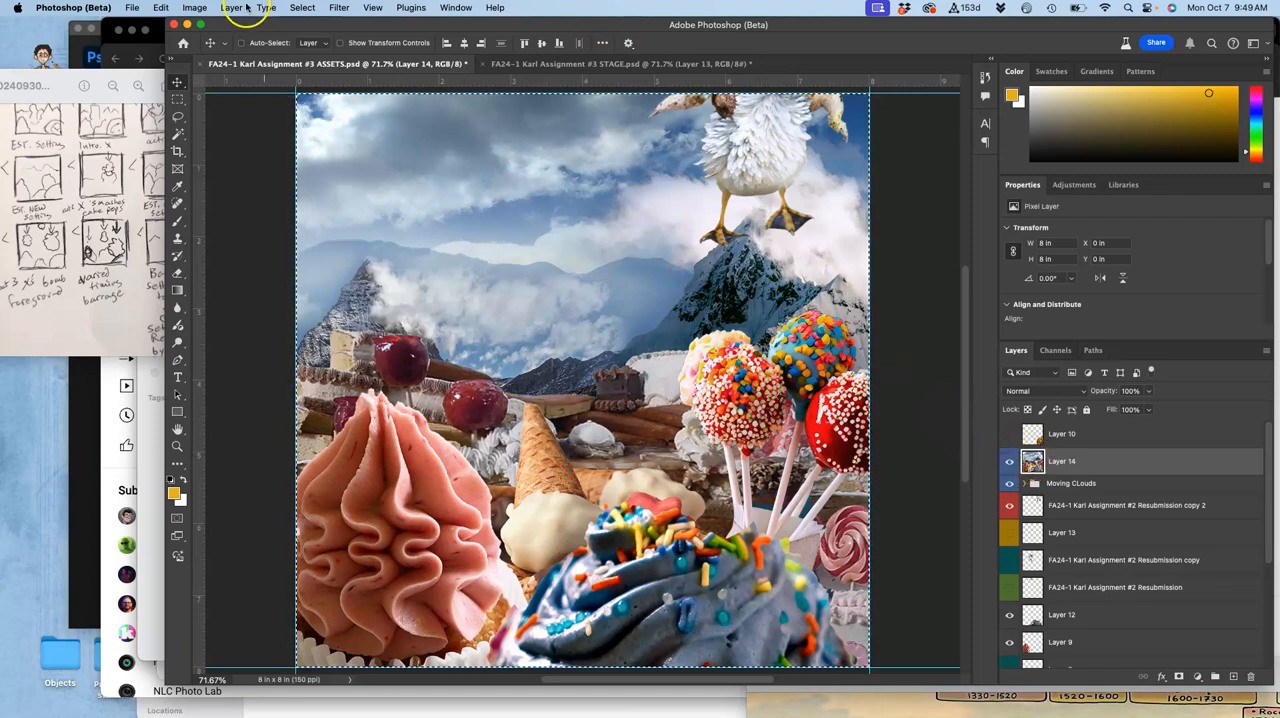
pyautogui.click(160, 7)
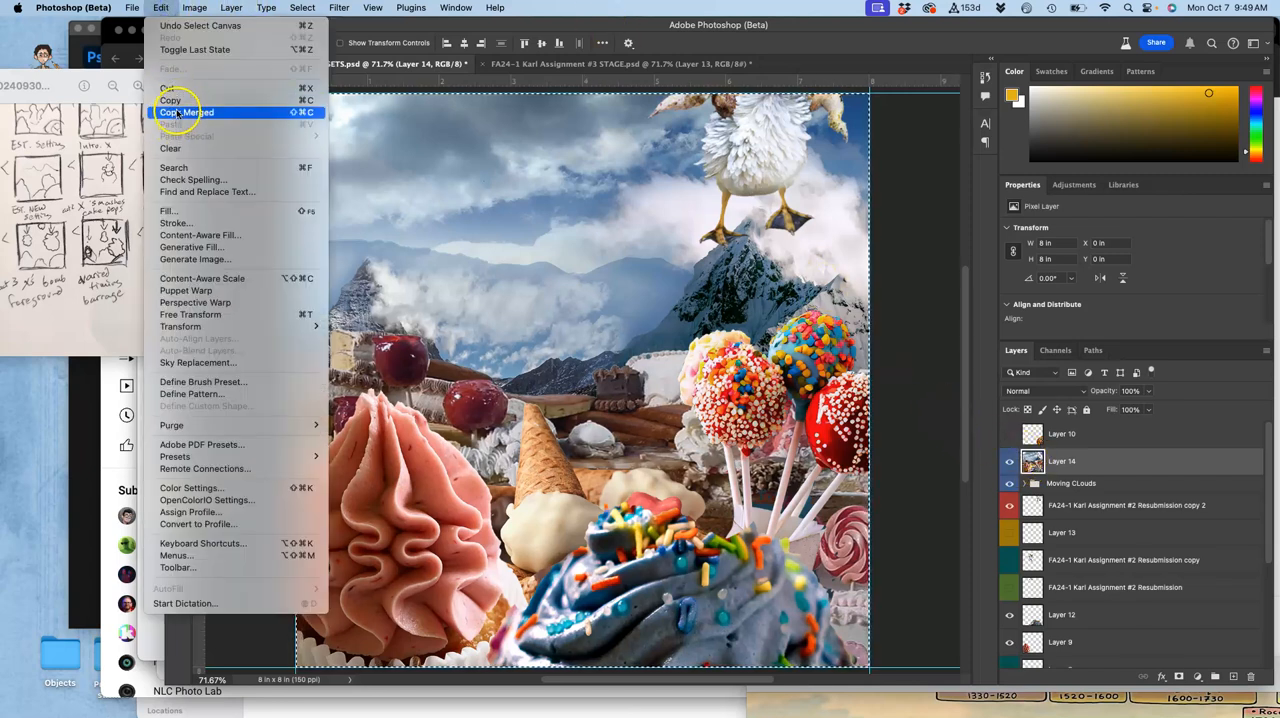
pyautogui.click(187, 112)
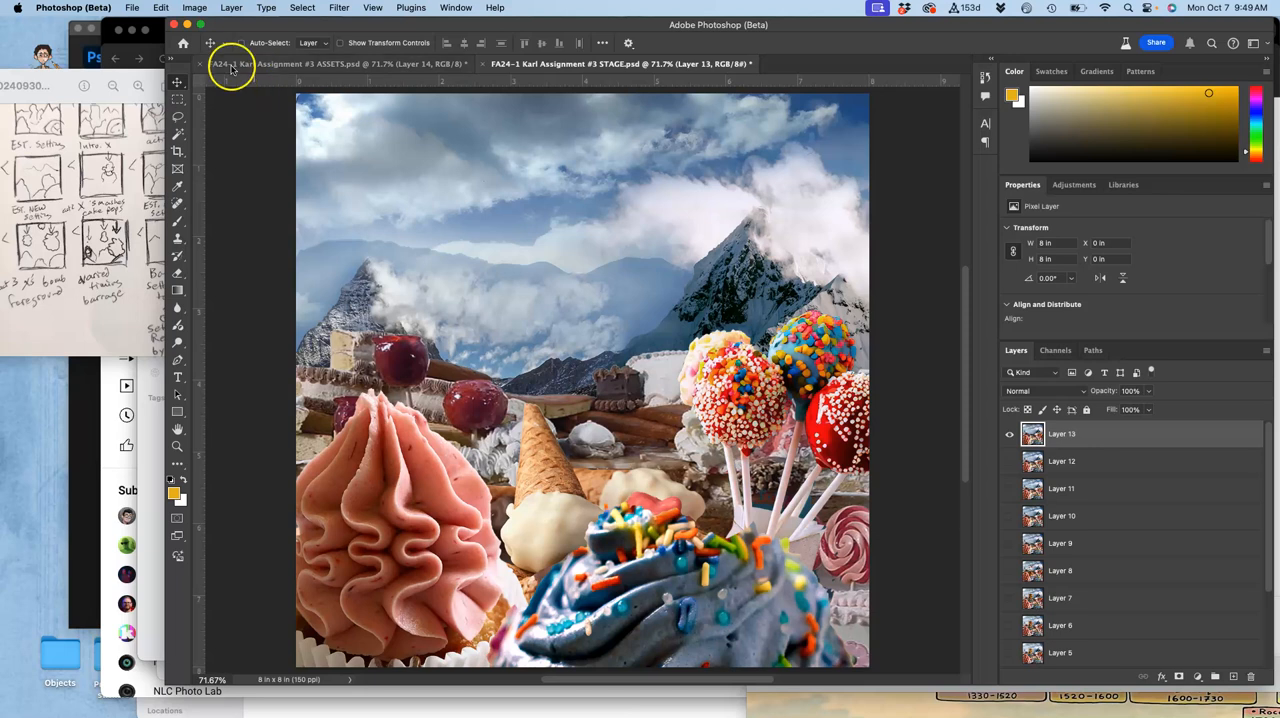
# - Paste the merged frame into STAGE as Layer 14, then return to ASSETS
pyautogui.click(161, 7)
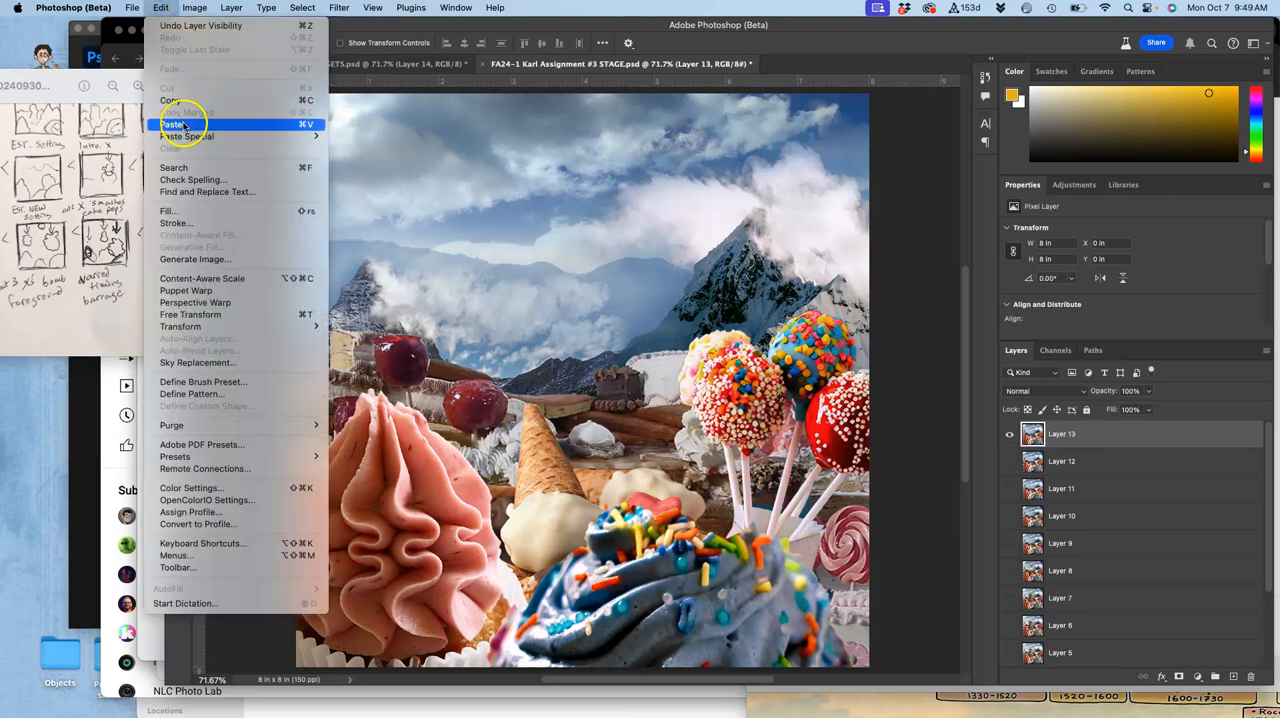
pyautogui.click(172, 124)
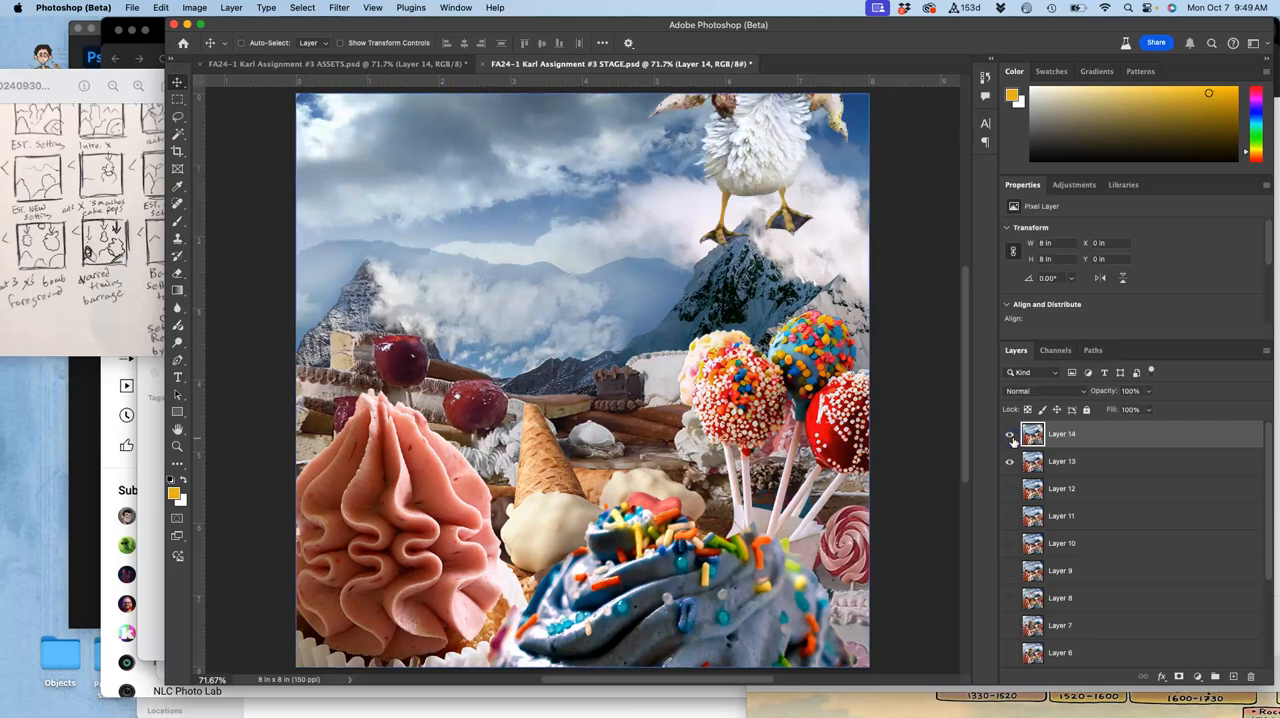
pyautogui.click(1009, 433)
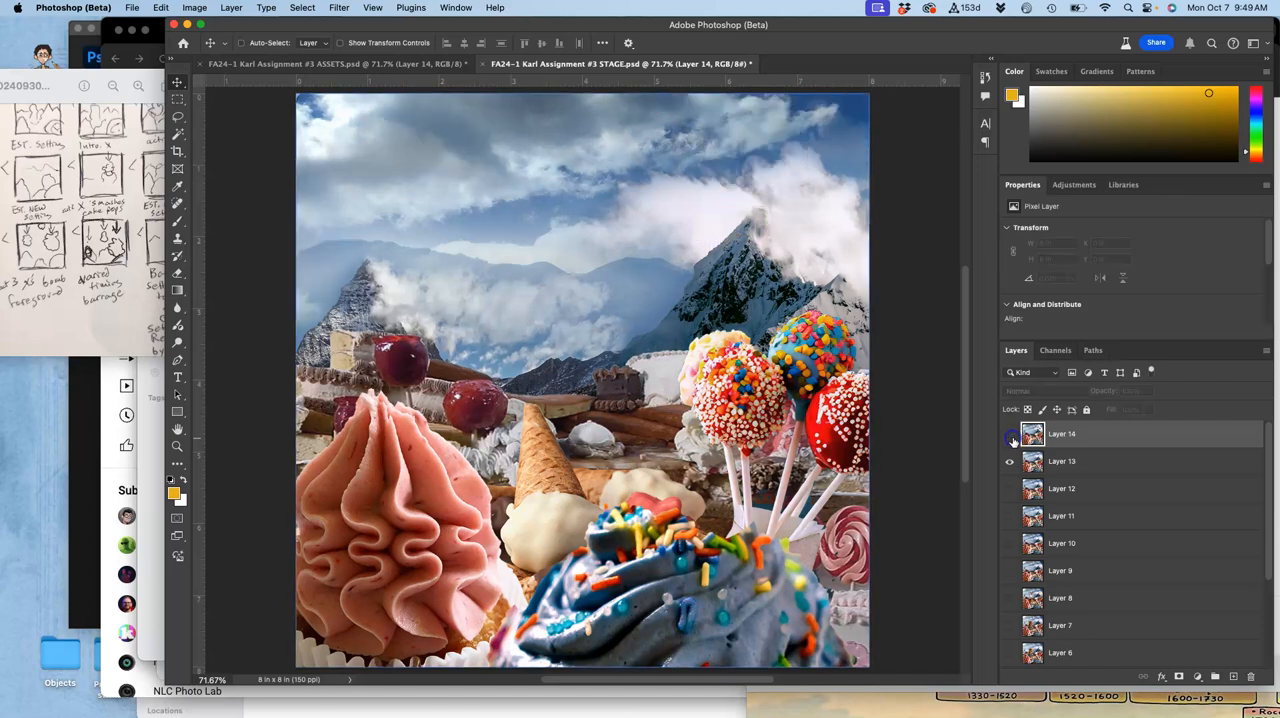
pyautogui.click(1009, 434)
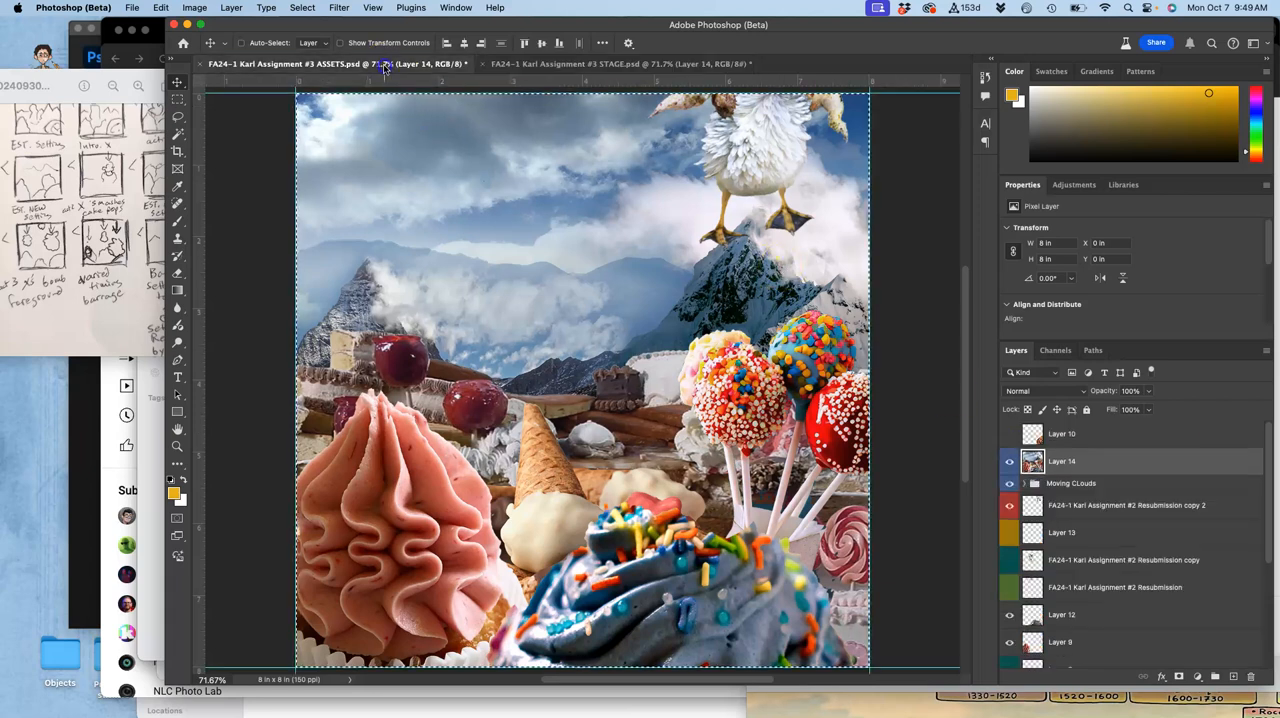
pyautogui.moveTo(528, 170)
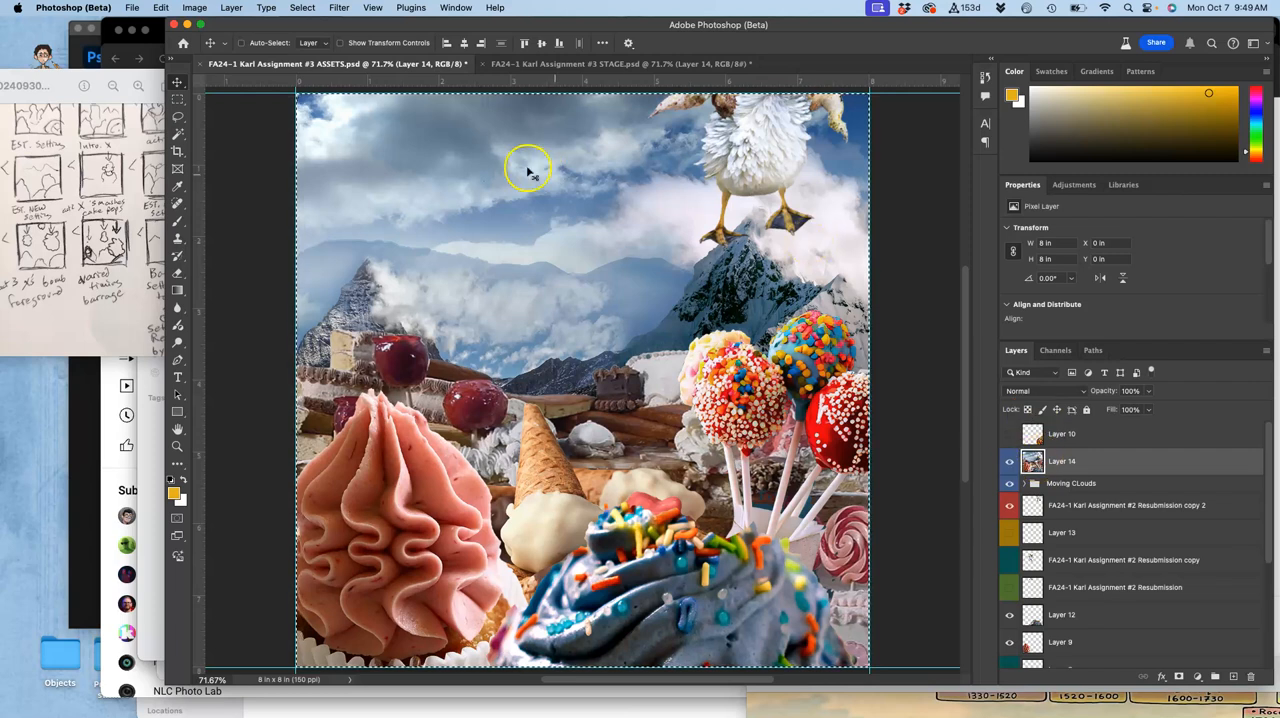
pyautogui.moveTo(575, 187)
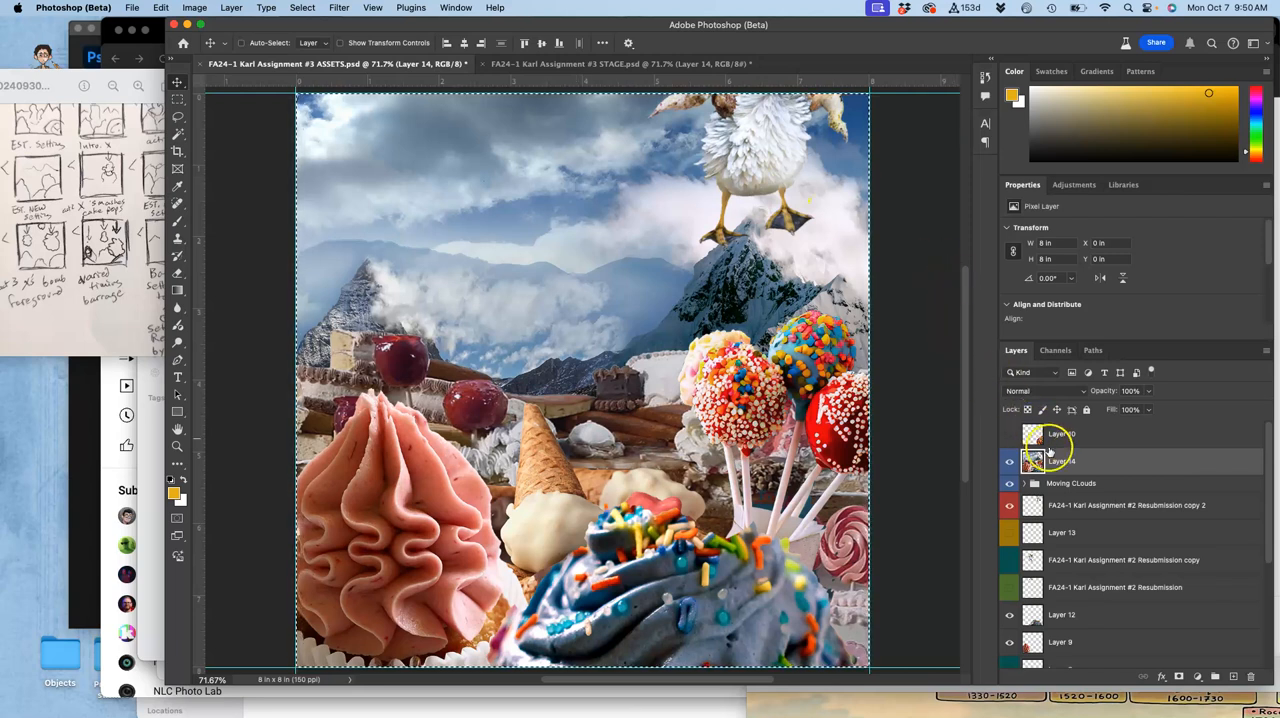
pyautogui.moveTo(1009, 461)
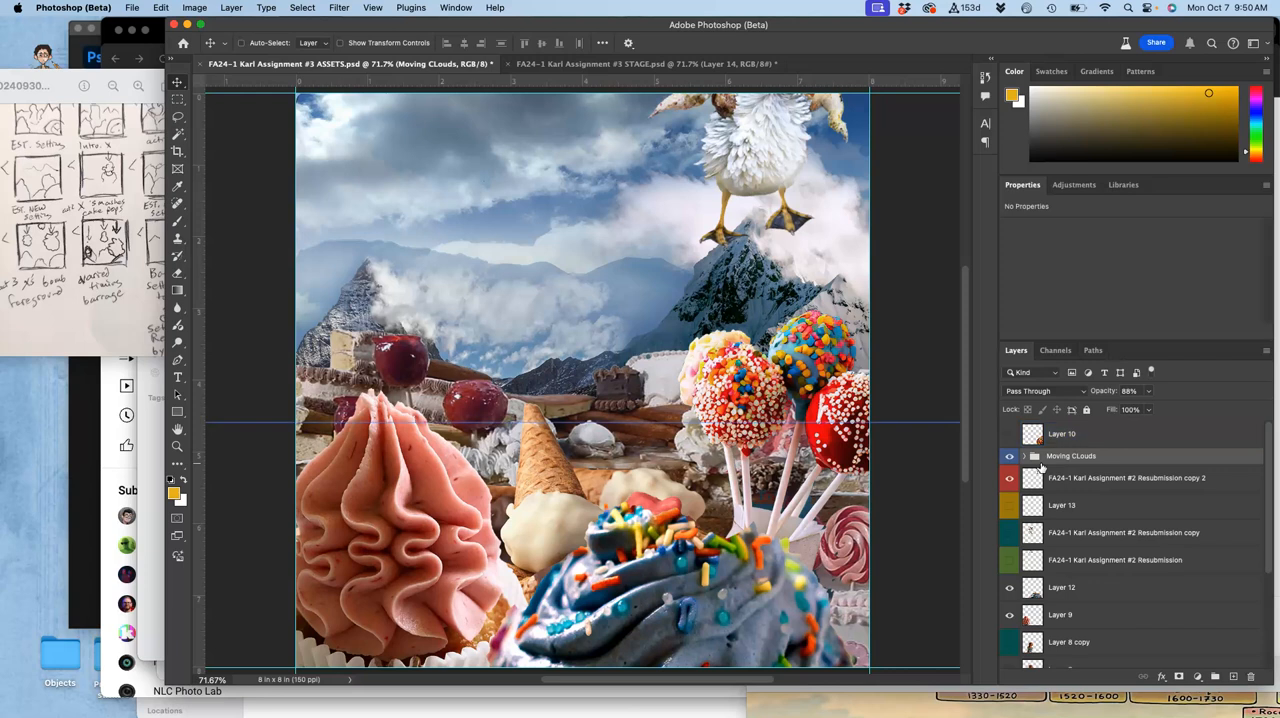
# - Drag the creature down onto the cake pops, then move the cake pops lower
pyautogui.click(1126, 477)
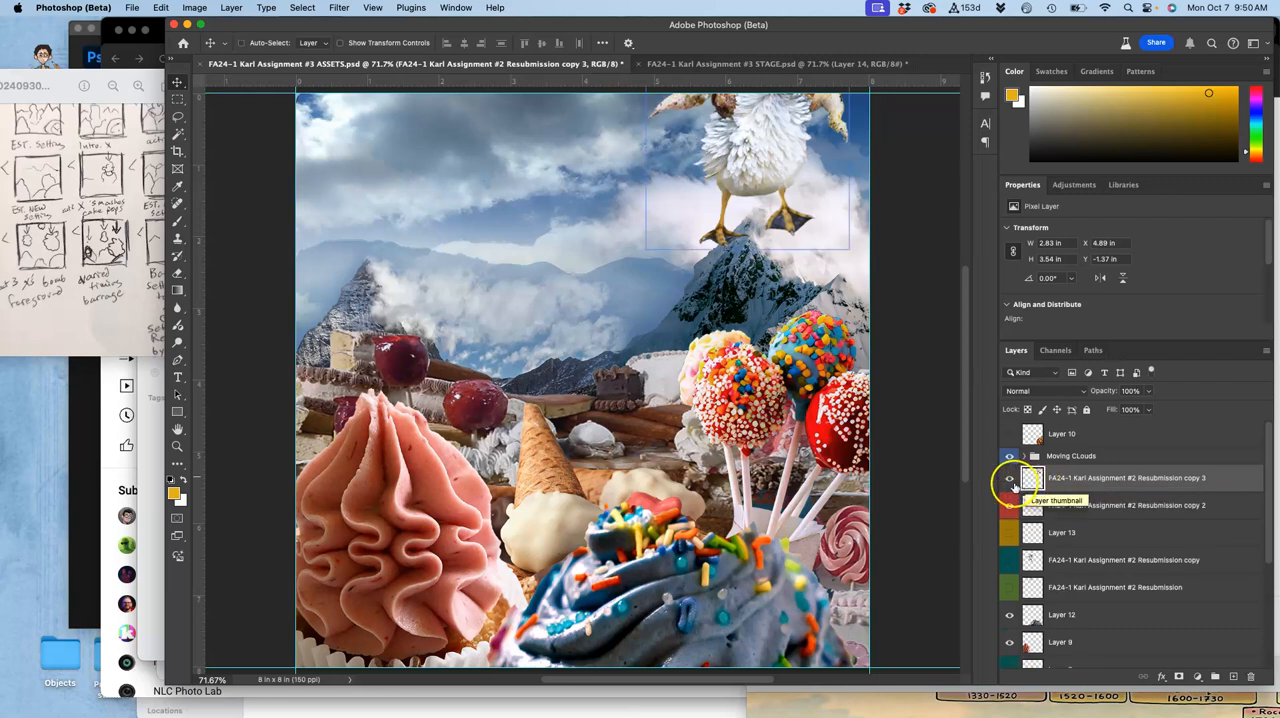
pyautogui.rightClick(1010, 478)
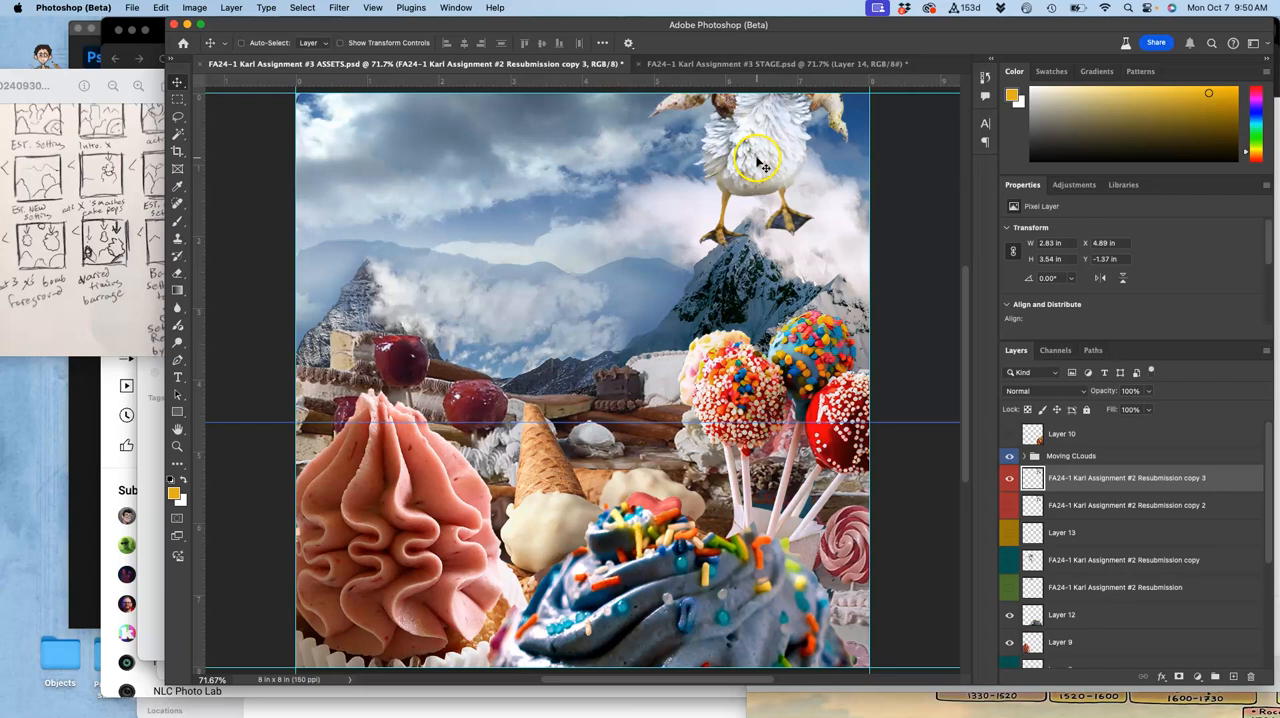
pyautogui.moveTo(760, 165); pyautogui.dragTo(756, 197)
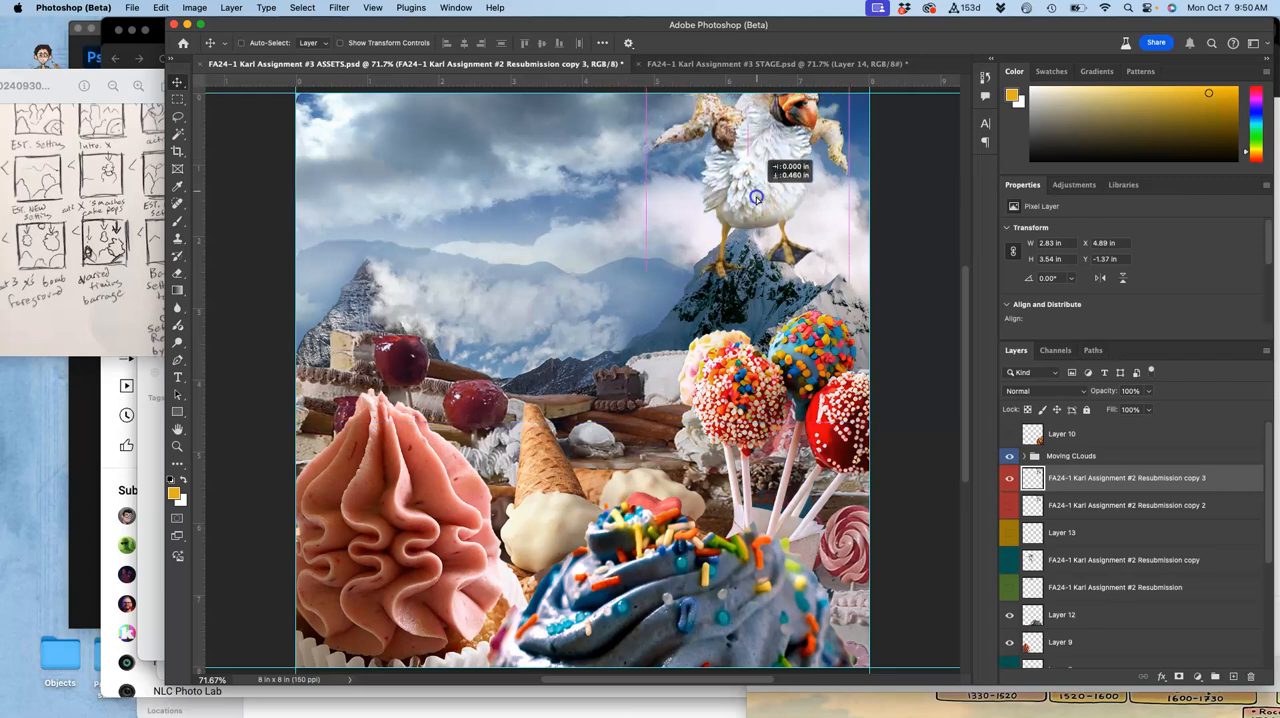
pyautogui.moveTo(755, 195); pyautogui.dragTo(755, 390)
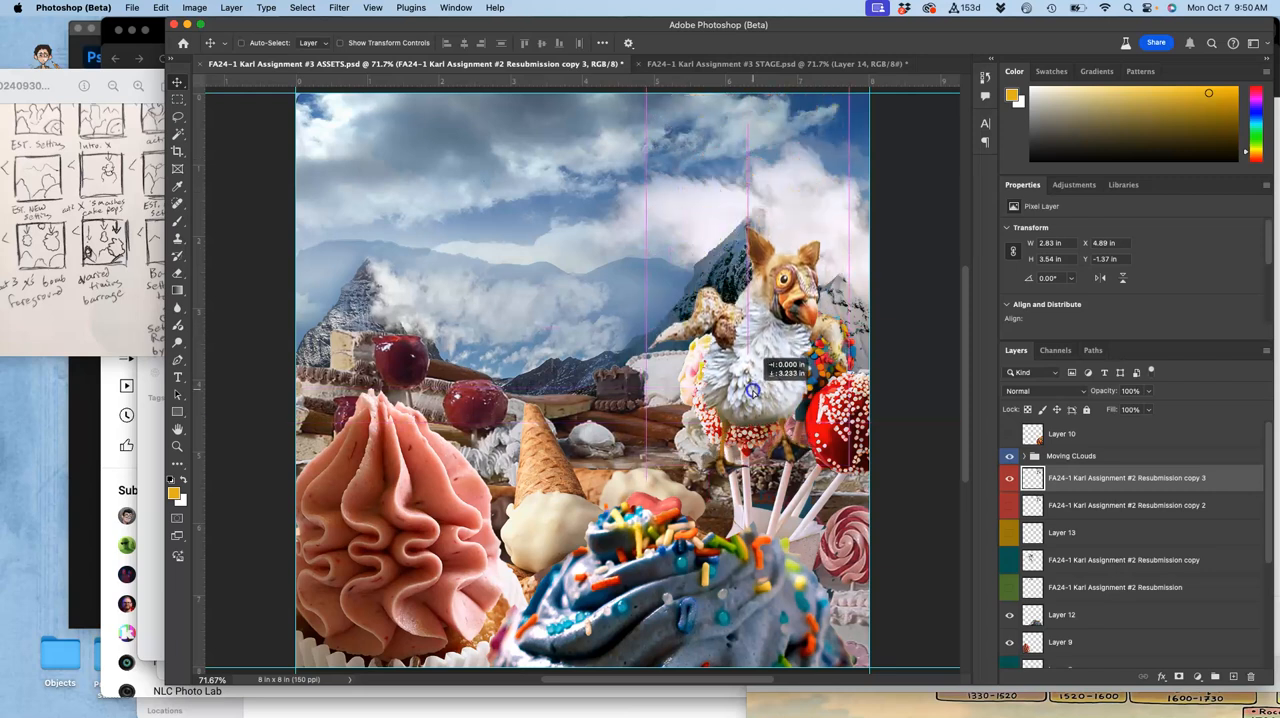
pyautogui.moveTo(755, 390); pyautogui.dragTo(755, 415)
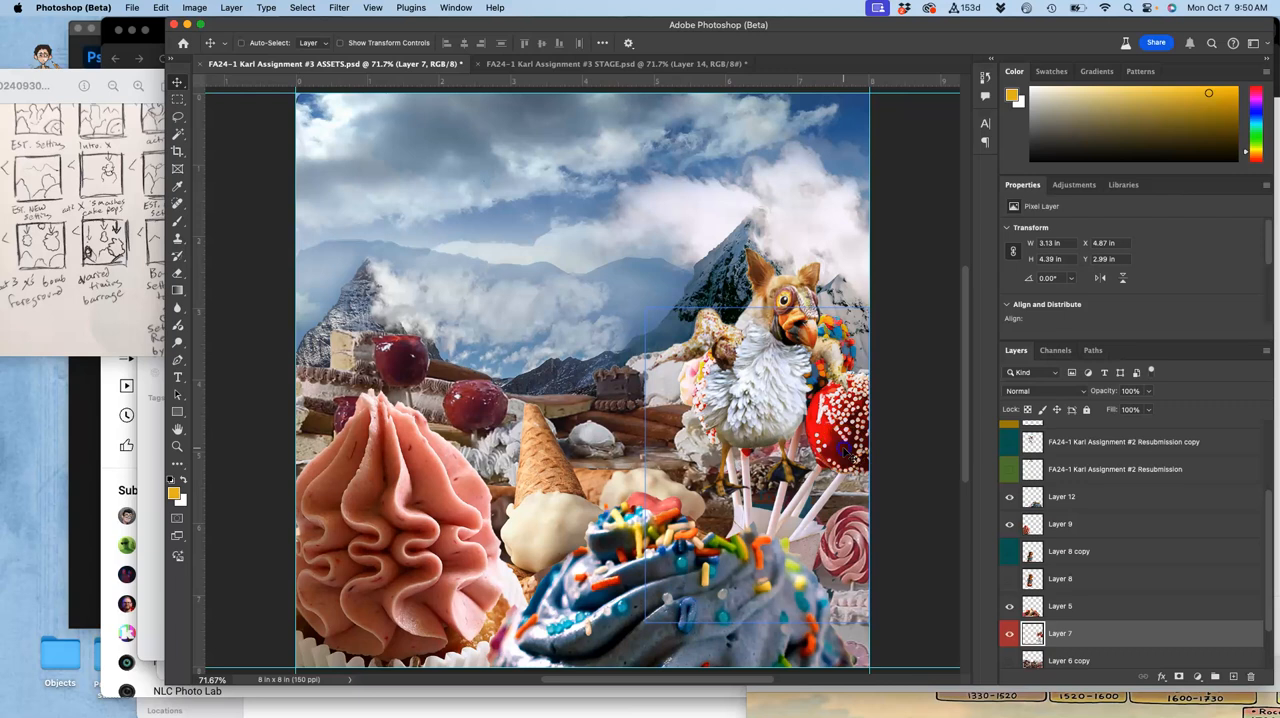
pyautogui.moveTo(845, 455); pyautogui.dragTo(843, 530)
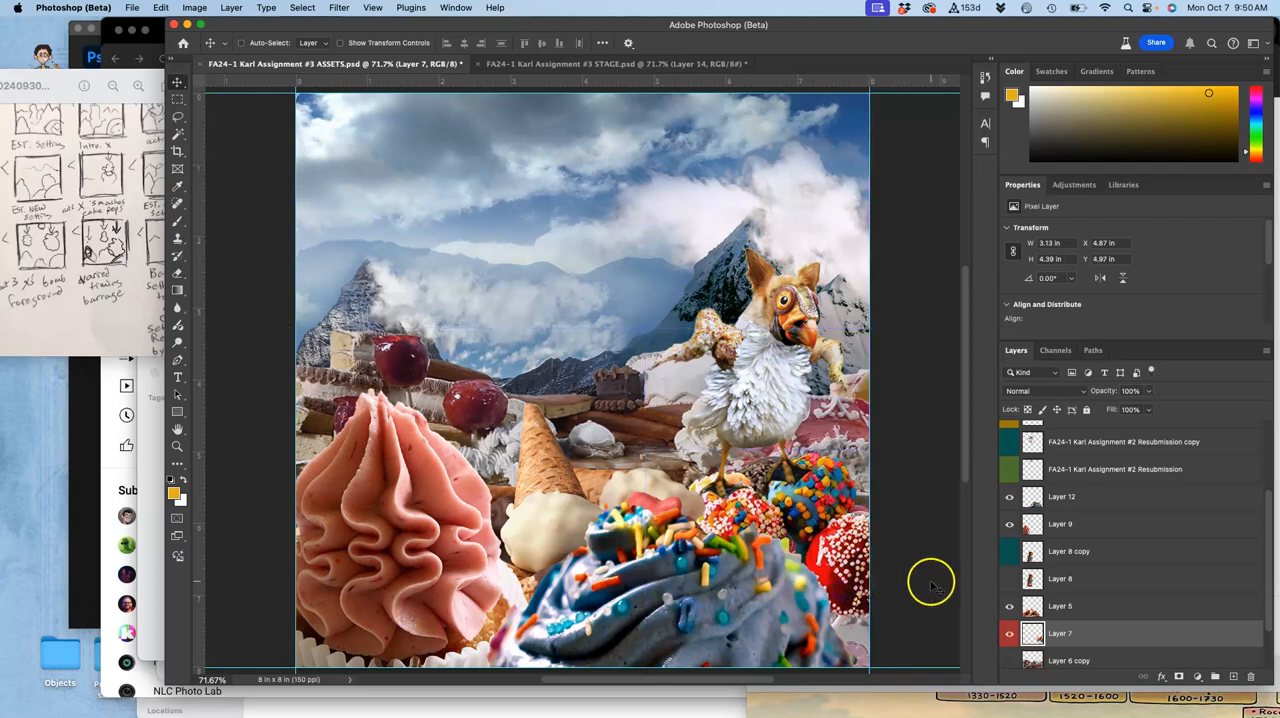
# - Show yellow action lines Layer 13, colour-label its copy, and transform it beside the cake pops
pyautogui.scroll(-3)
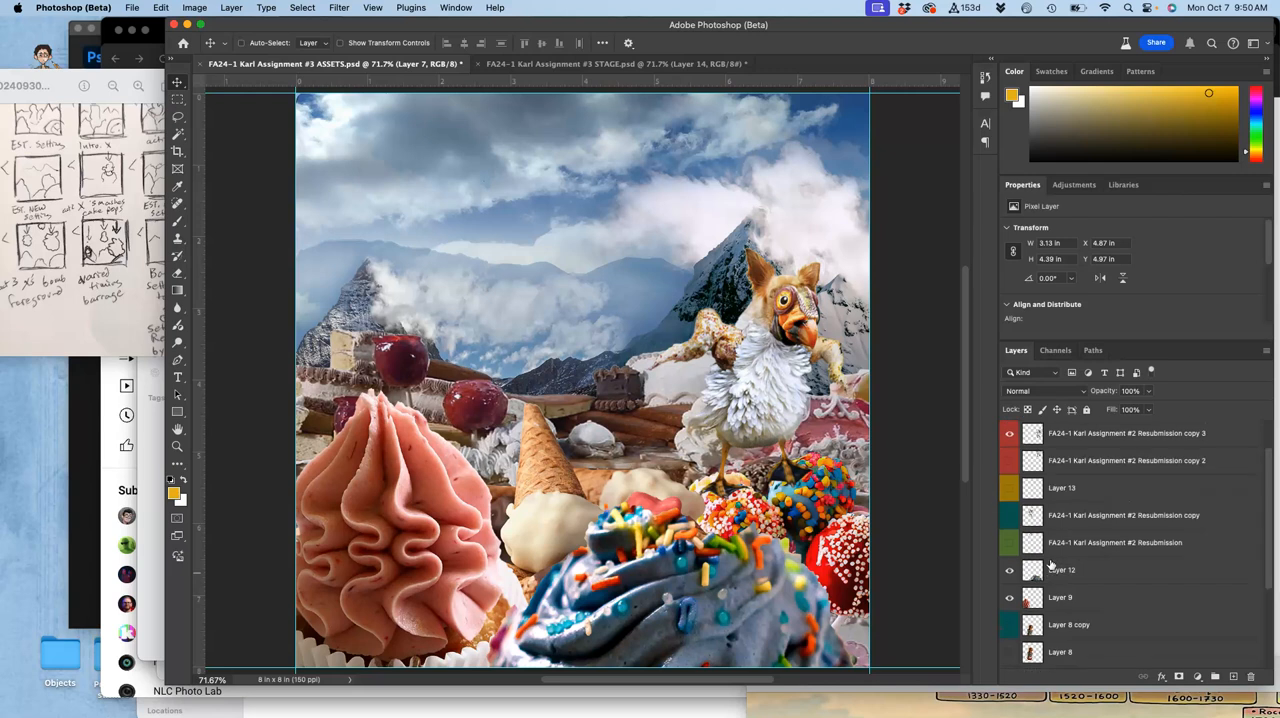
pyautogui.click(1060, 488)
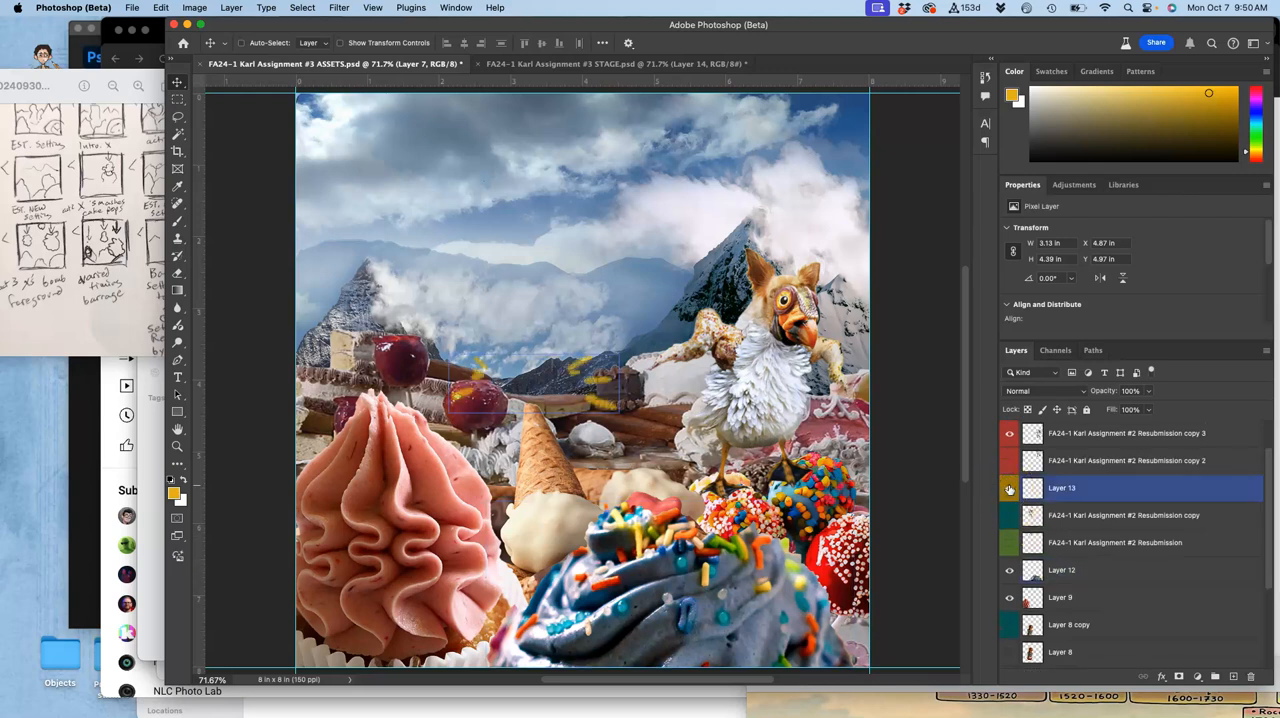
pyautogui.click(1062, 488)
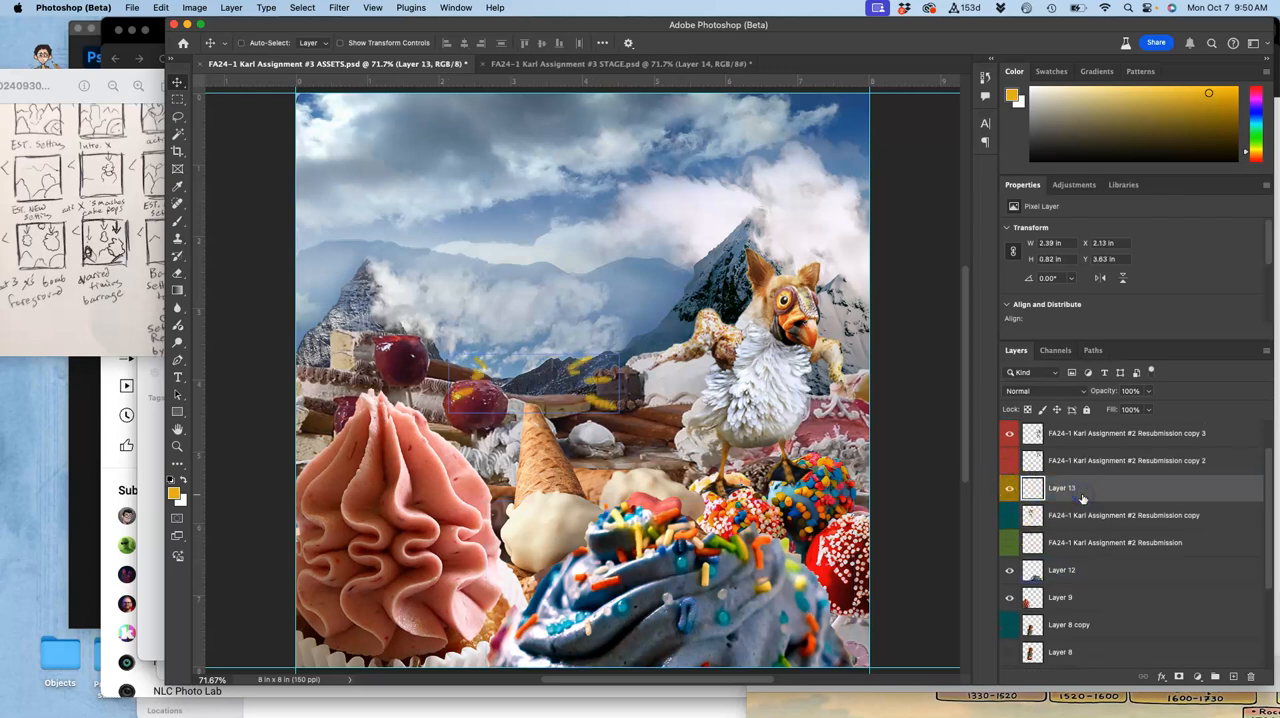
pyautogui.moveTo(1080, 488)
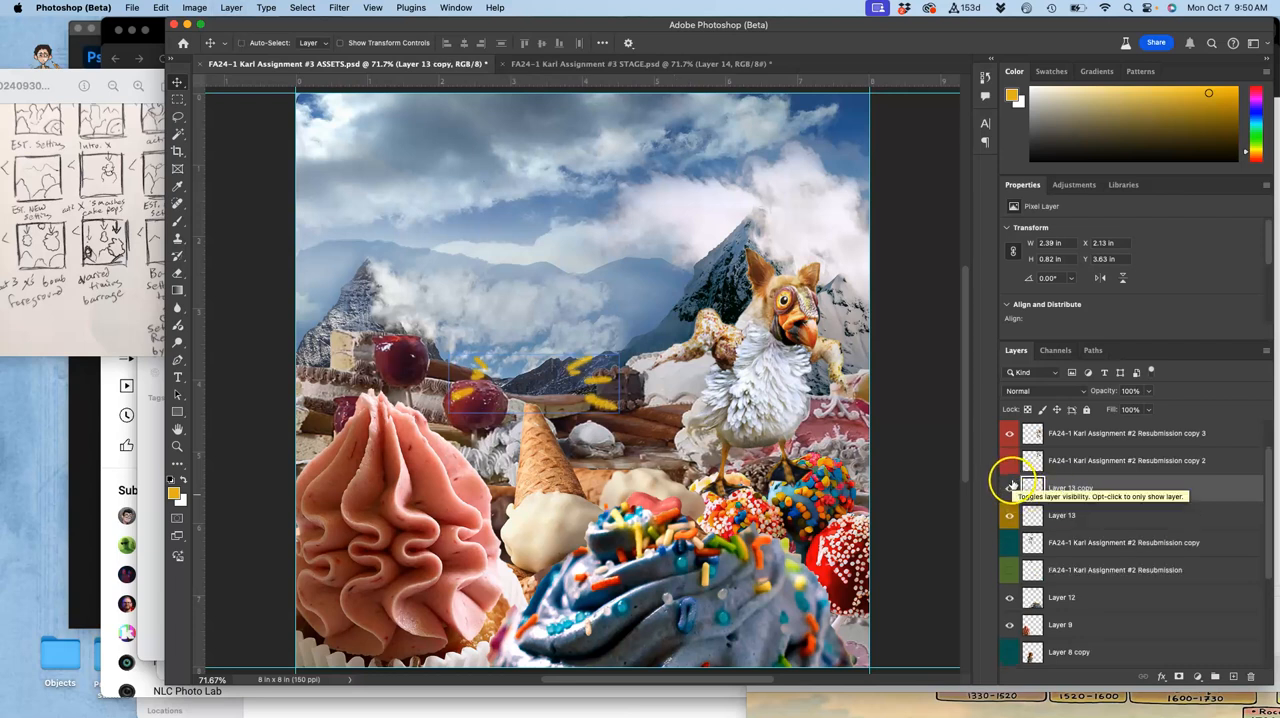
pyautogui.rightClick(1010, 488)
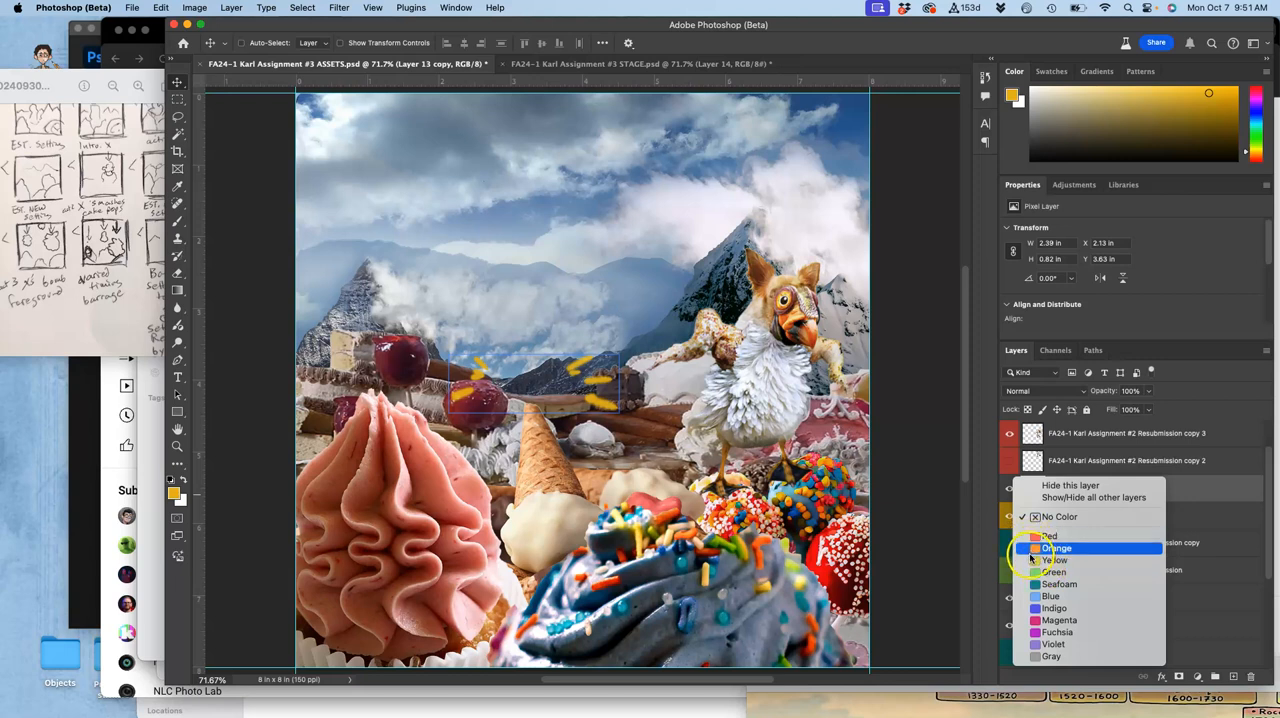
pyautogui.click(1056, 548)
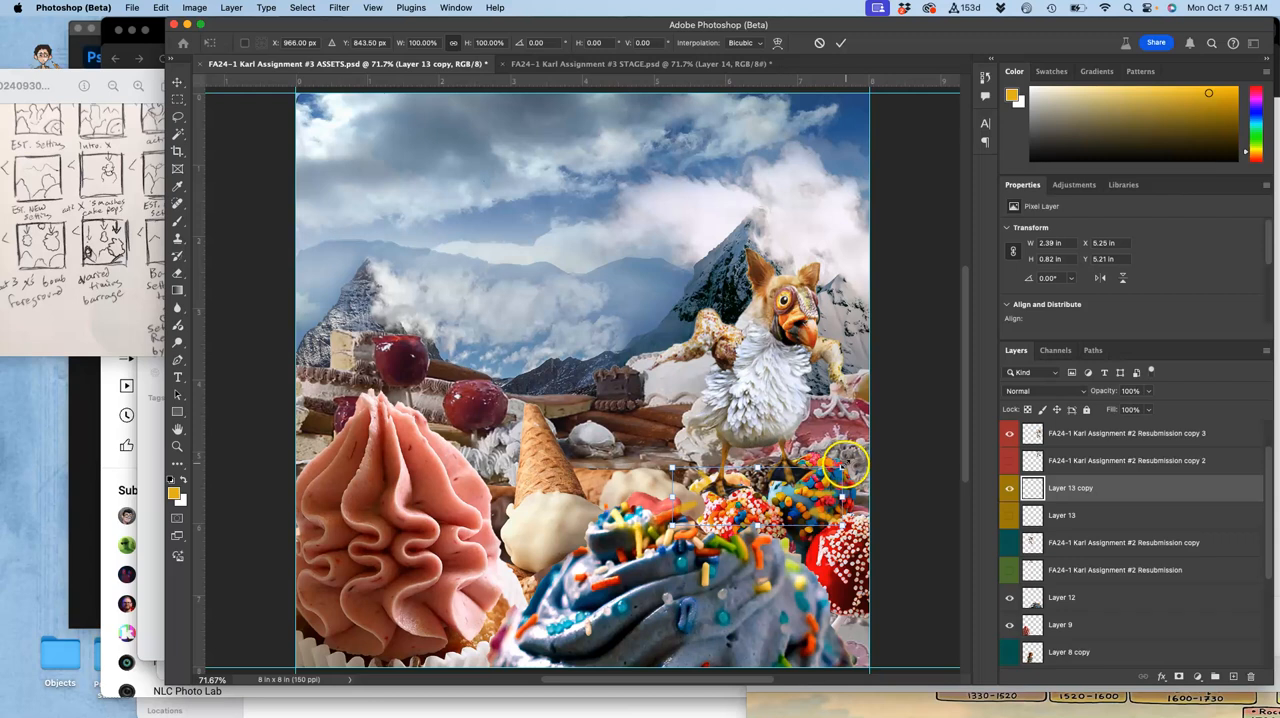
pyautogui.moveTo(845, 460); pyautogui.dragTo(865, 442)
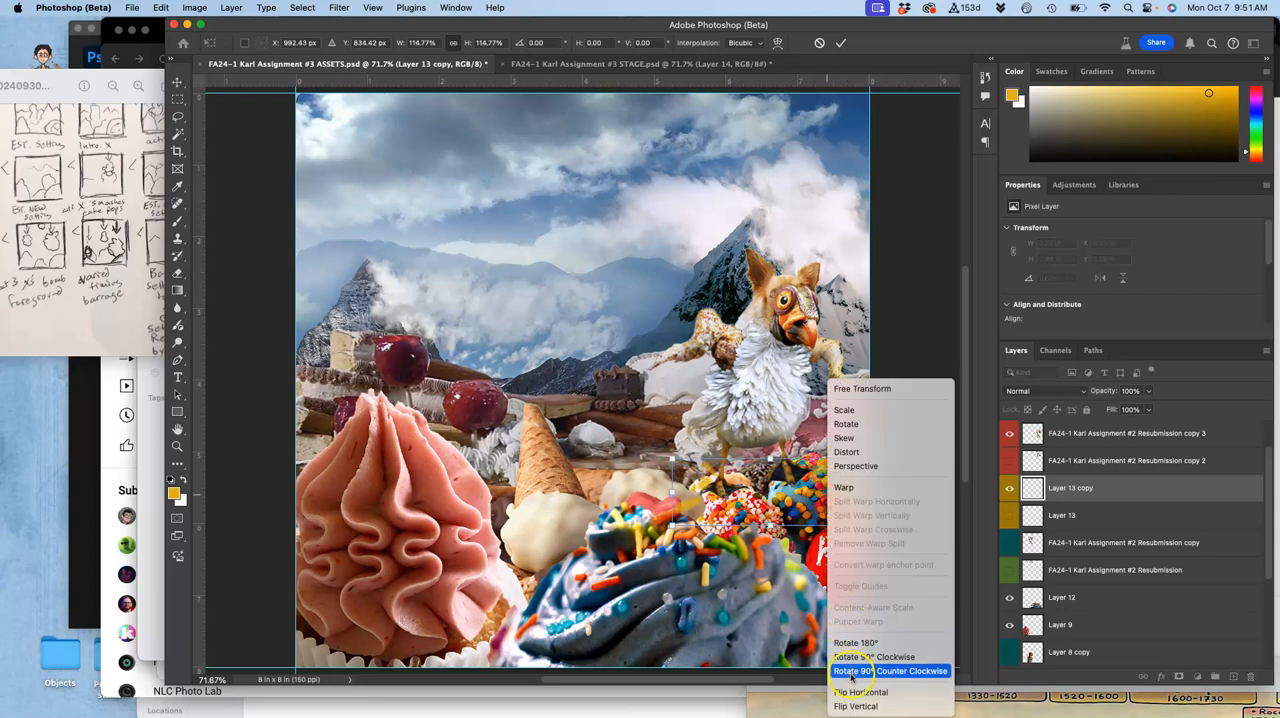
pyautogui.click(860, 692)
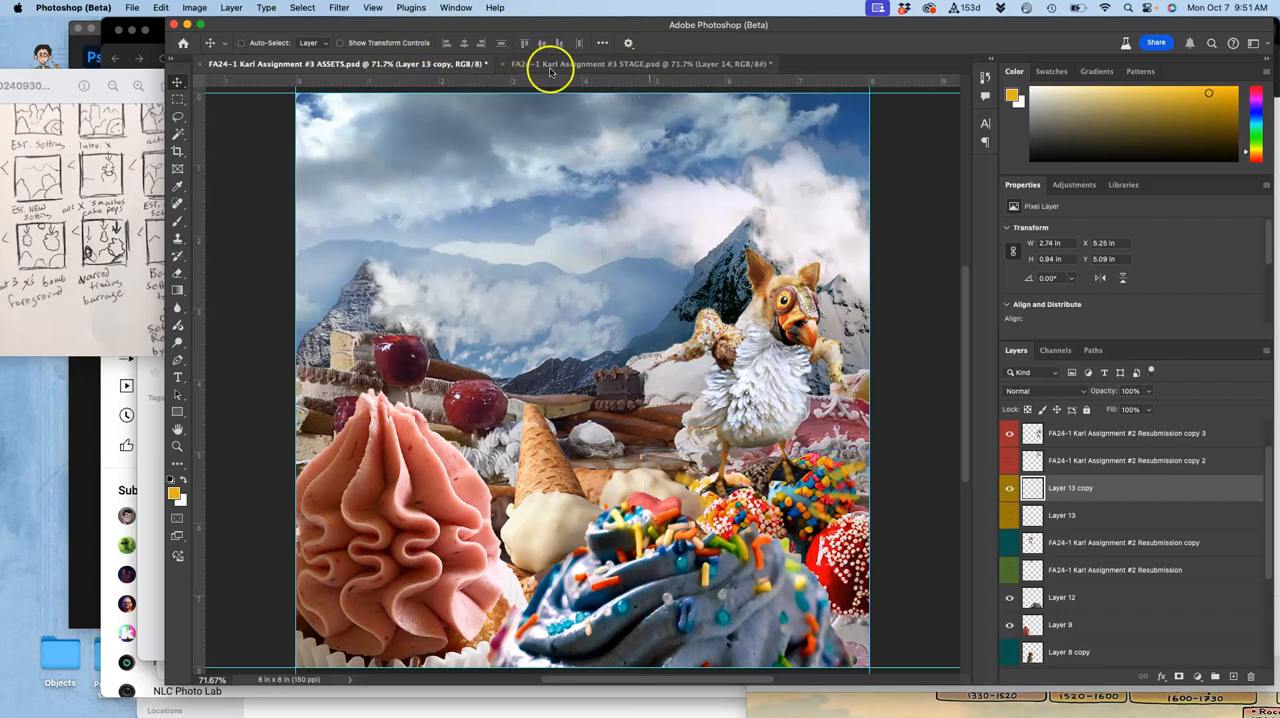
pyautogui.click(640, 63)
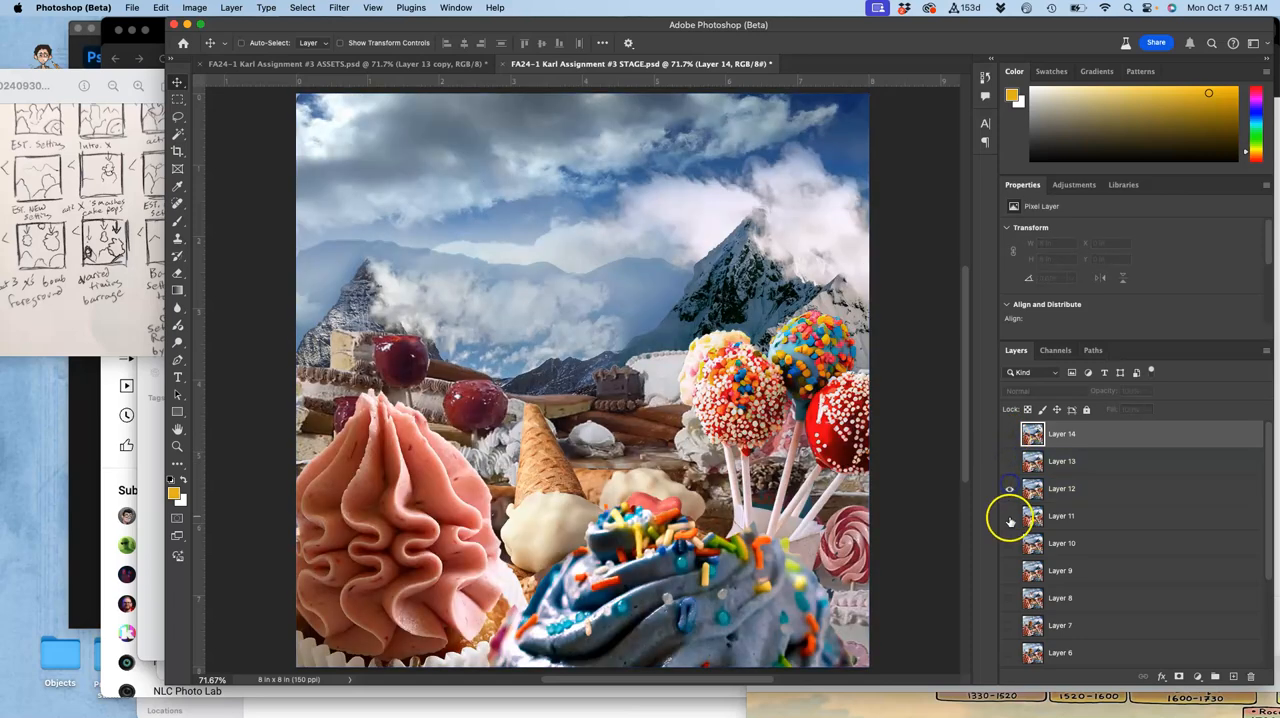
pyautogui.click(1061, 515)
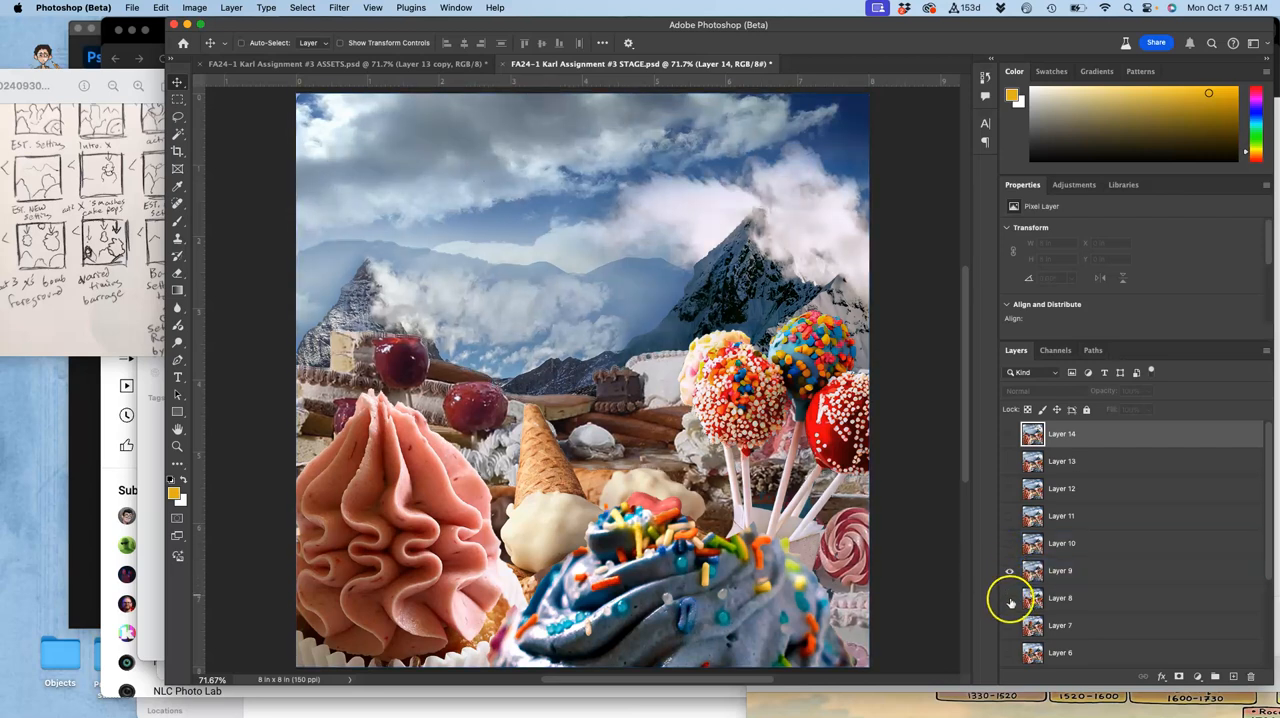
pyautogui.click(1009, 598)
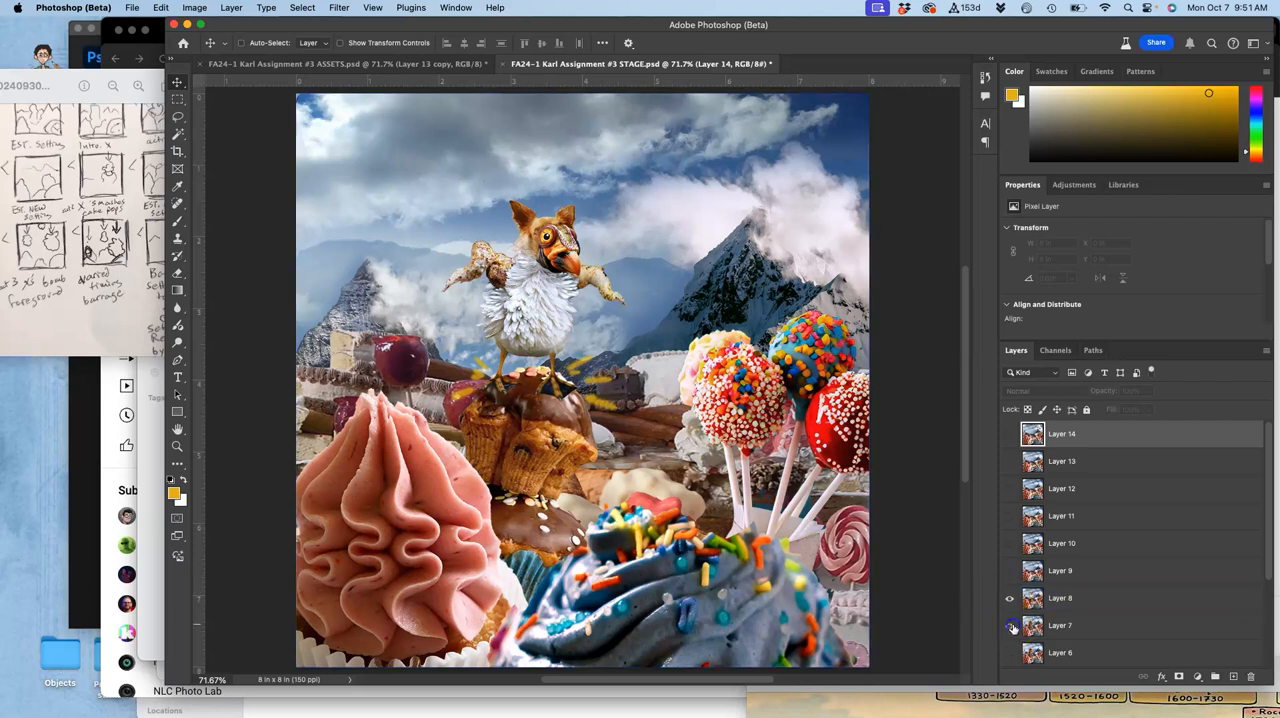
pyautogui.click(1060, 598)
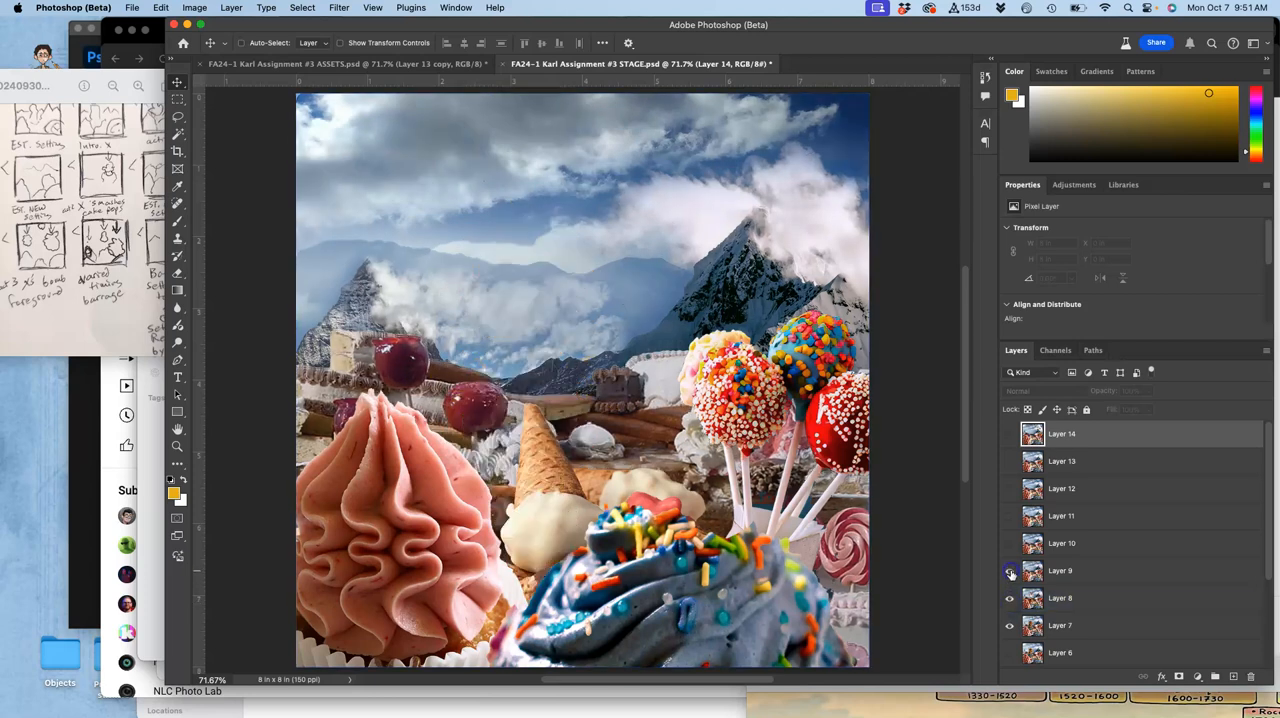
pyautogui.click(1090, 598)
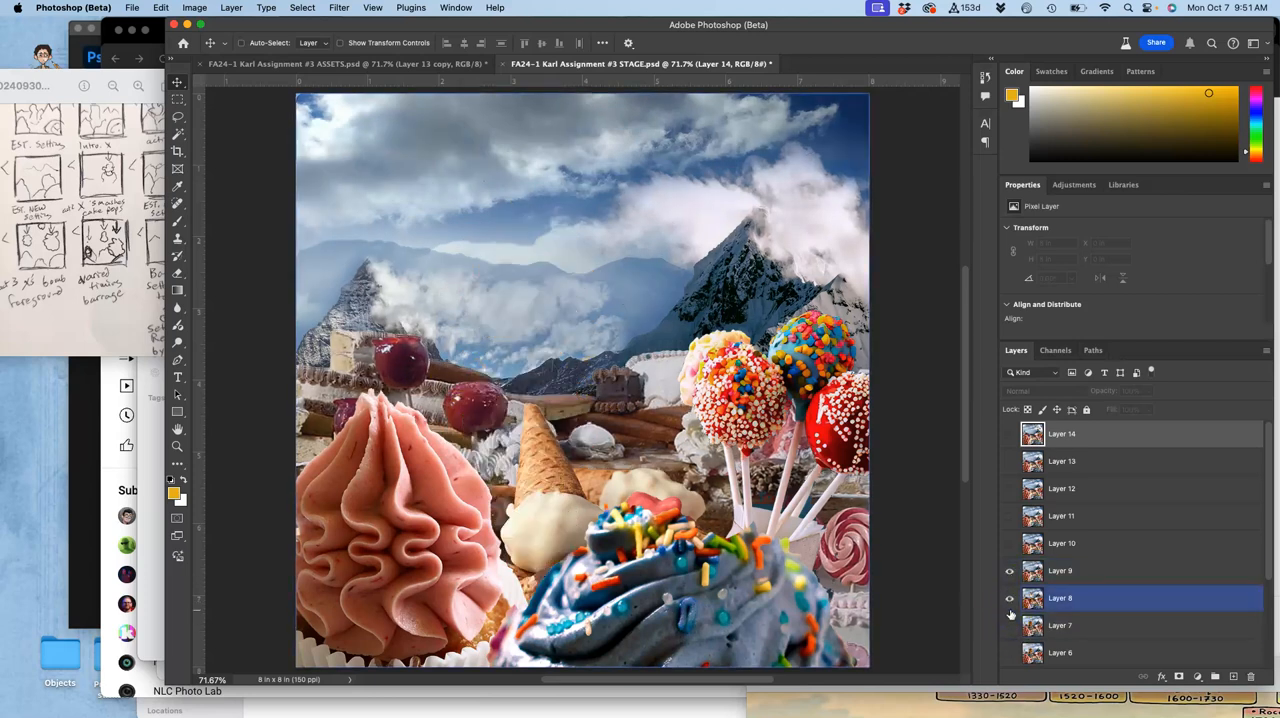
pyautogui.click(1009, 598)
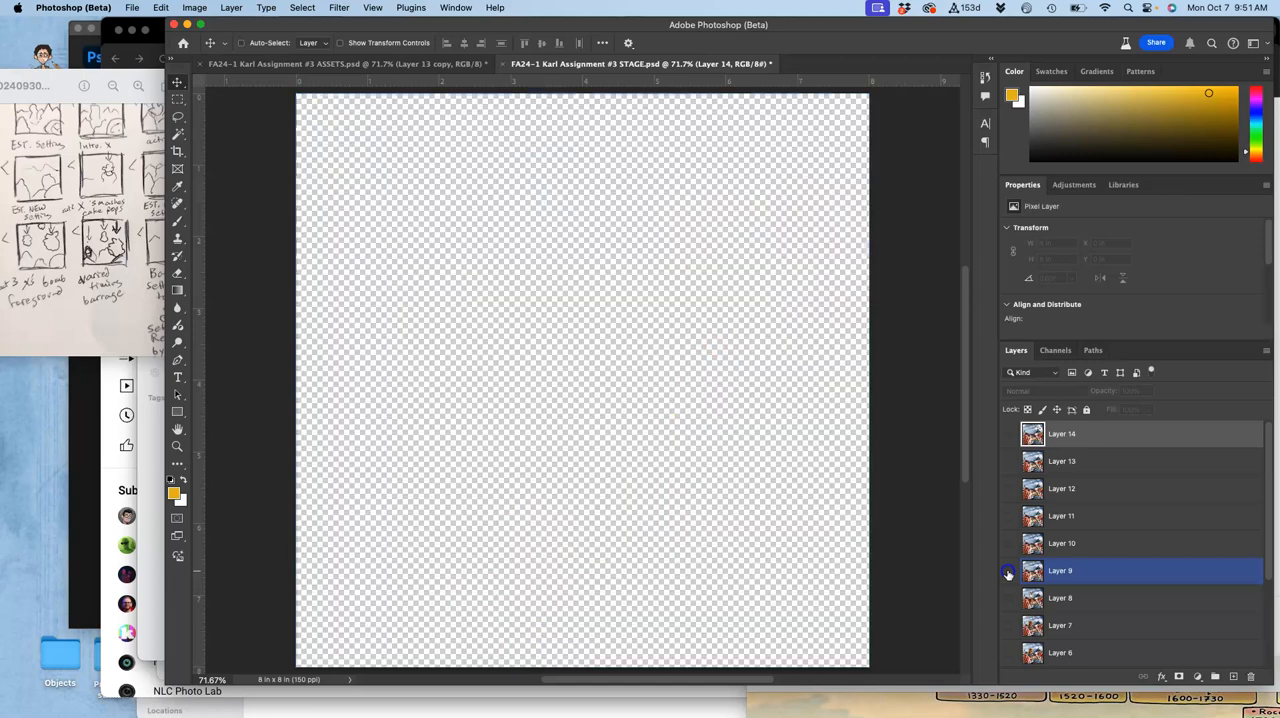
pyautogui.click(1009, 543)
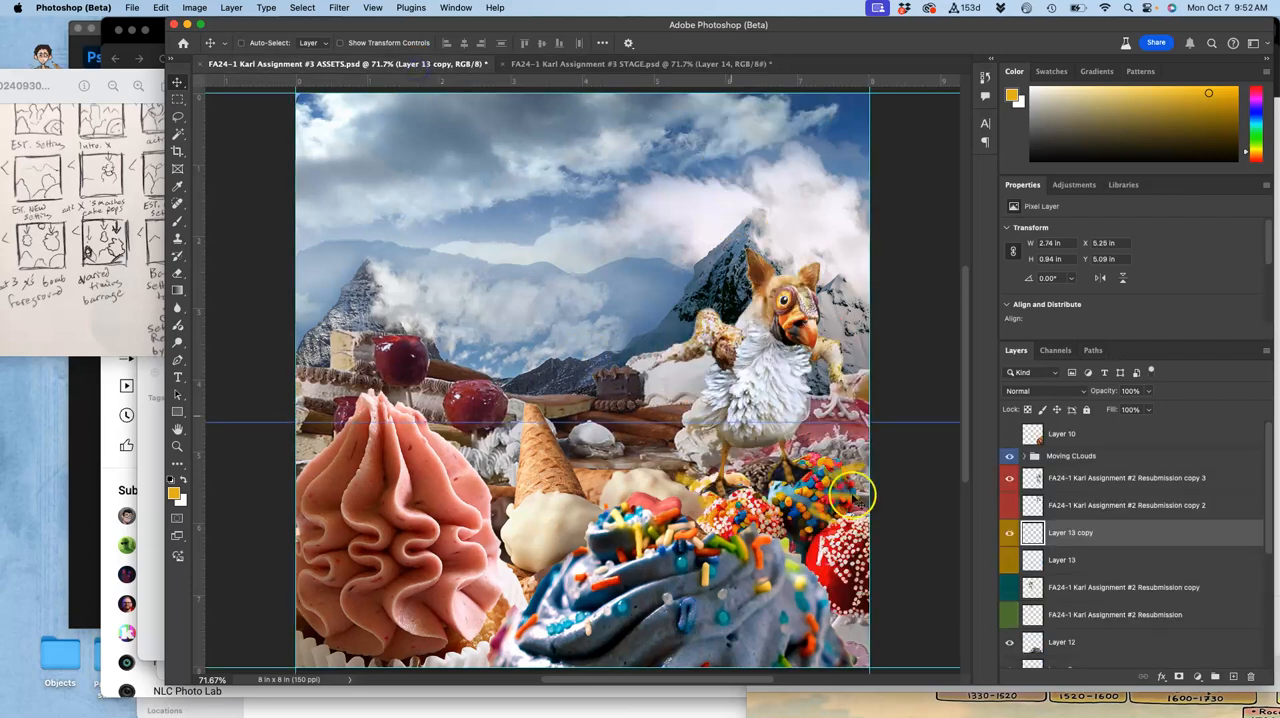
pyautogui.moveTo(672, 355)
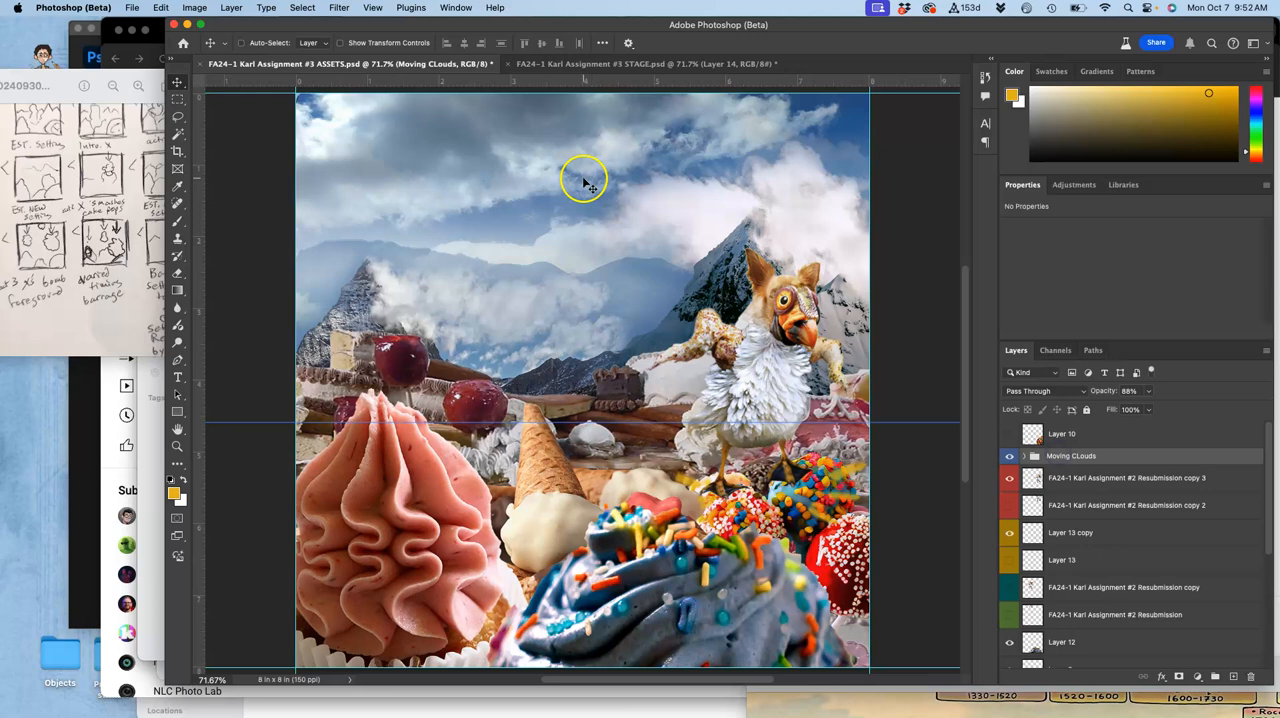
pyautogui.moveTo(620, 237)
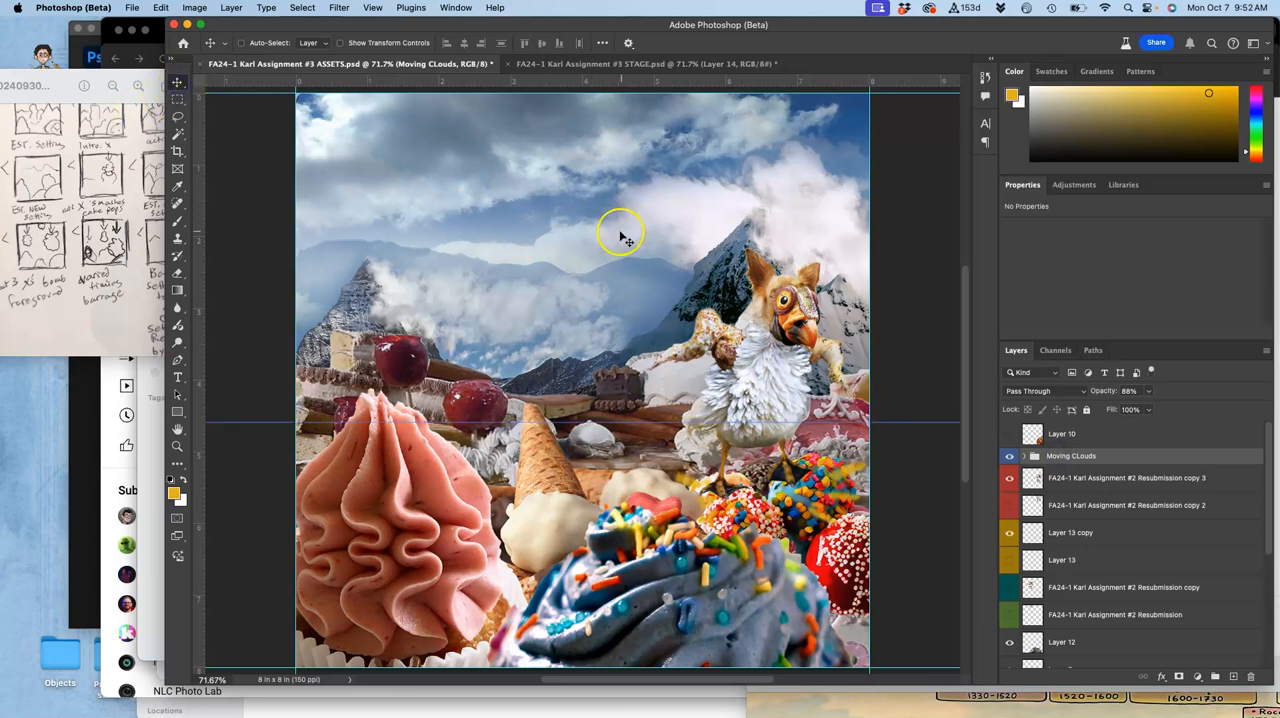
# - Drag the Moving CLouds group up and left across the sky
pyautogui.moveTo(620, 237); pyautogui.dragTo(547, 186)
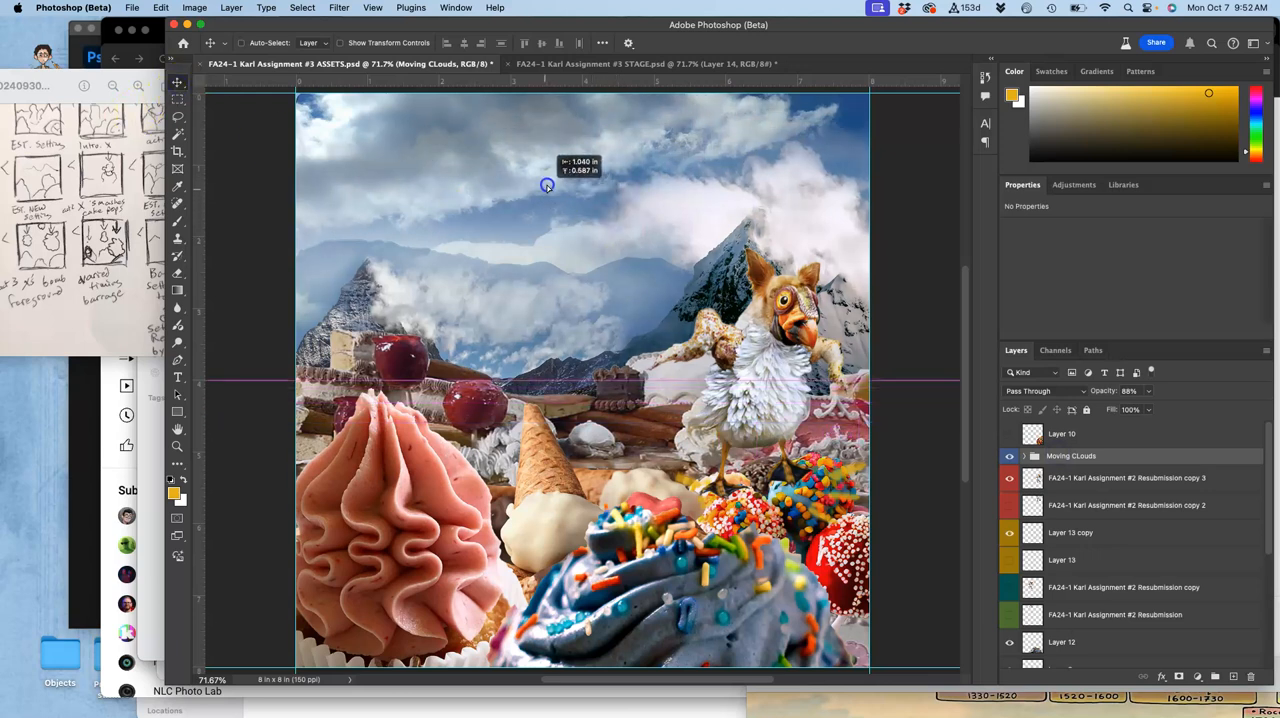